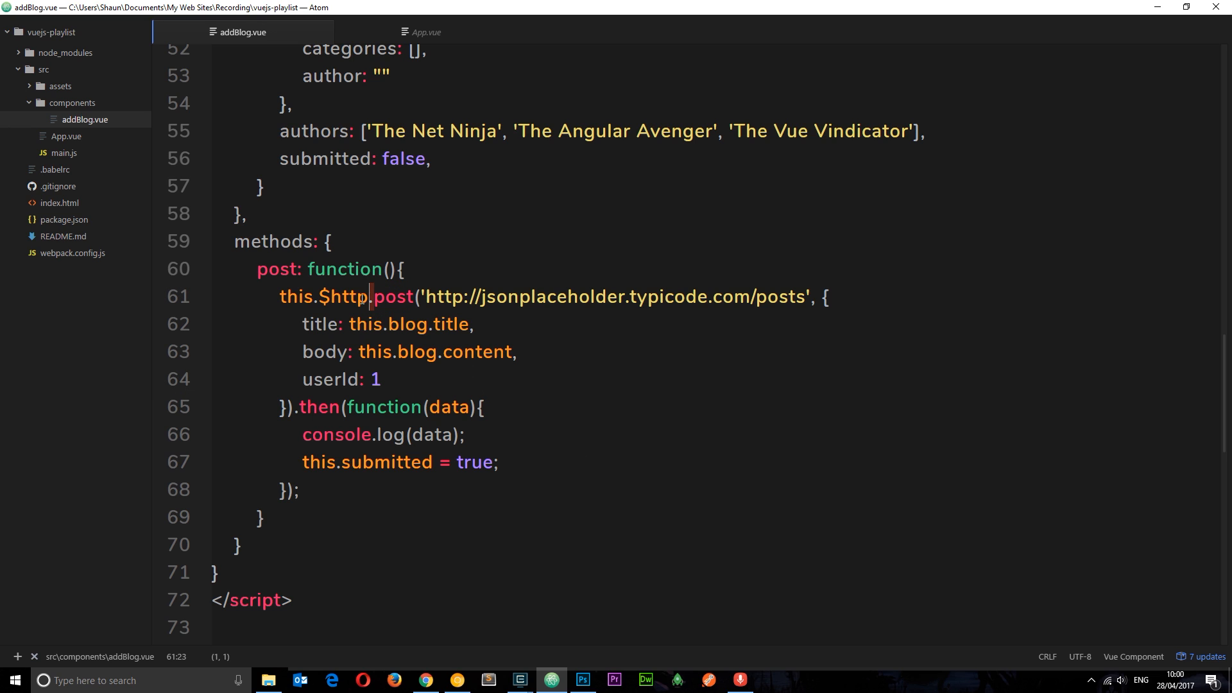
Step: Bring App.vue into the editor ahead of creating the new component file
double_click(337, 297)
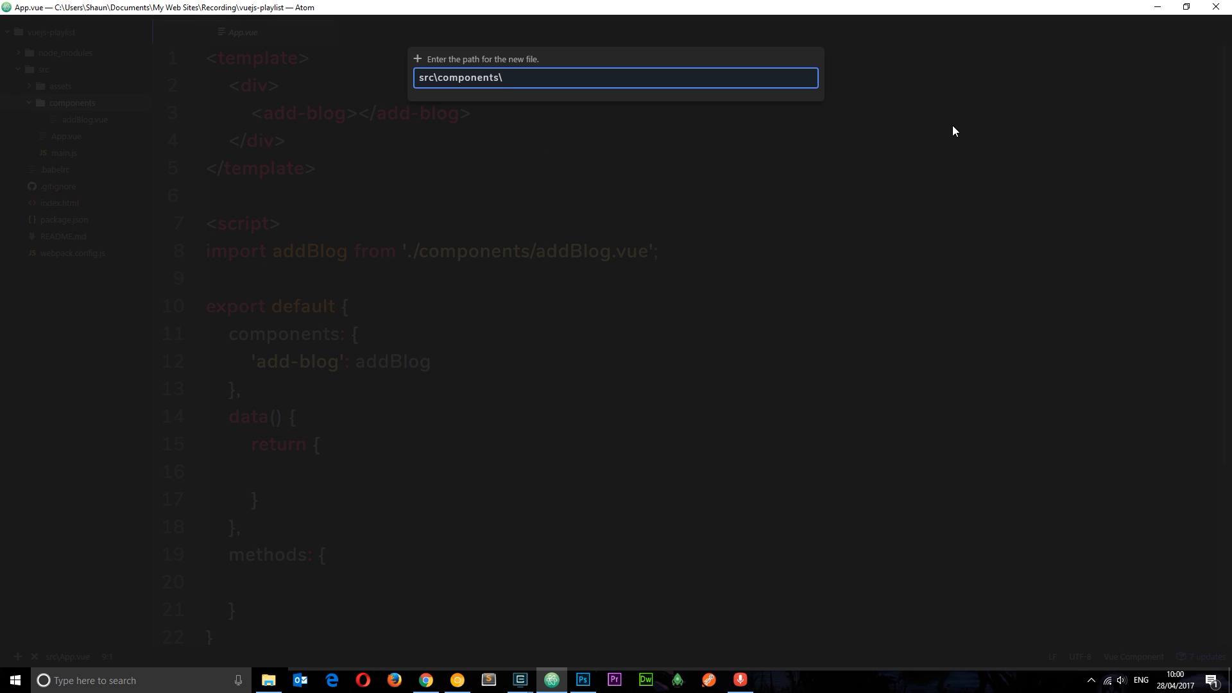
Step: Create the empty showBlogs.vue file in components and return to App.vue
type("showBlo")
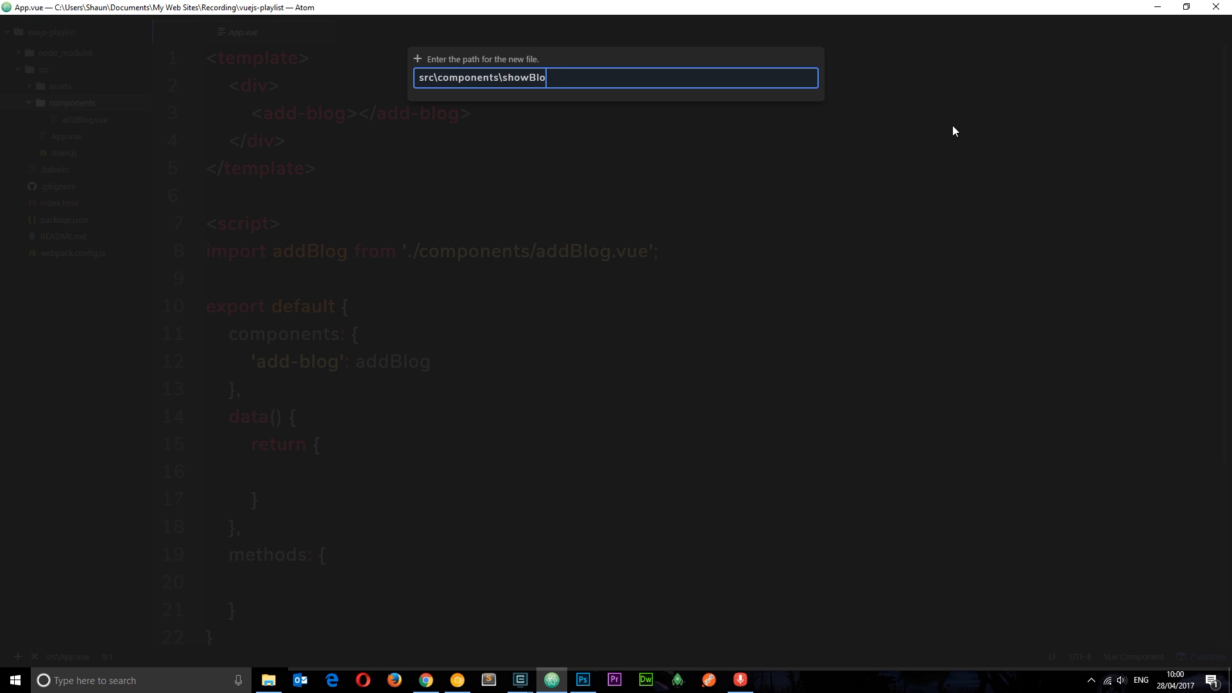
key("enter")
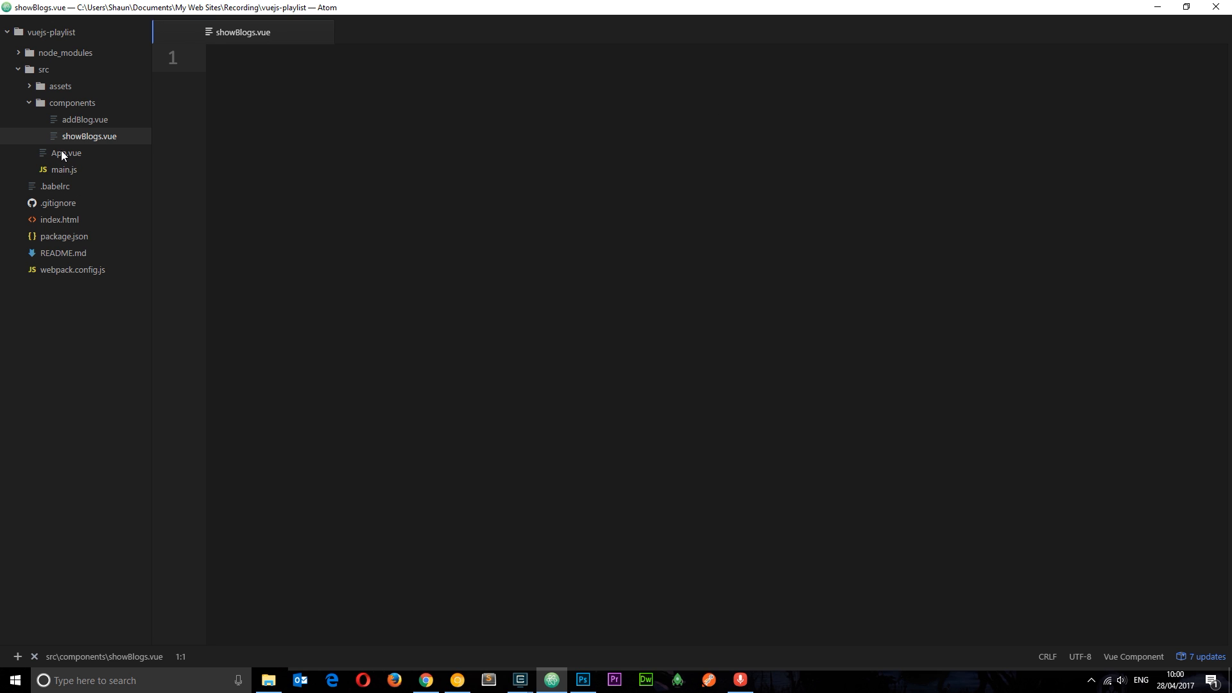
left_click(66, 153)
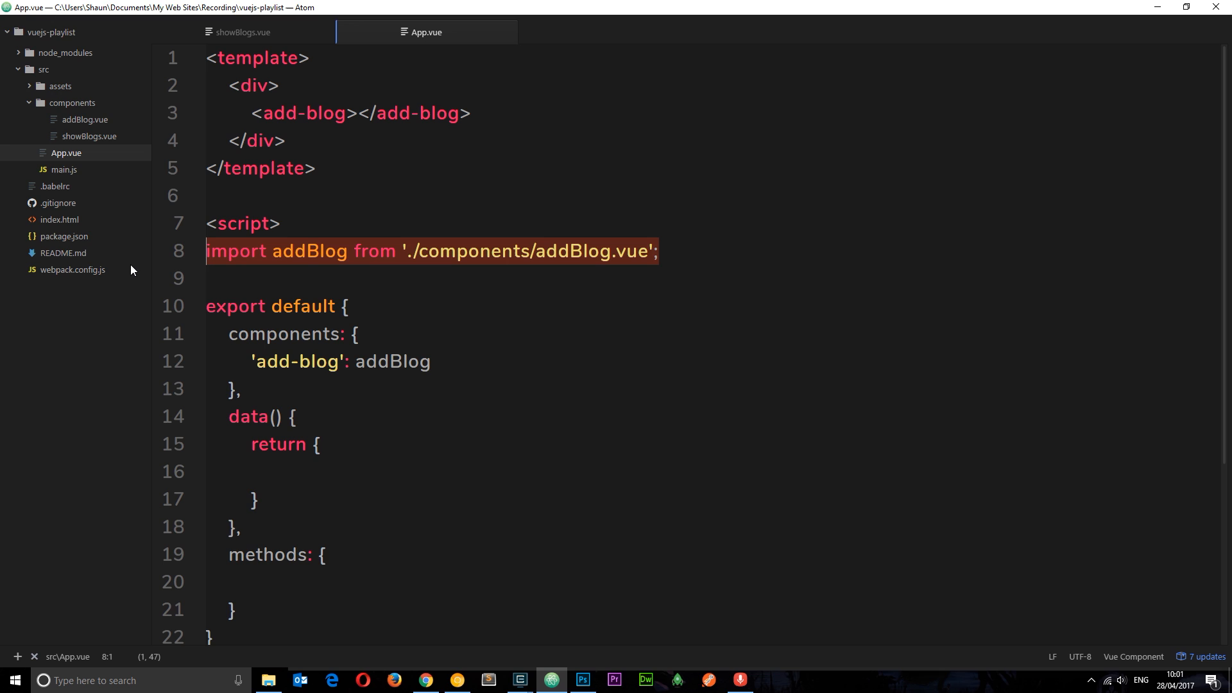
Step: Import showBlogs in App.vue and register it under the 'show-blogs' component name
left_click(662, 250)
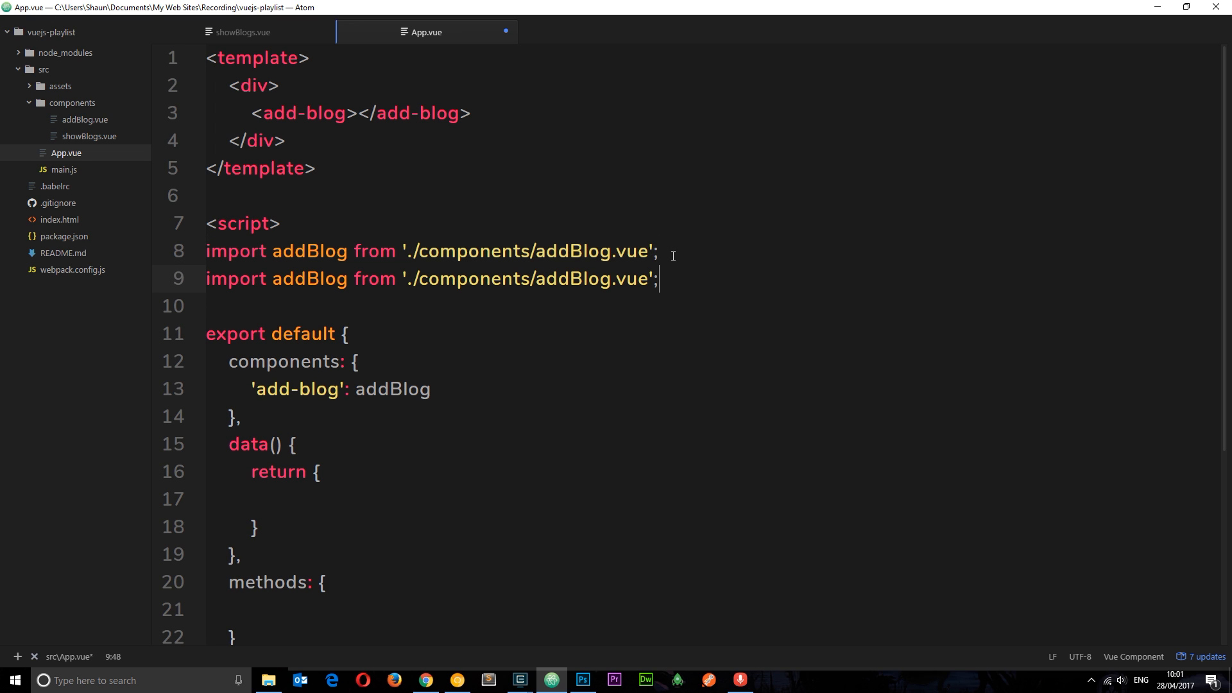
double_click(289, 278)
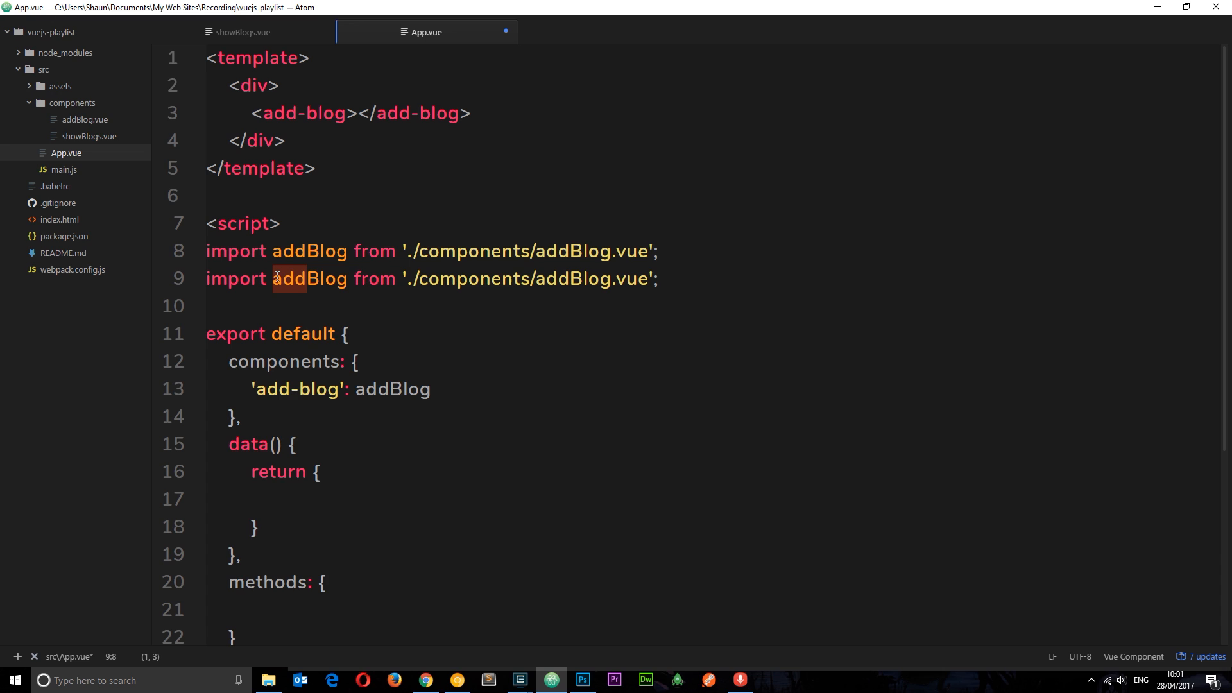
type("showBlog")
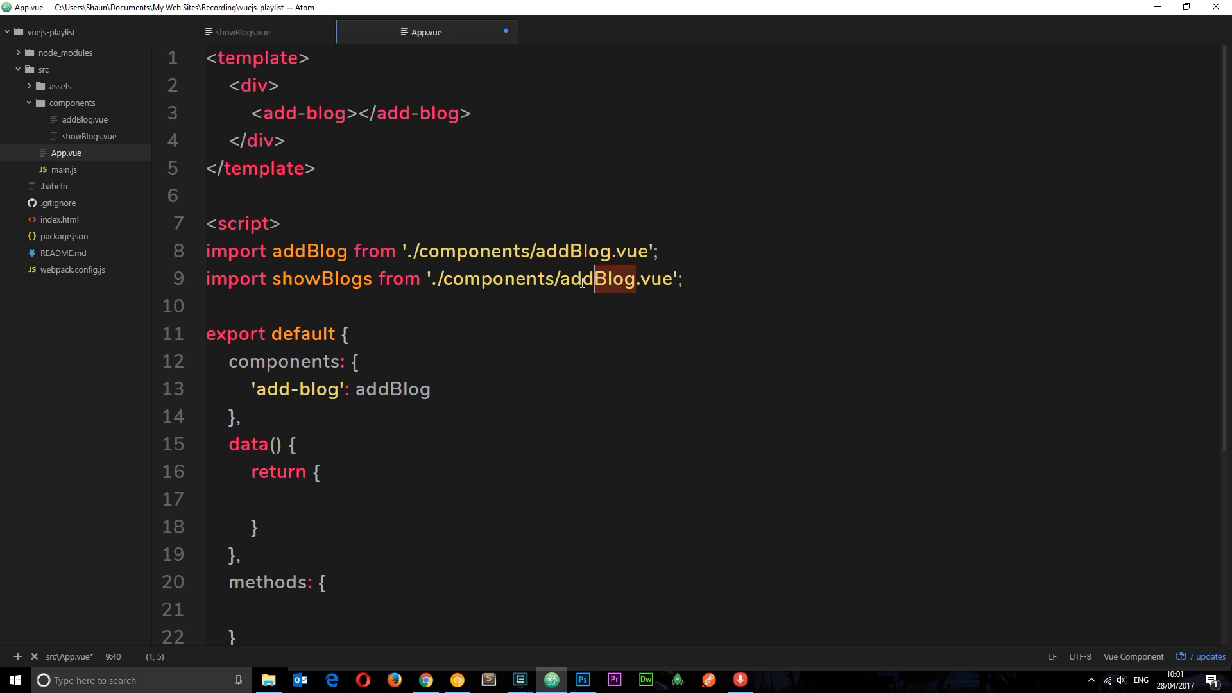
type("showB")
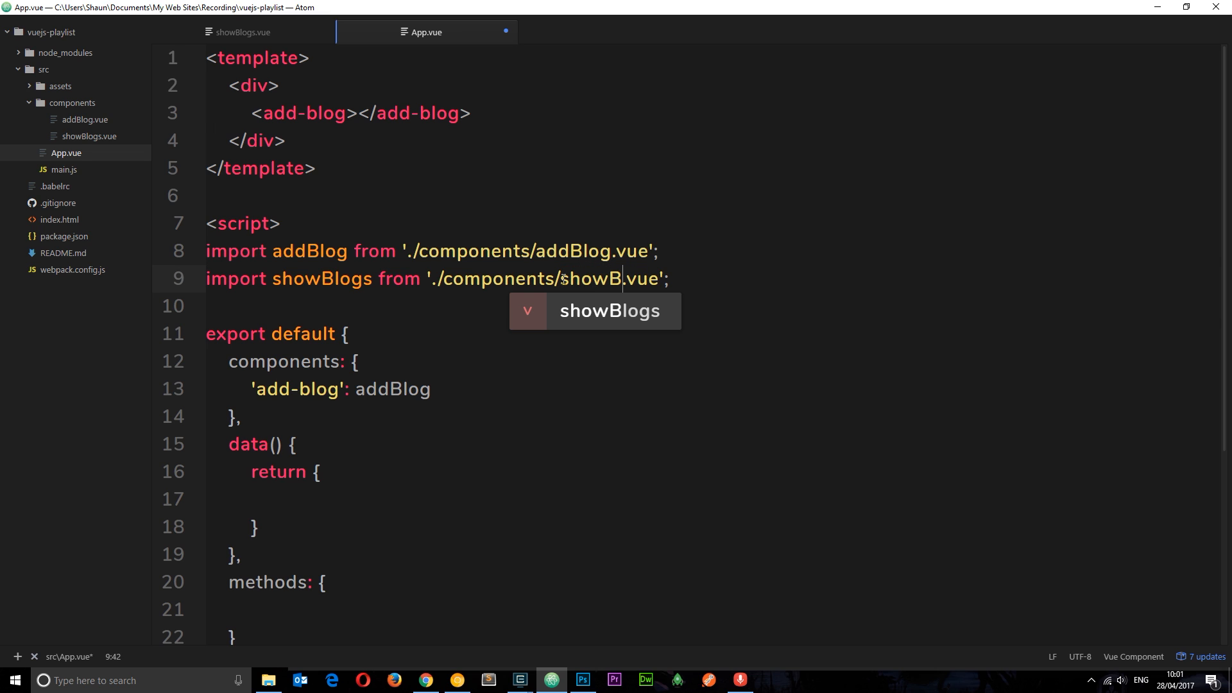
key("tab")
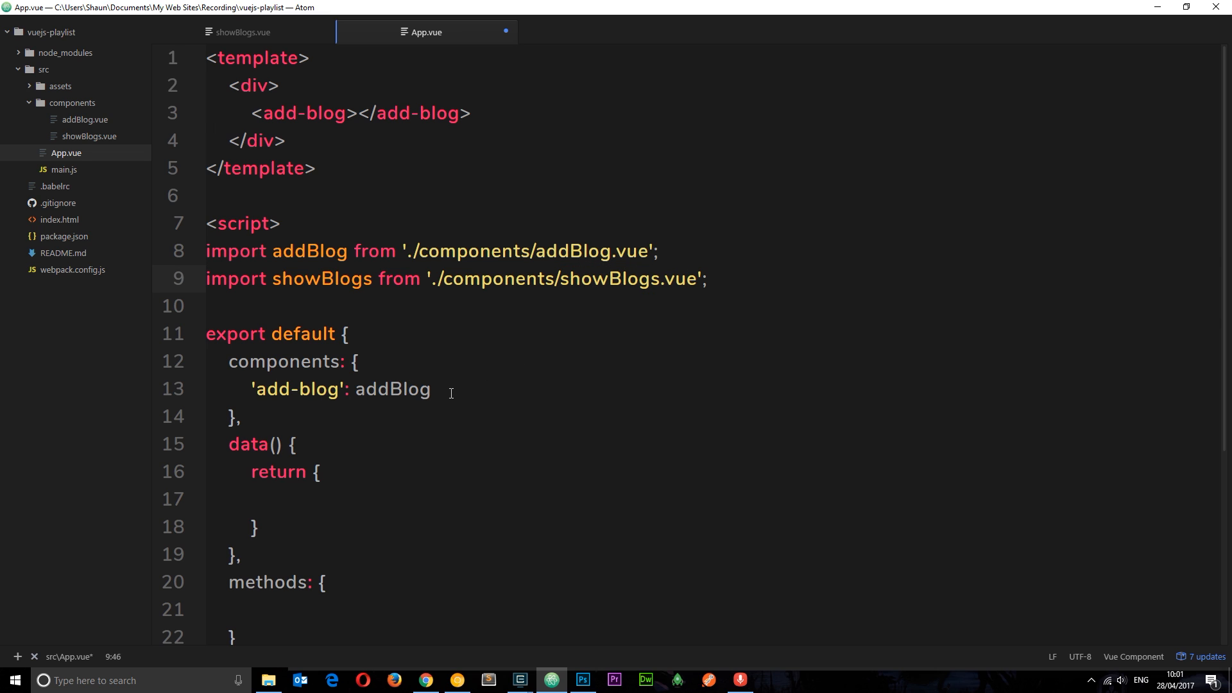
type(",")
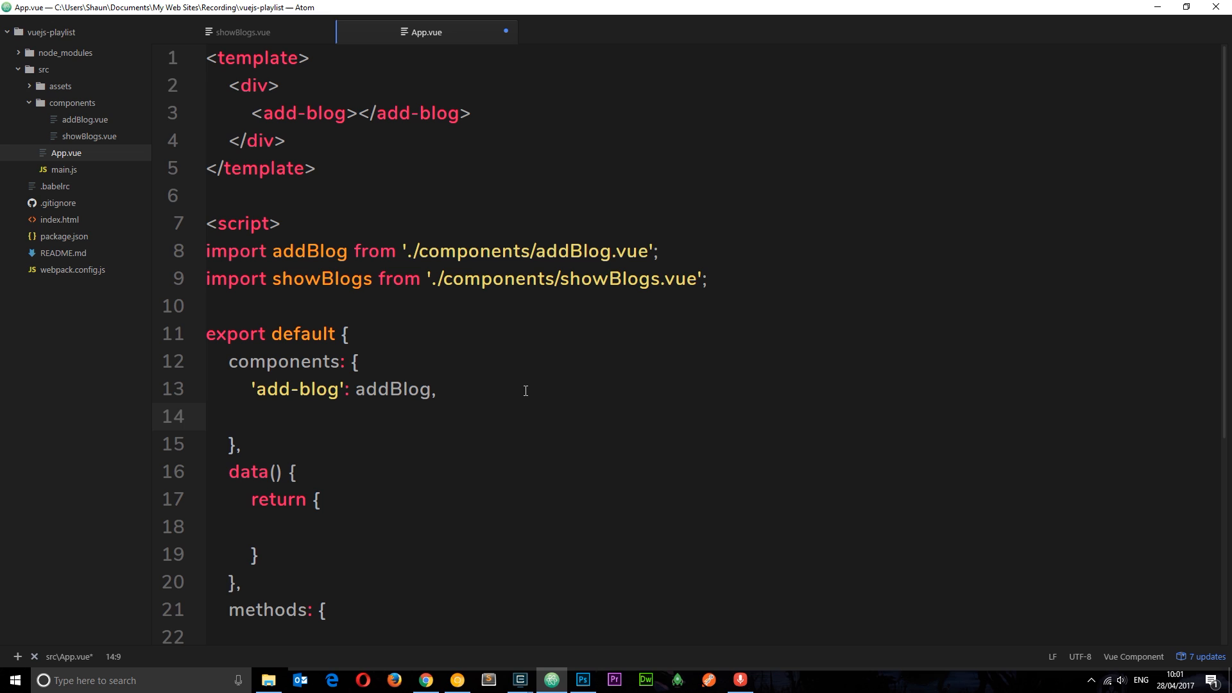
type("'show-blogs': s")
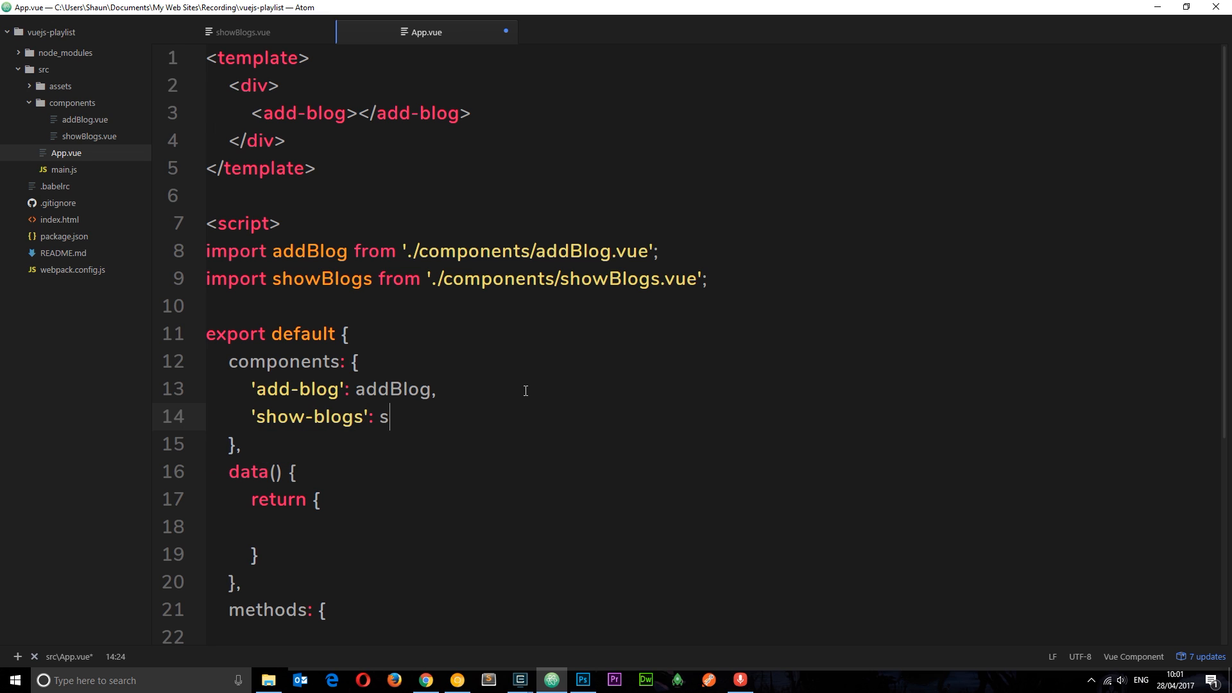
type("howBlogs")
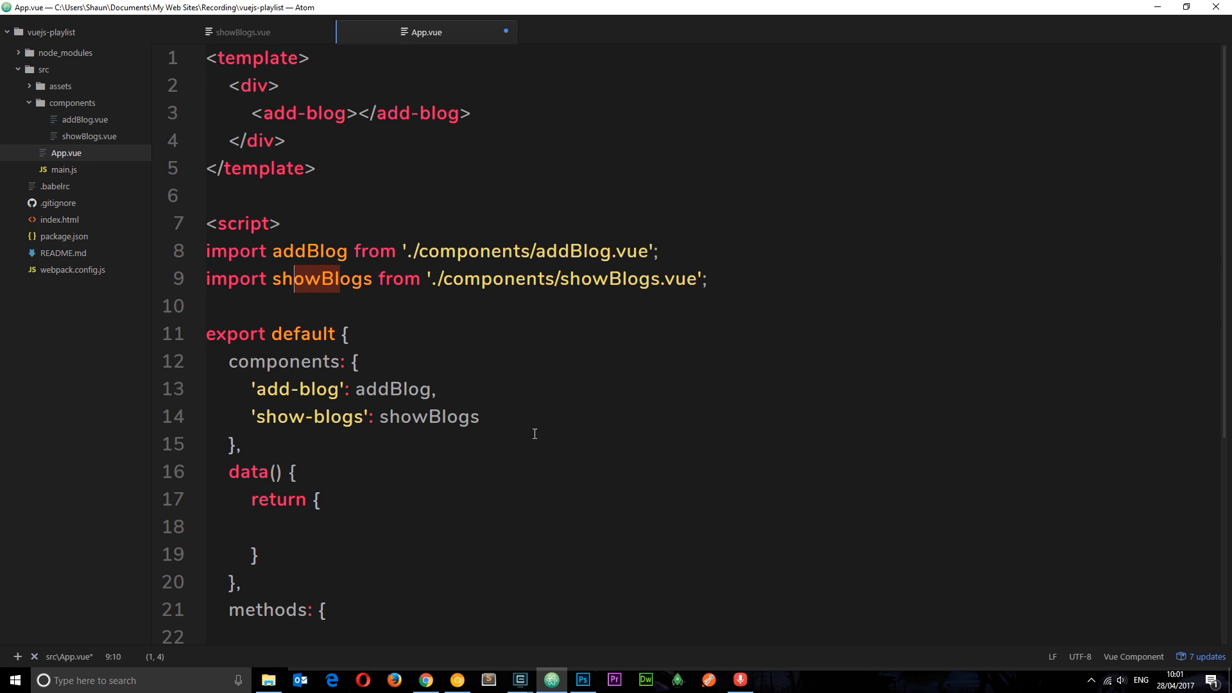
Step: Start replacing the add-blog template element with show-blogs
double_click(303, 113)
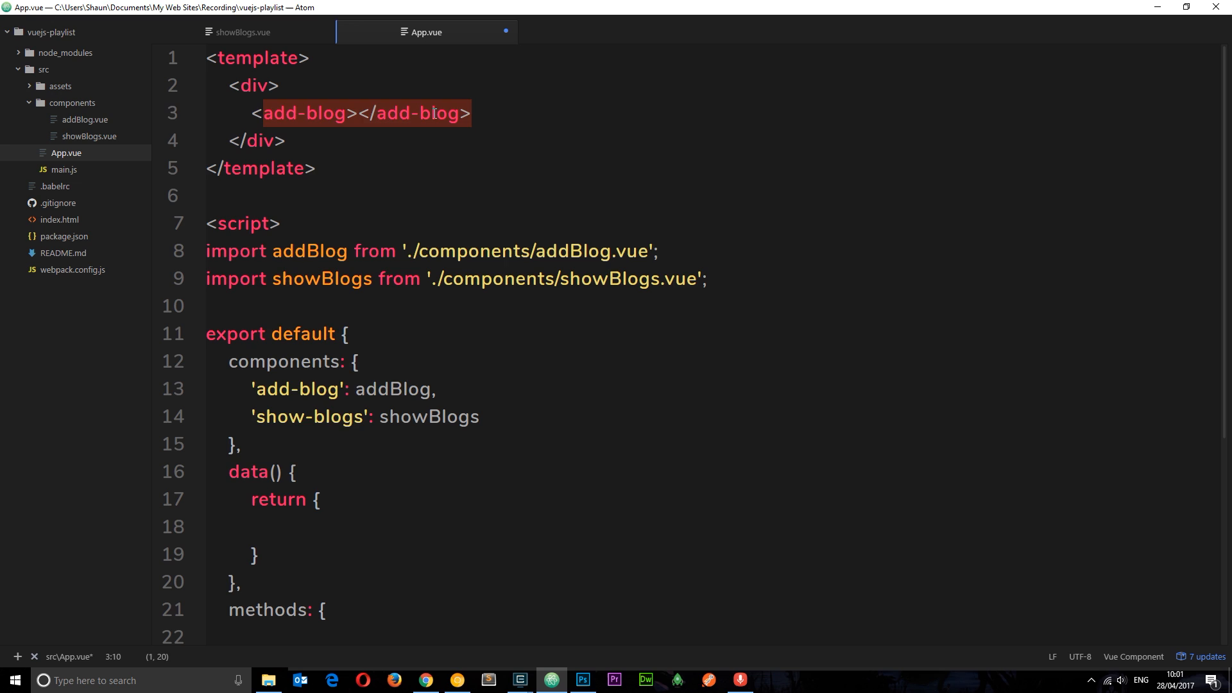
type("show-bl")
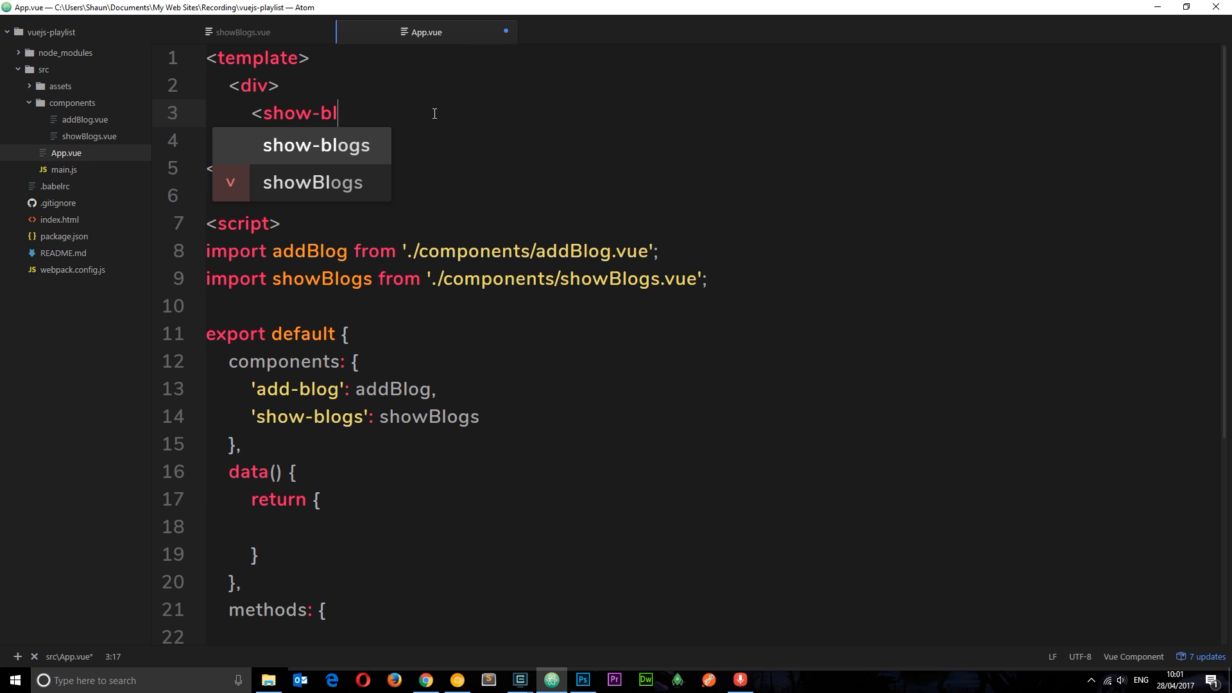
left_click(316, 145)
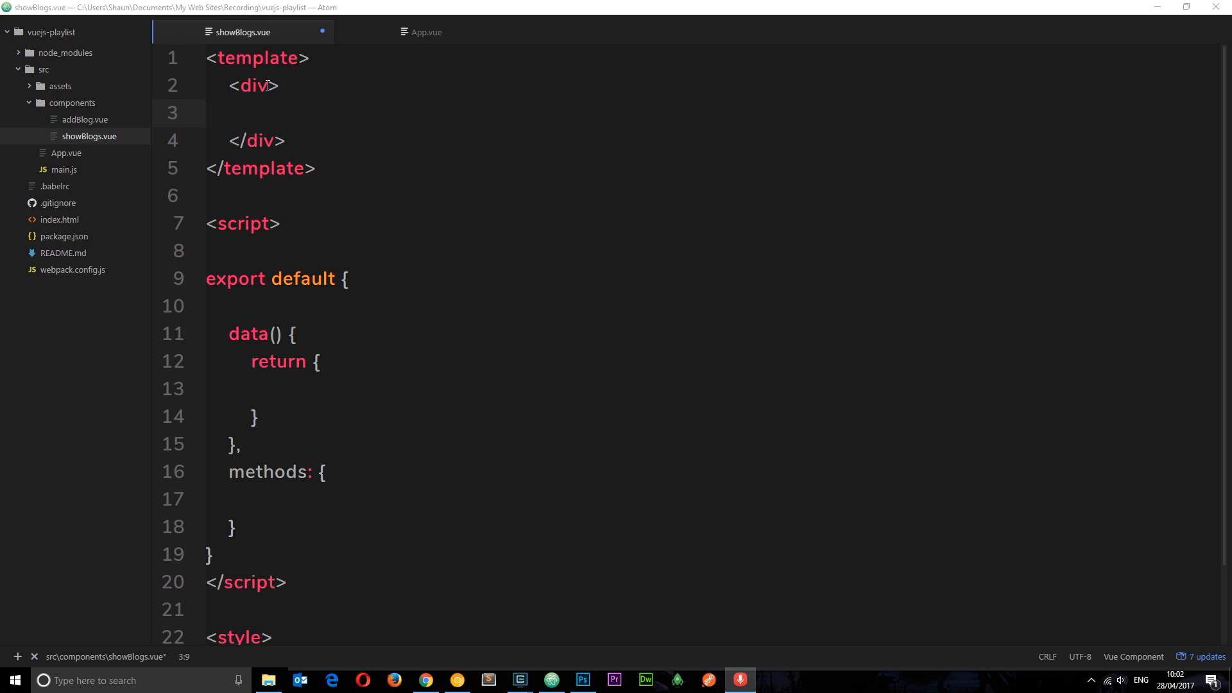
Step: Give the template root the id show-blogs and an All Blog Articles heading
type("id")
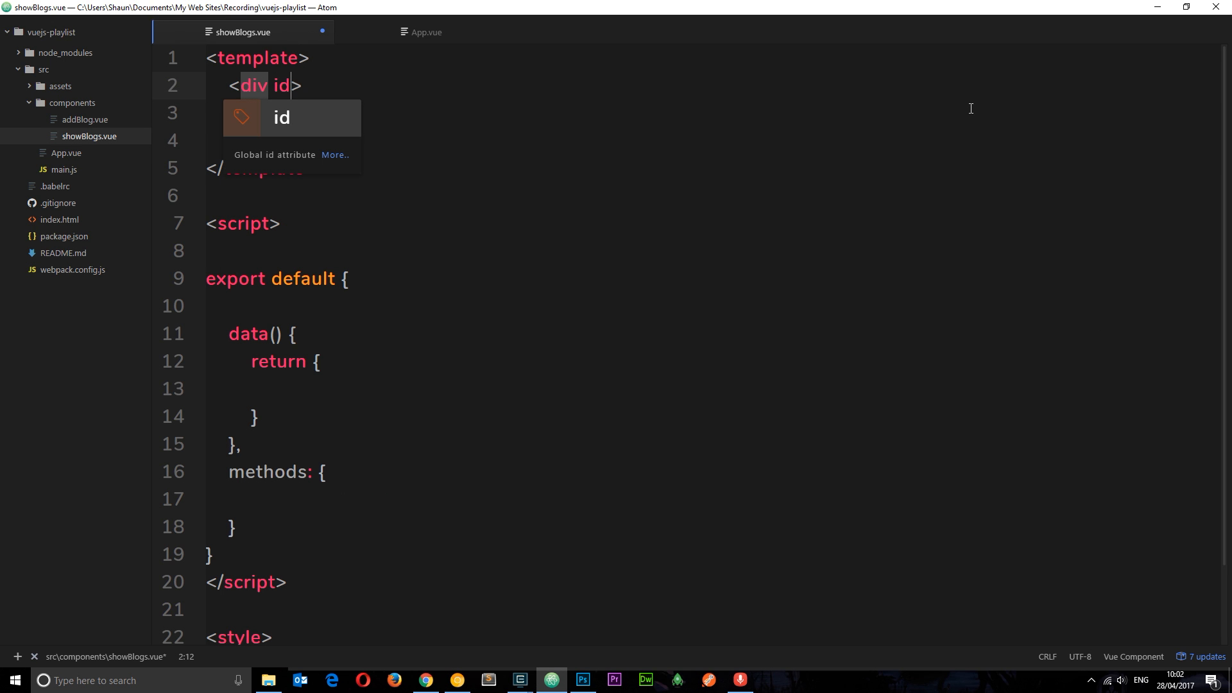
type("=\"s\"")
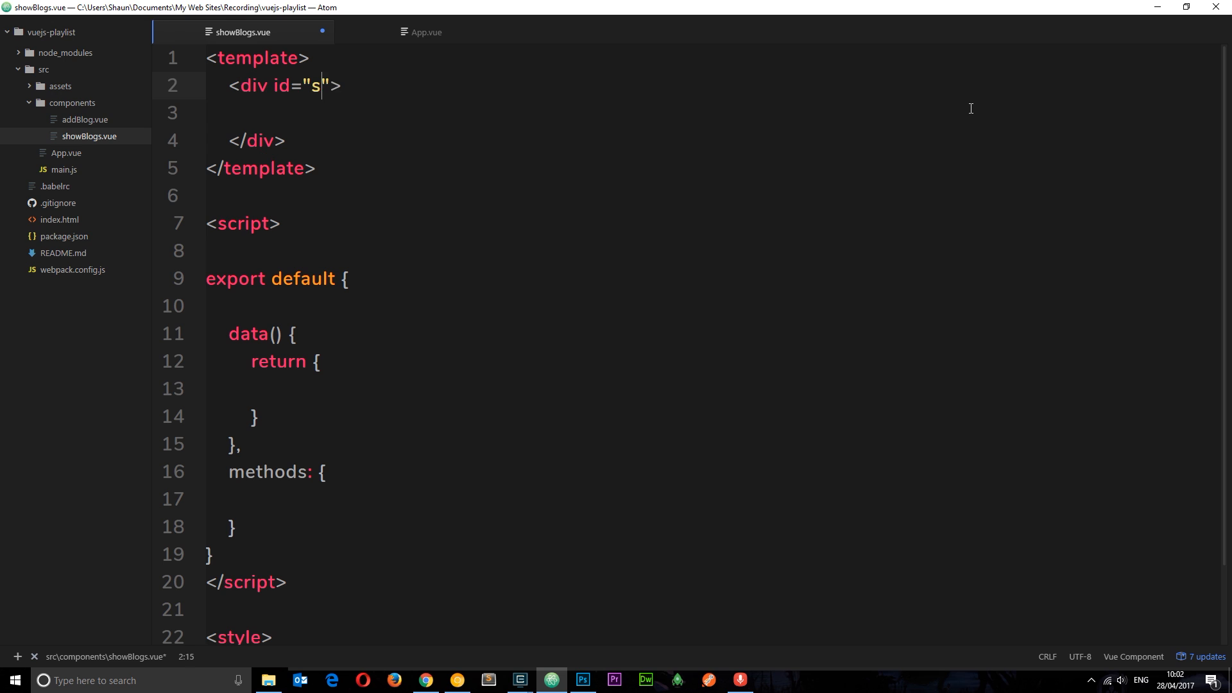
type("how-blogs")
left_click(711, 113)
type("<h1></h1>")
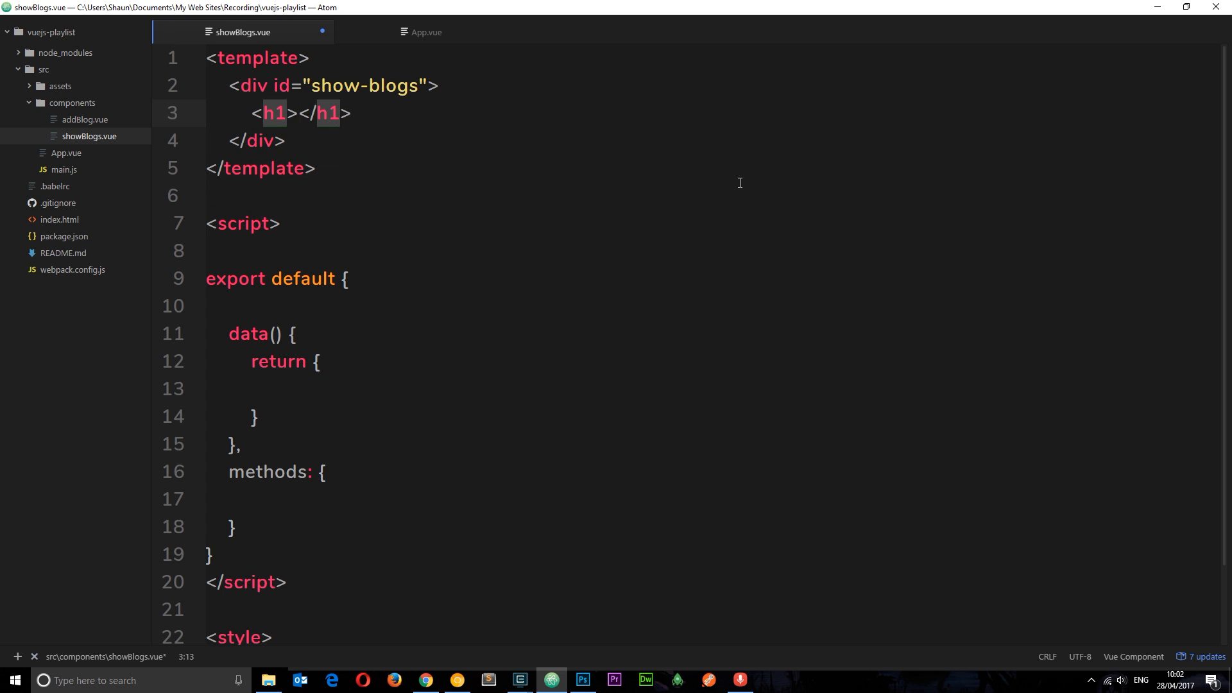
type("All Blog Articles")
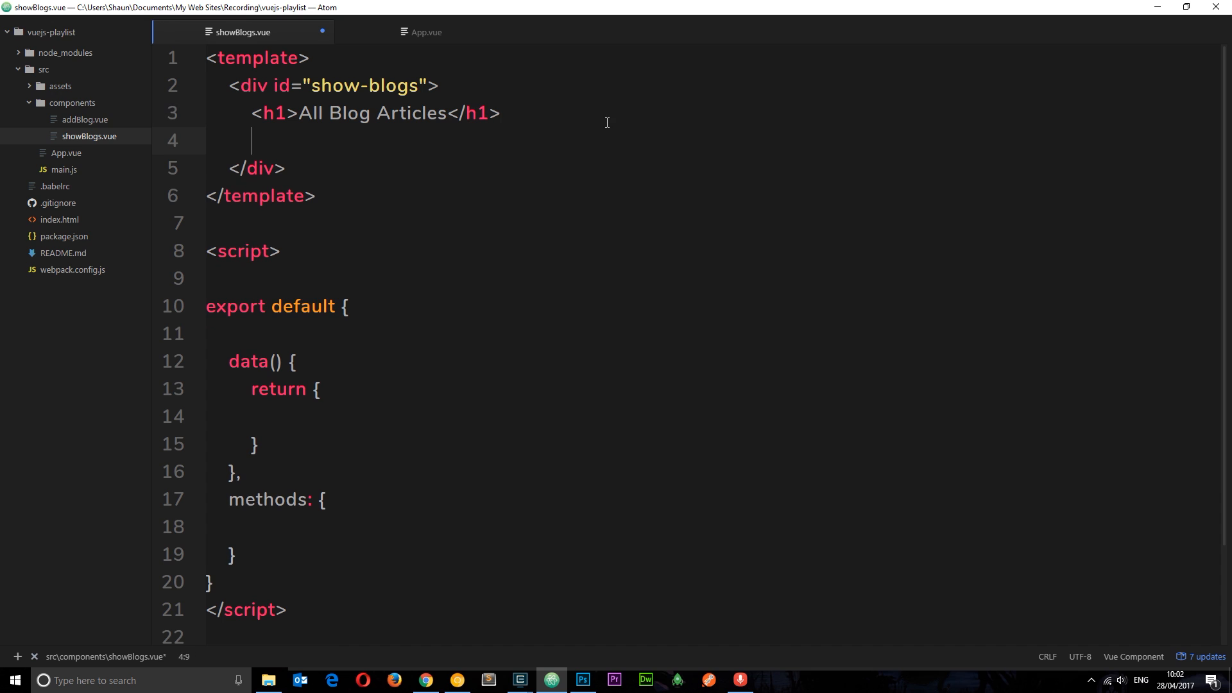
Step: Add a single-blog div with an empty v-for awaiting the loop
type("<div></div>")
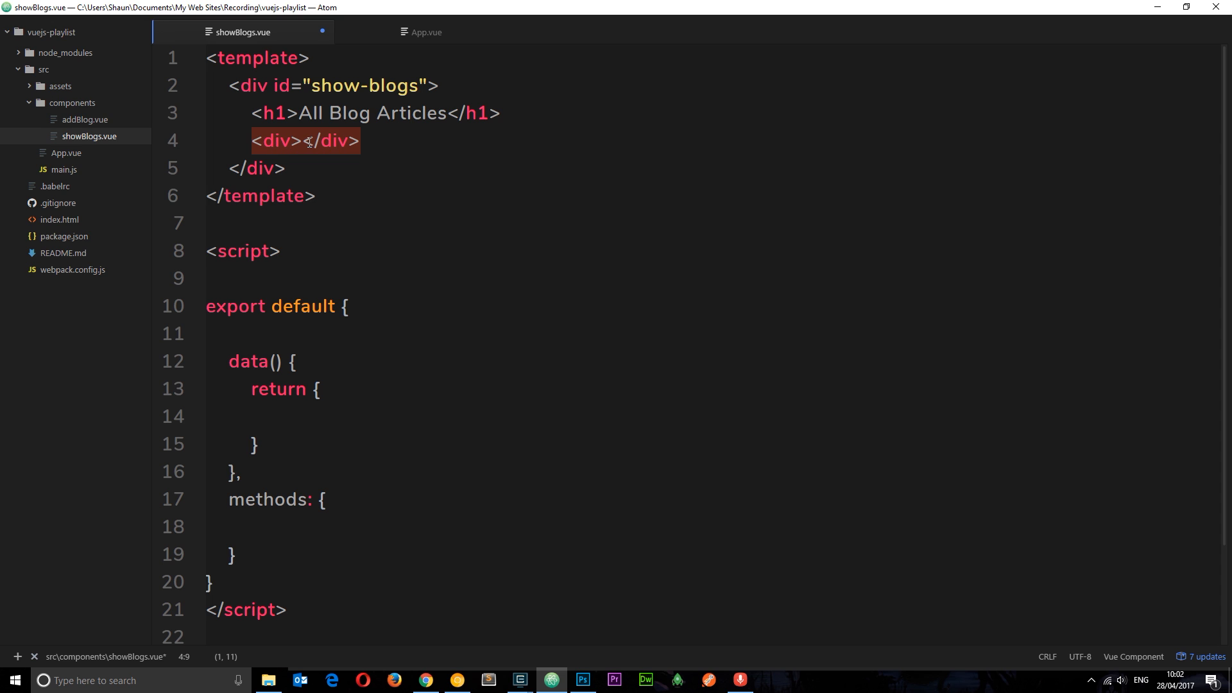
type("clas")
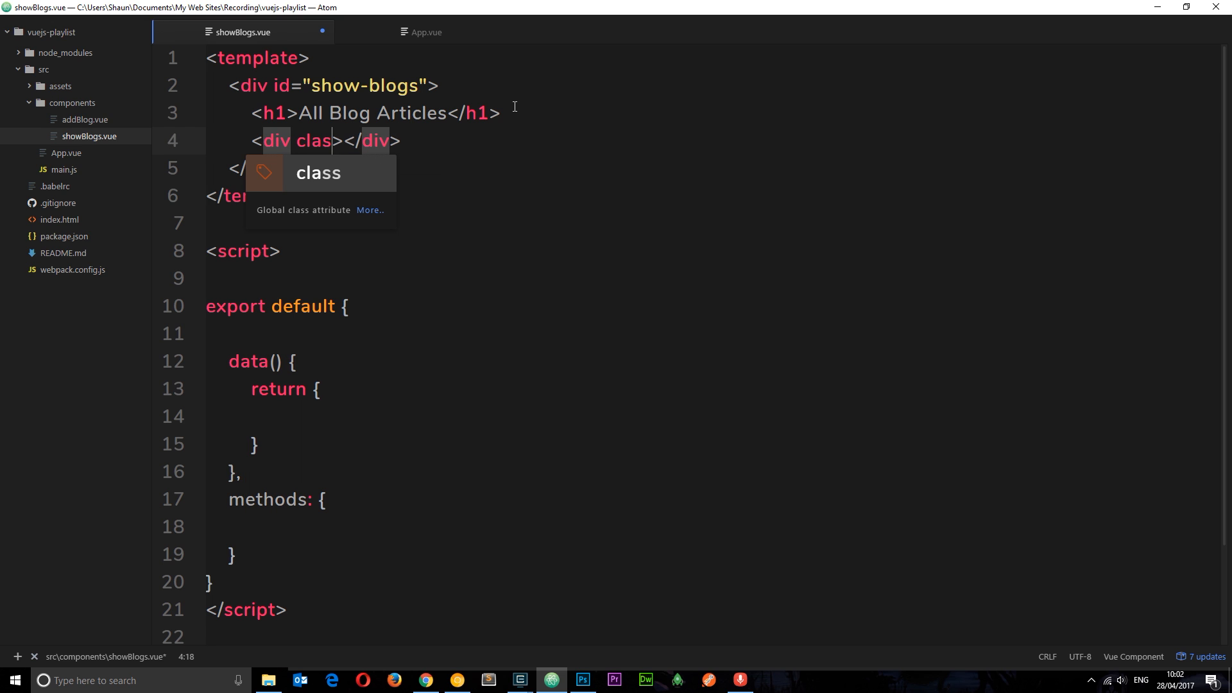
type("s=\"si\"")
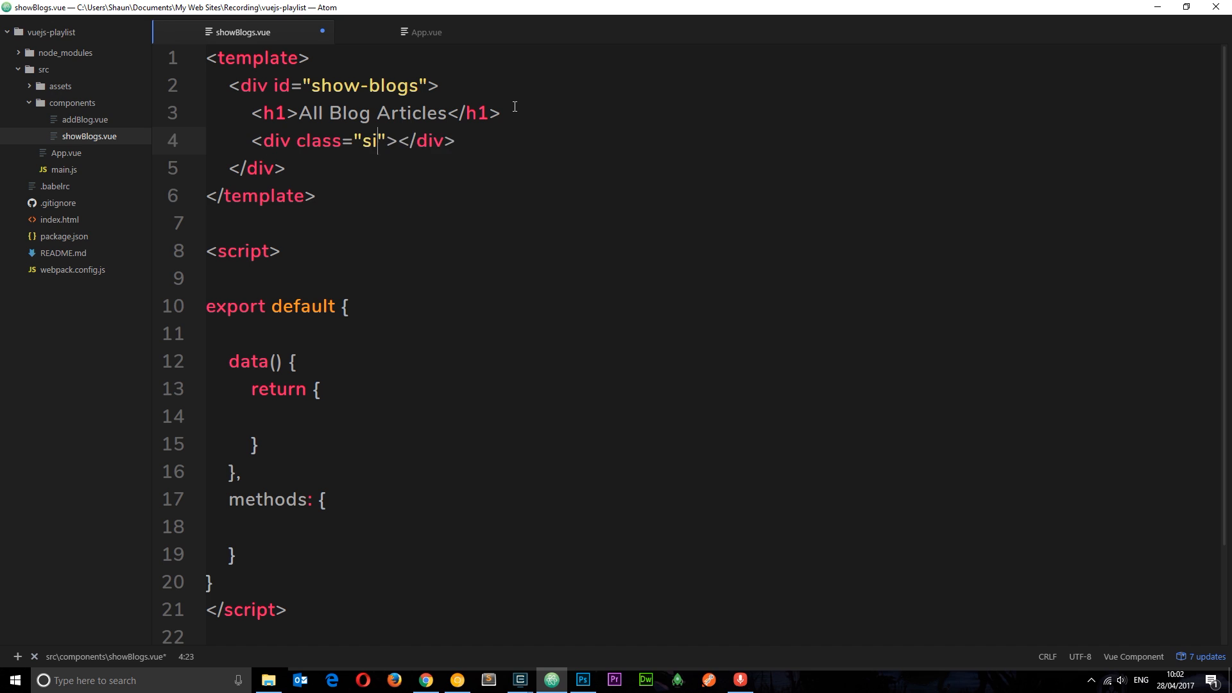
type("ngle-blog")
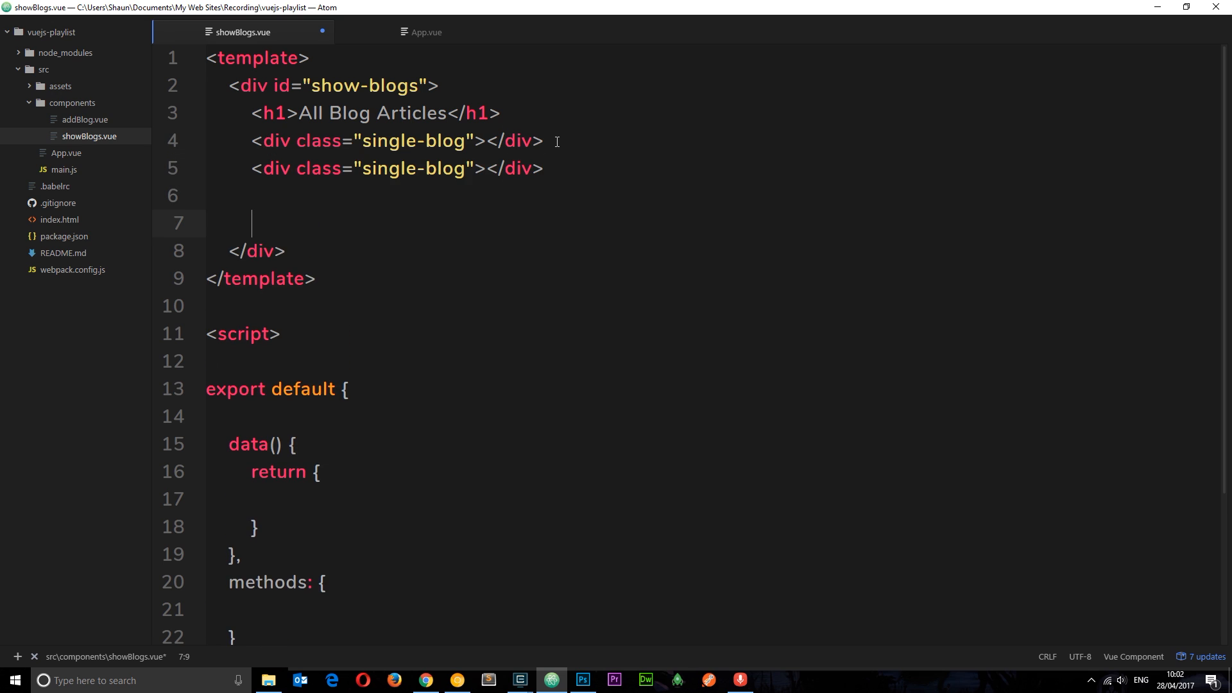
type("<div class=\"single-blog\"></div>")
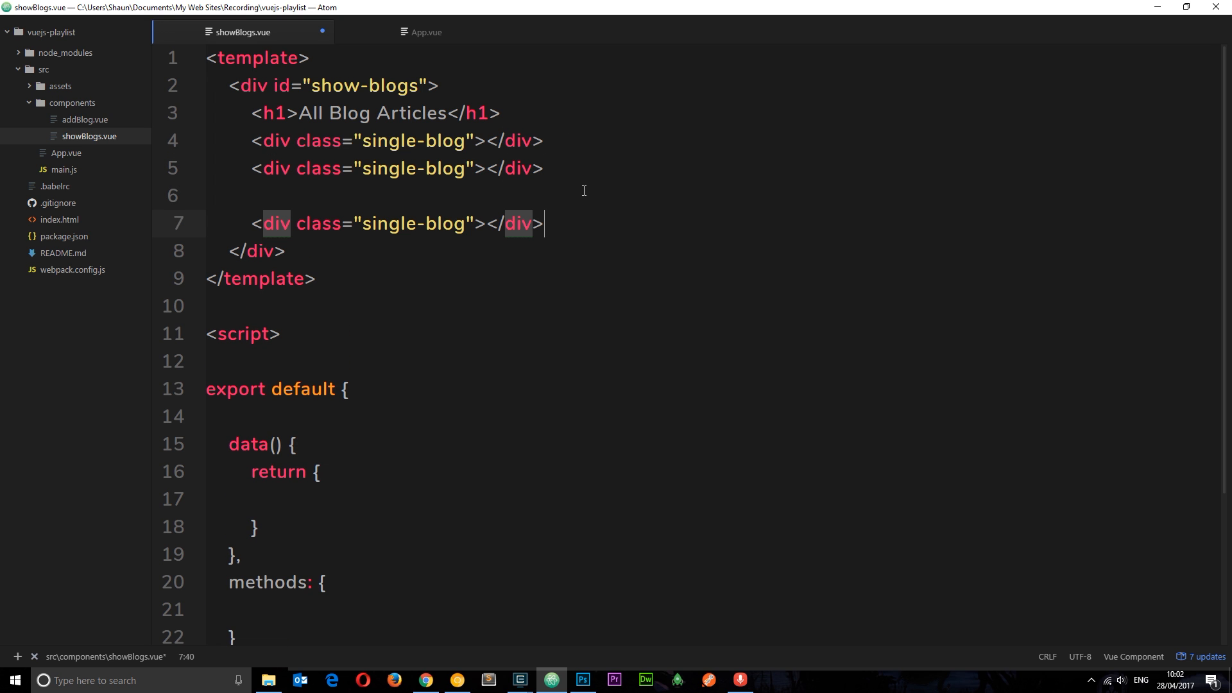
mouse_move(575, 228)
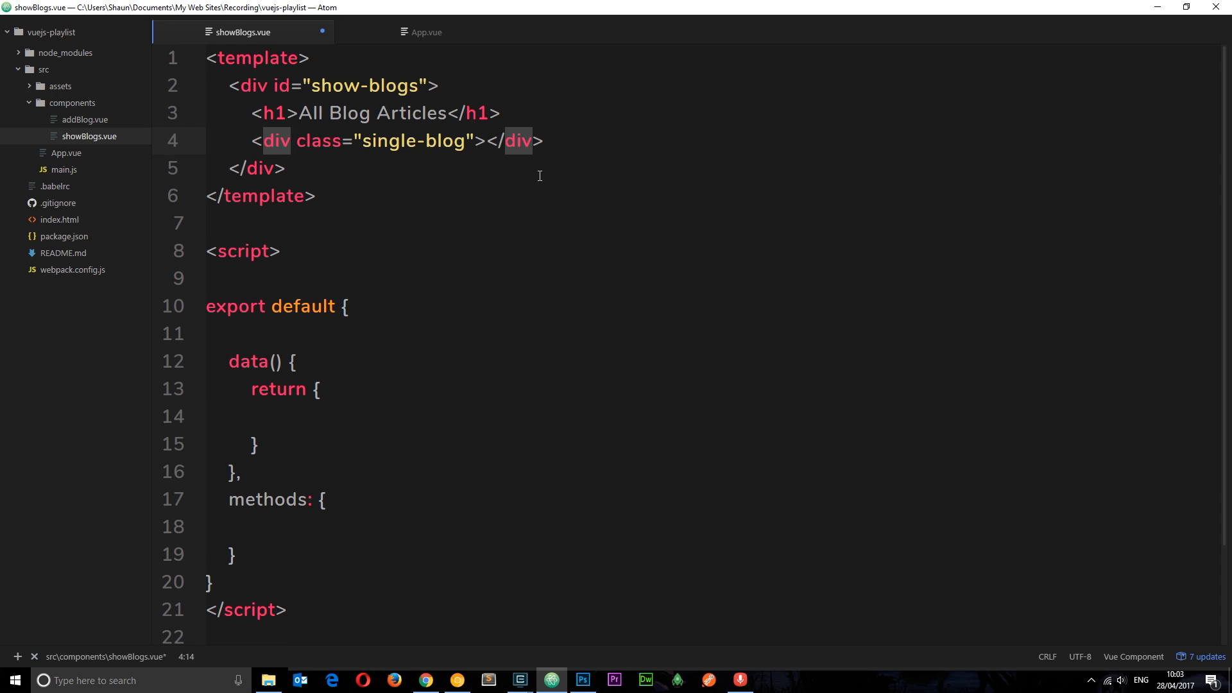
type("v-for=\"\"")
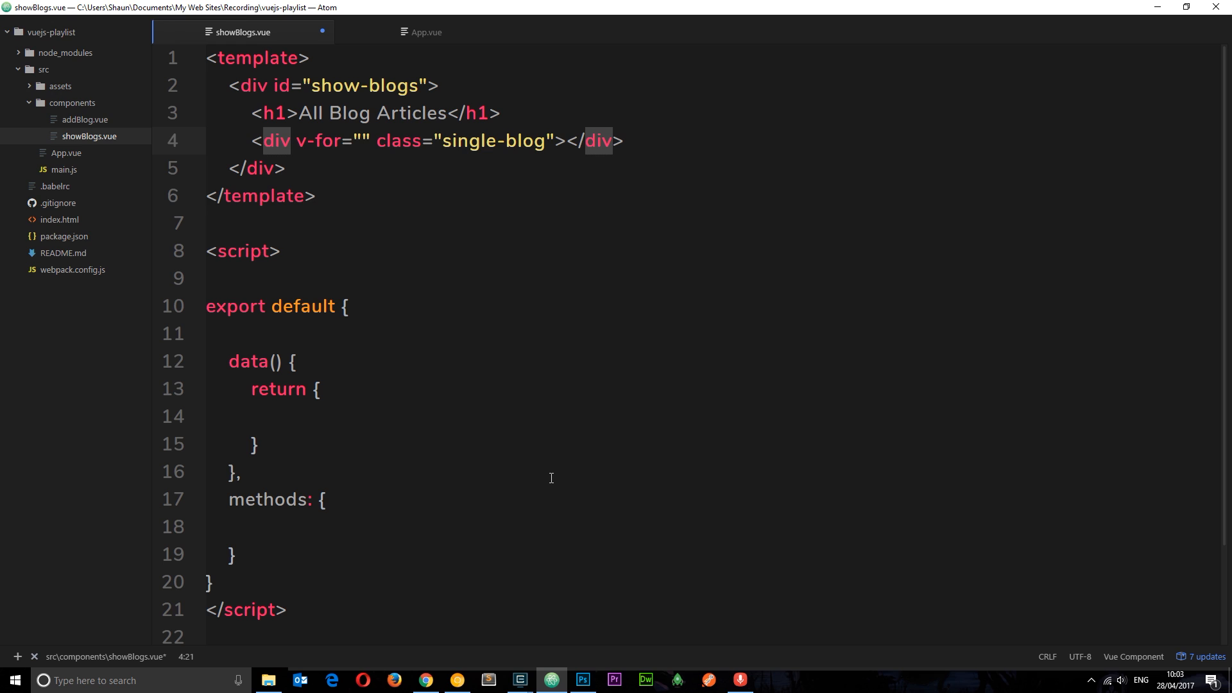
left_click(362, 141)
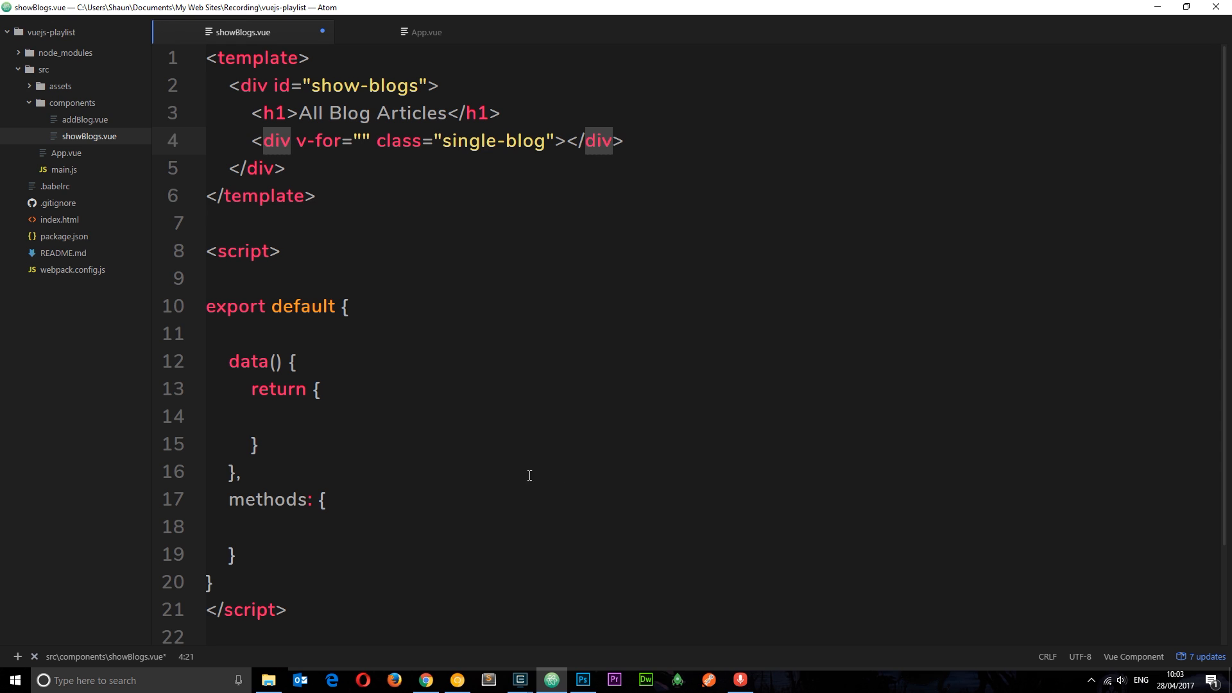
left_click(362, 141)
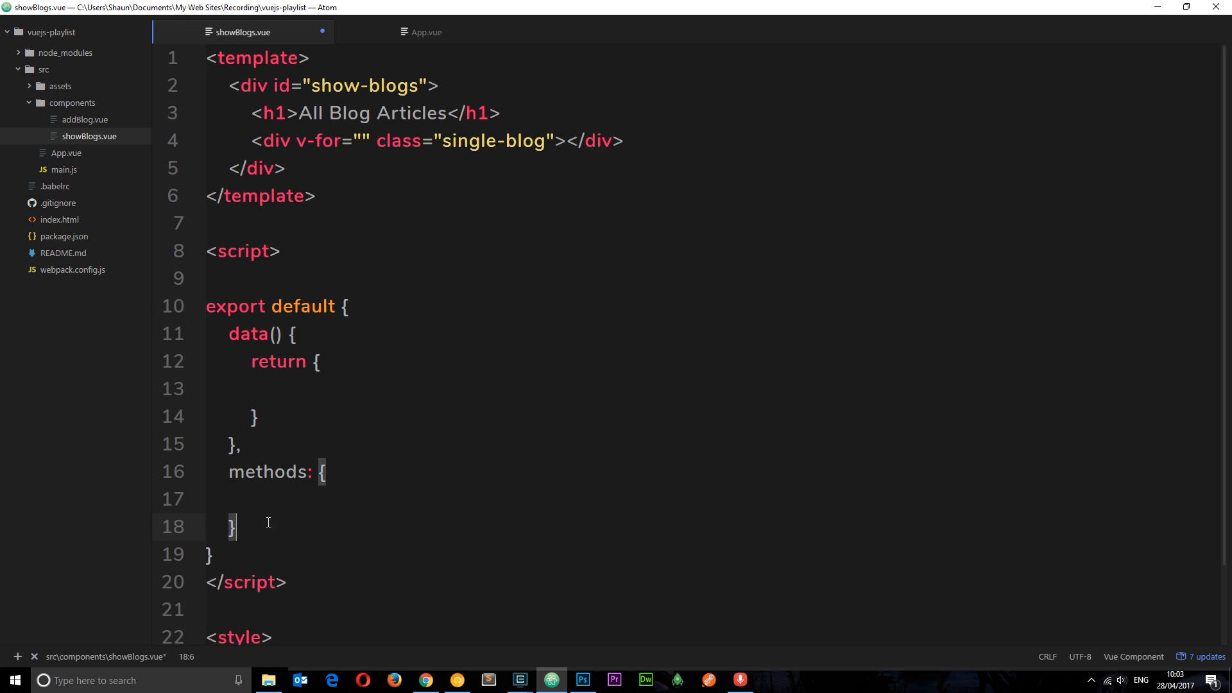
mouse_move(461, 495)
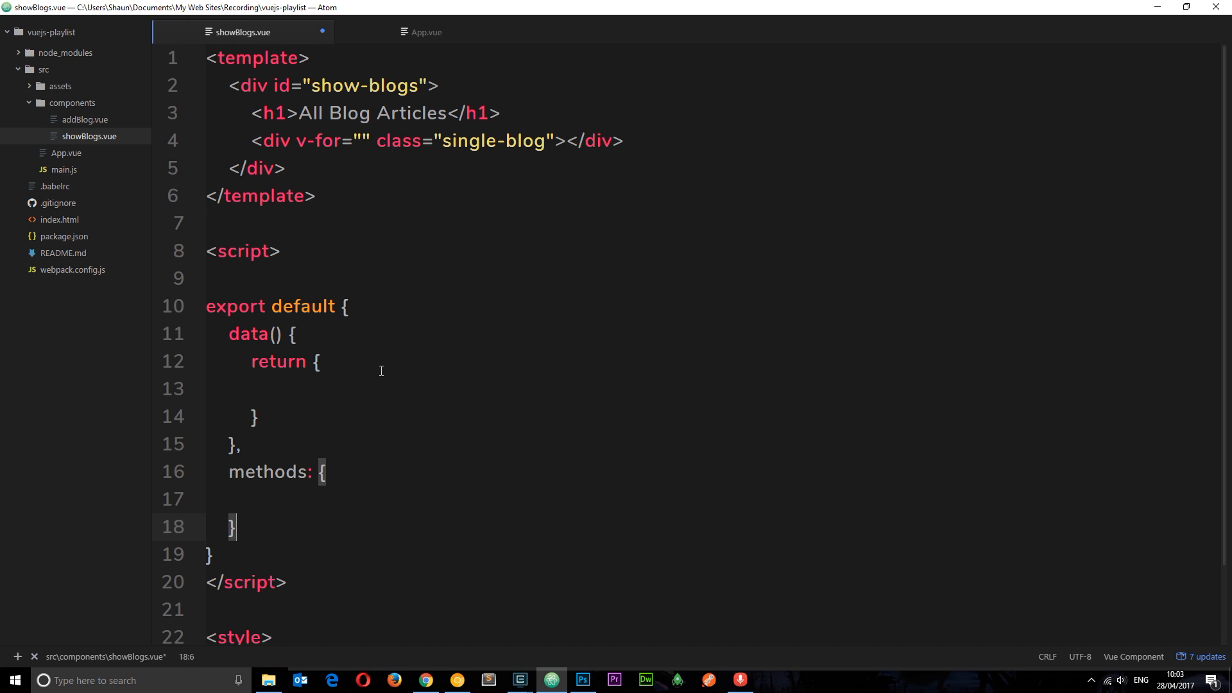
Step: Add a created() hook whose body begins a this.$http.get call
type("create")
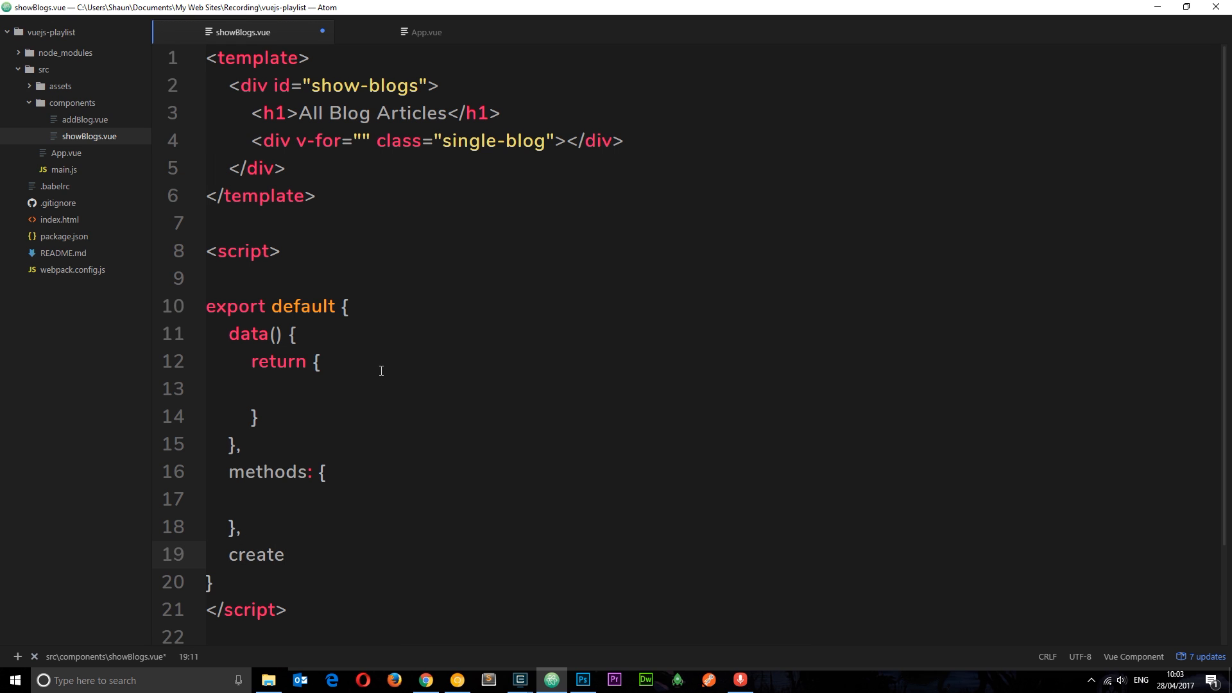
type("d")
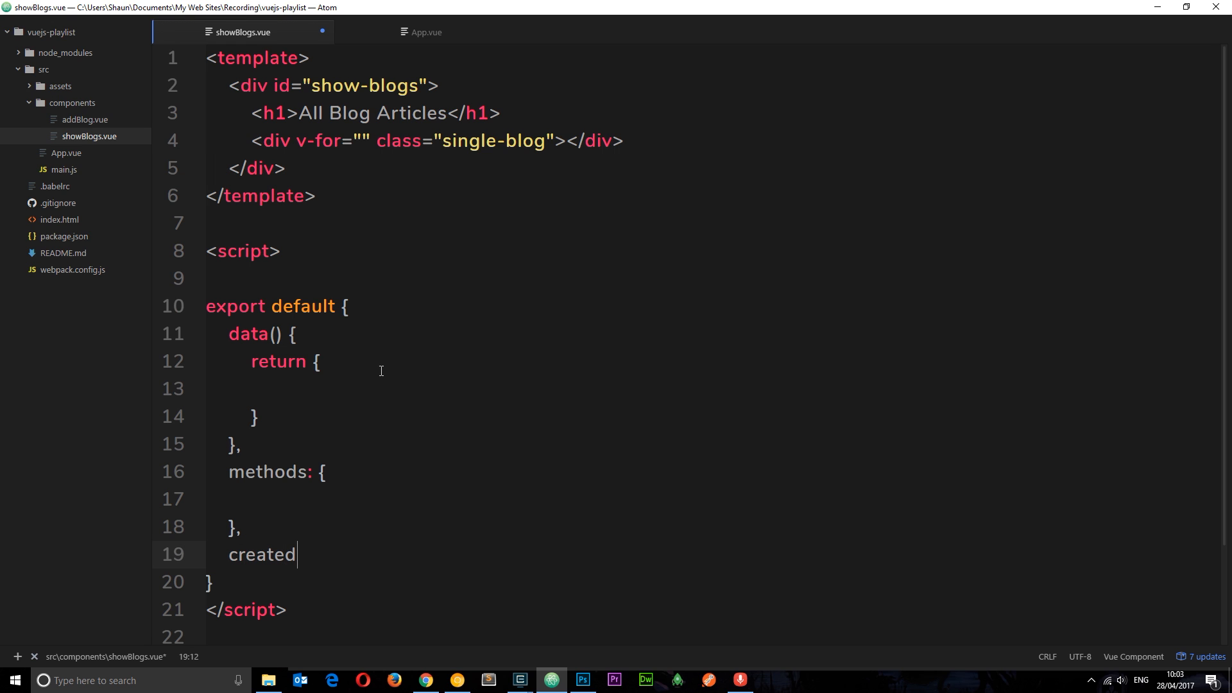
type("()")
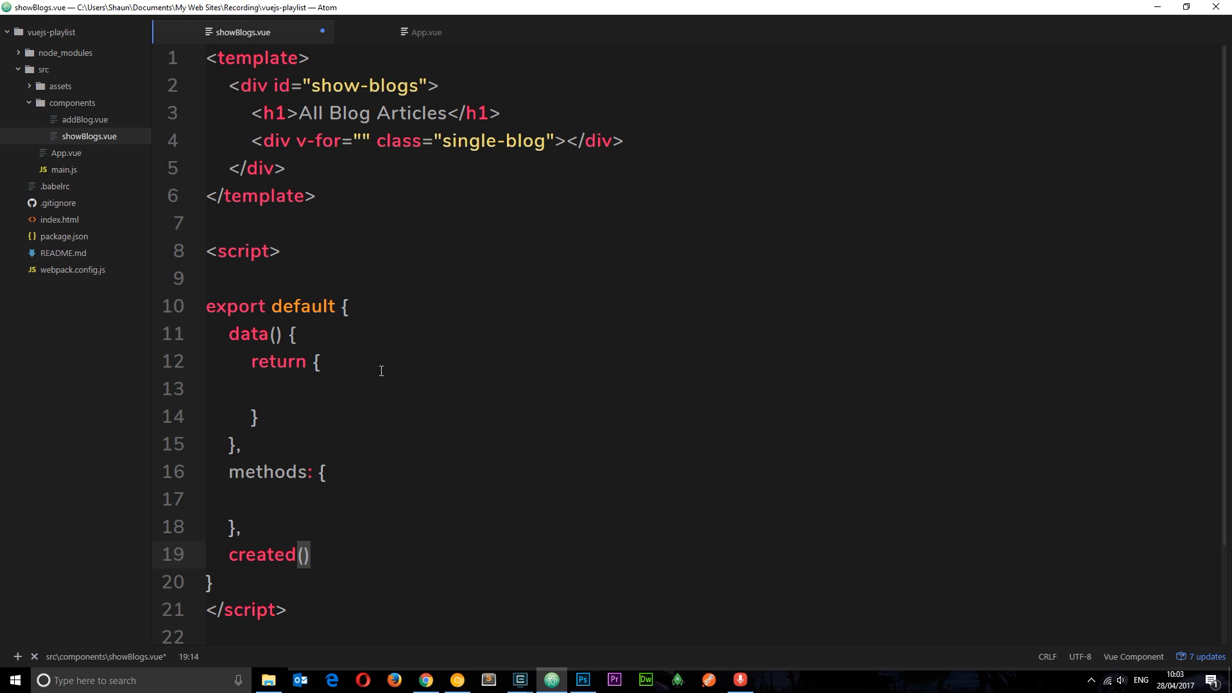
type("{}")
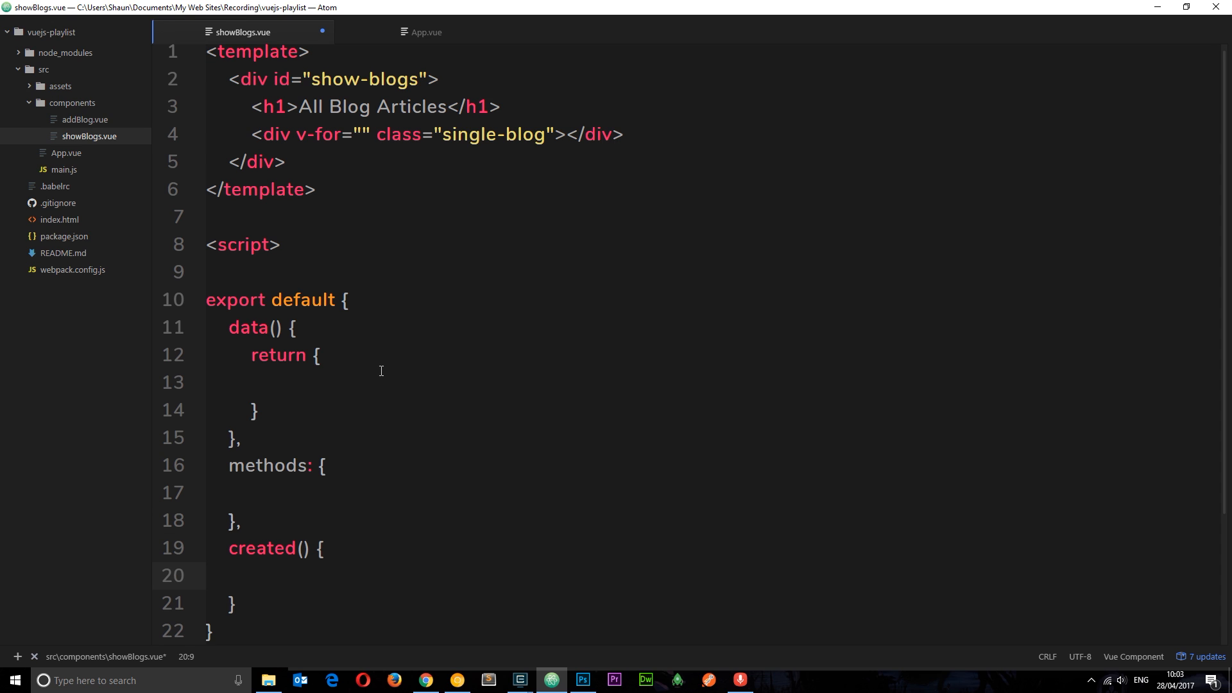
type("this.")
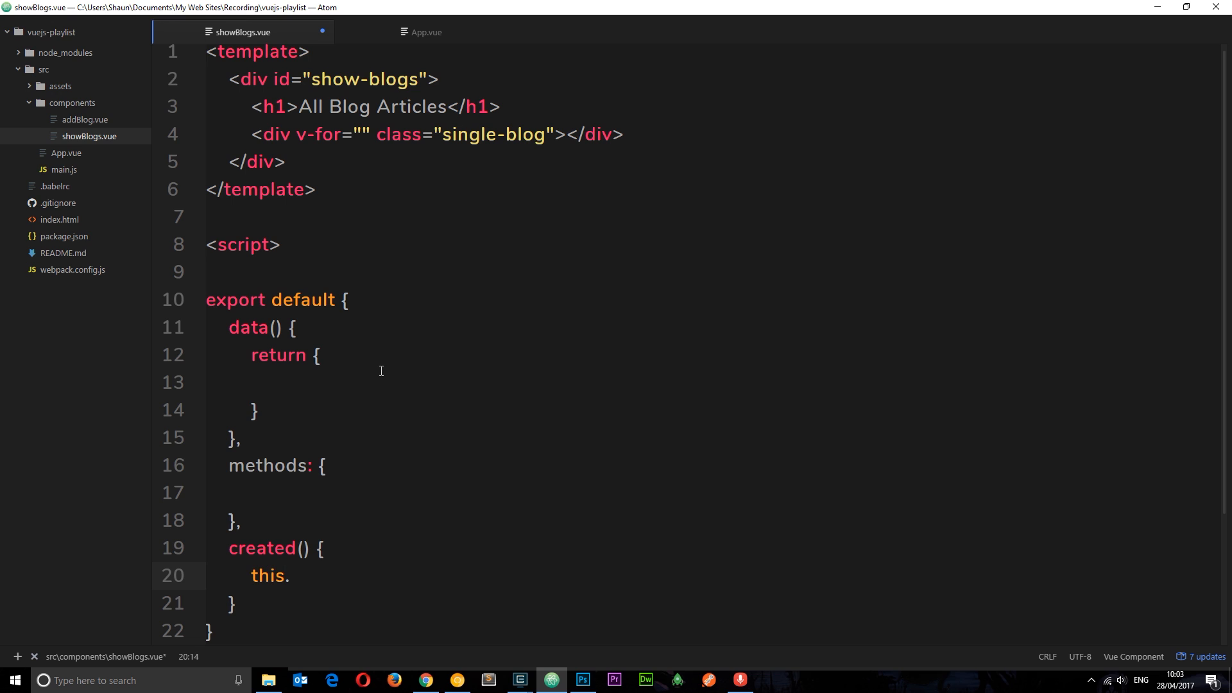
type("$http")
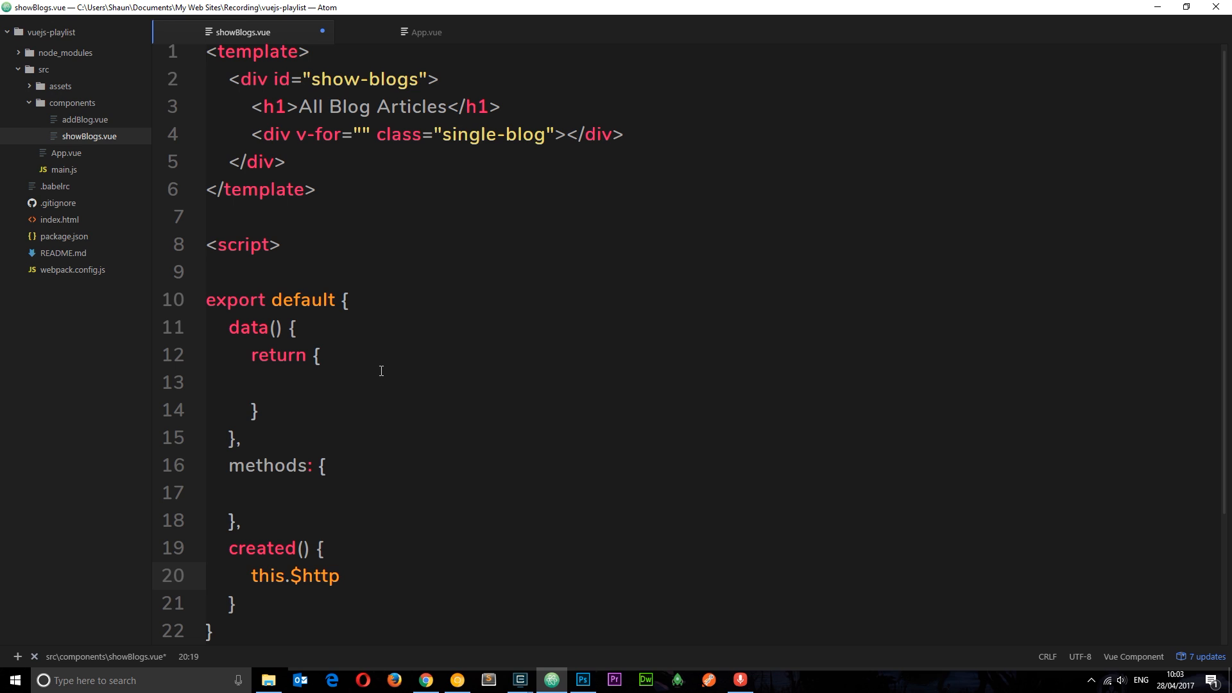
type(".get")
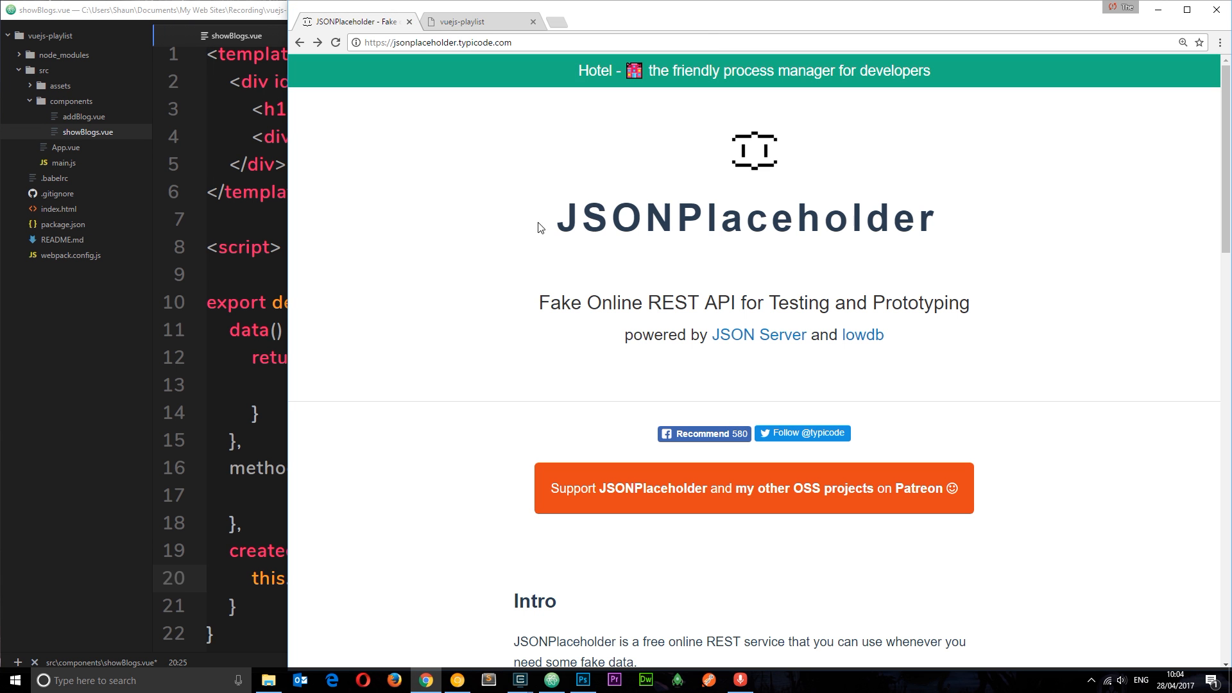
Step: Scroll the JSONPlaceholder page to the Resources list showing /posts with 100 items
scroll("down", 3)
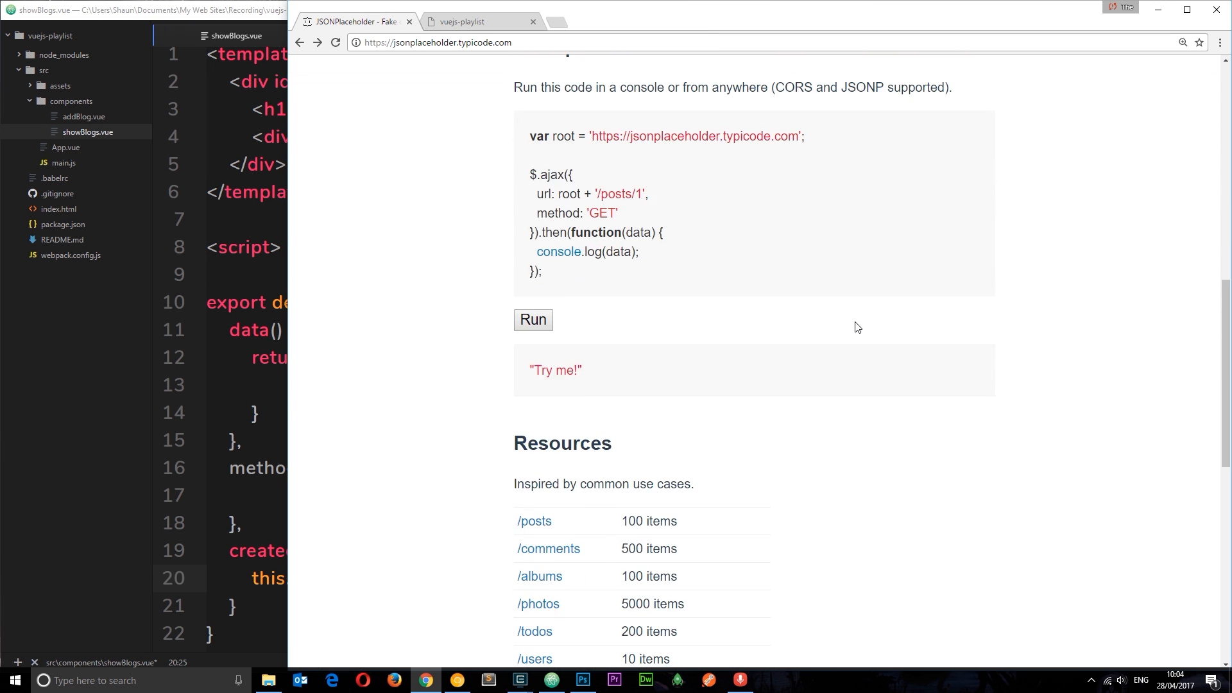
scroll("down", 3)
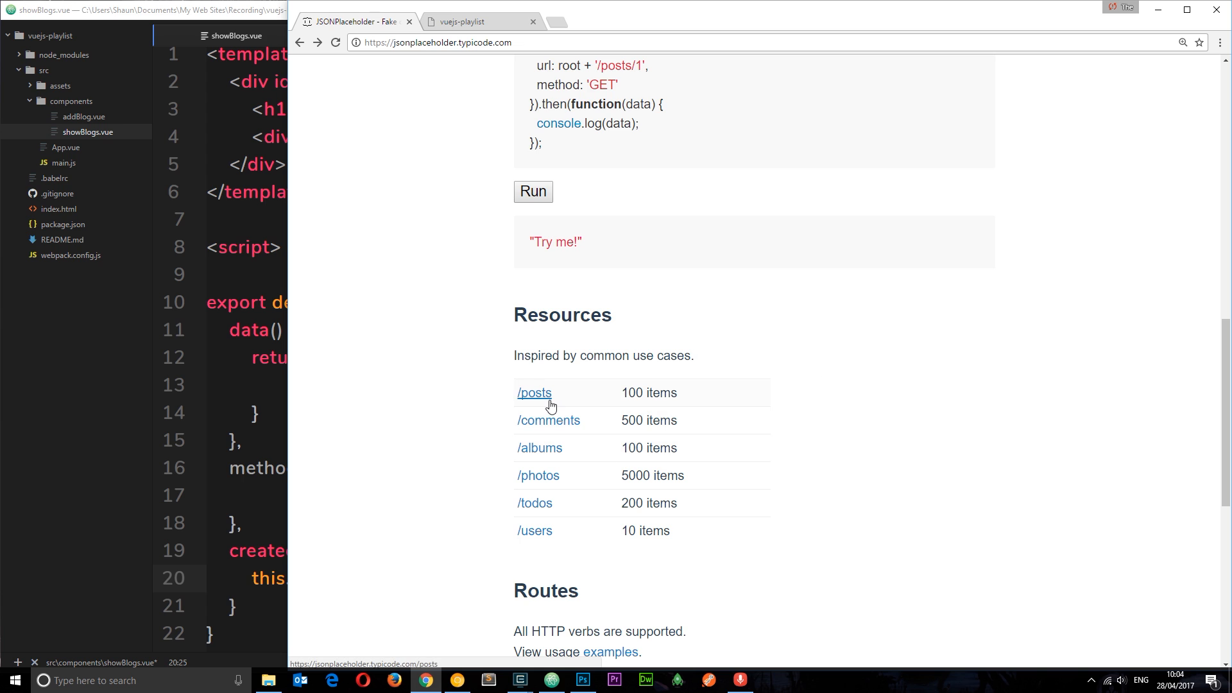
scroll("down", 3)
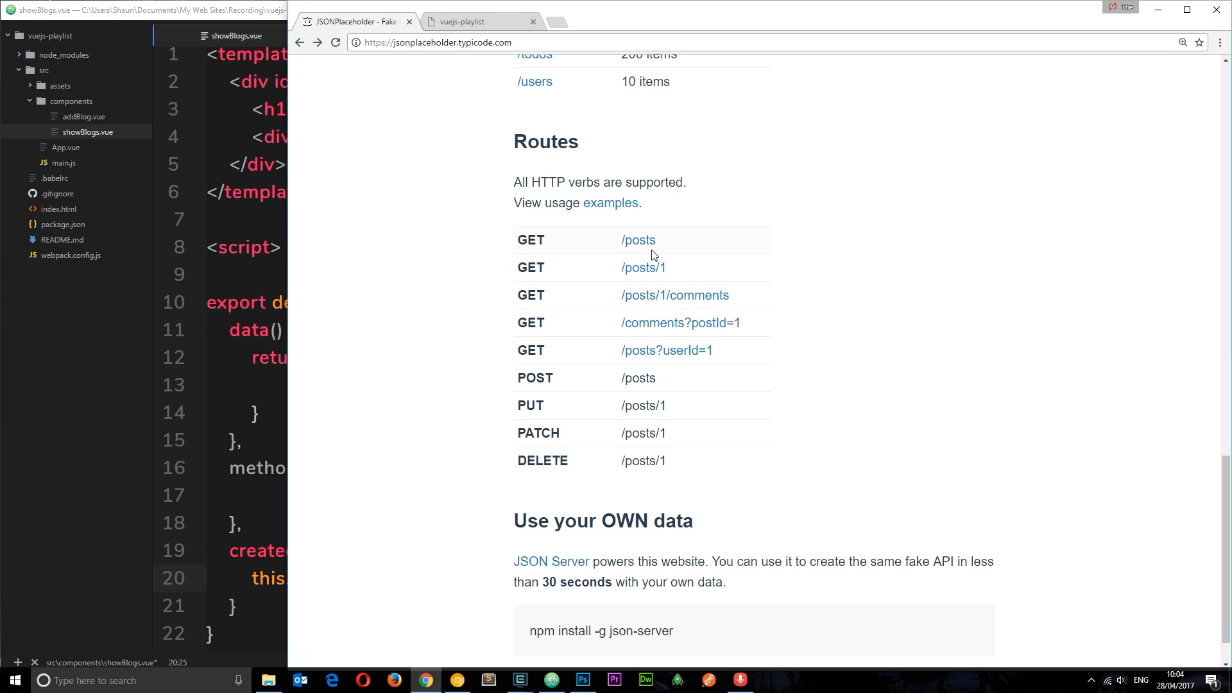
mouse_move(637, 240)
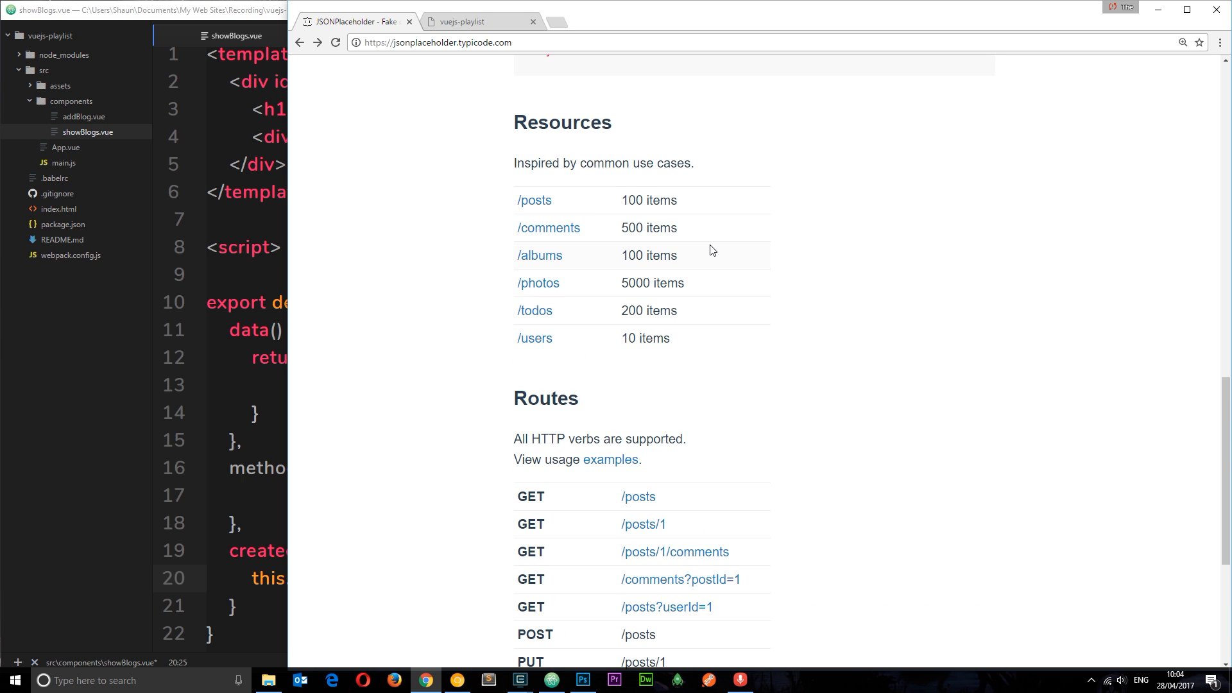
scroll("up", 3)
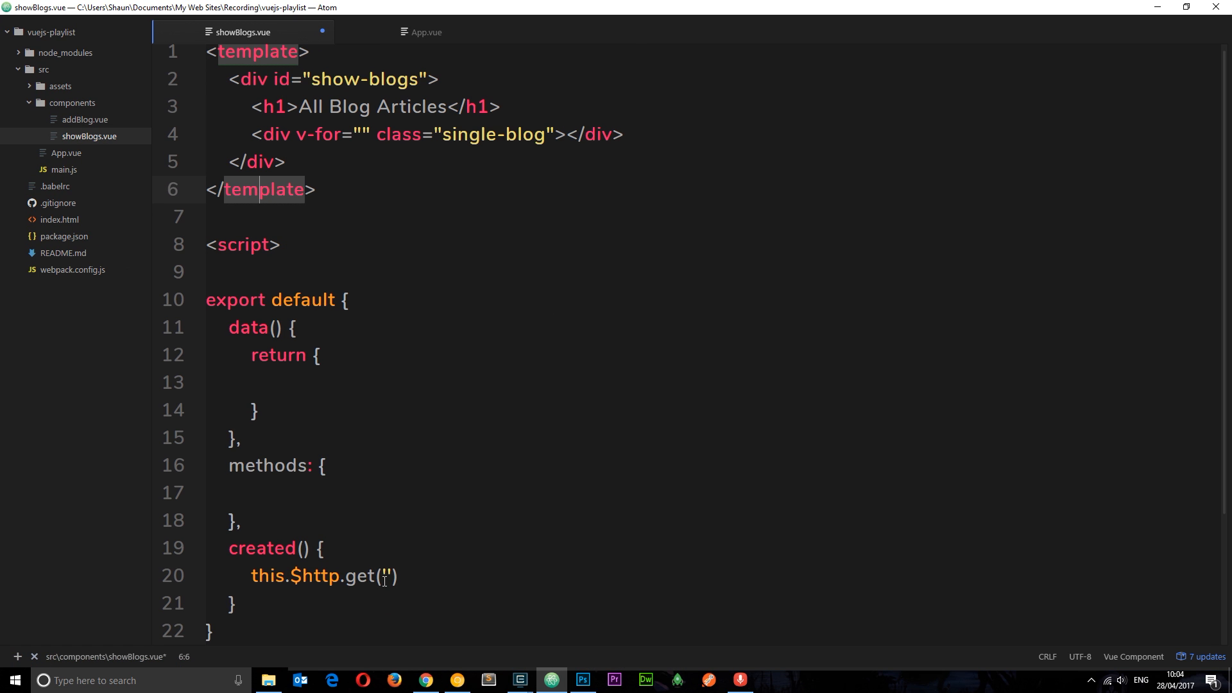
type("https://jsonplaceholder.typicode.com")
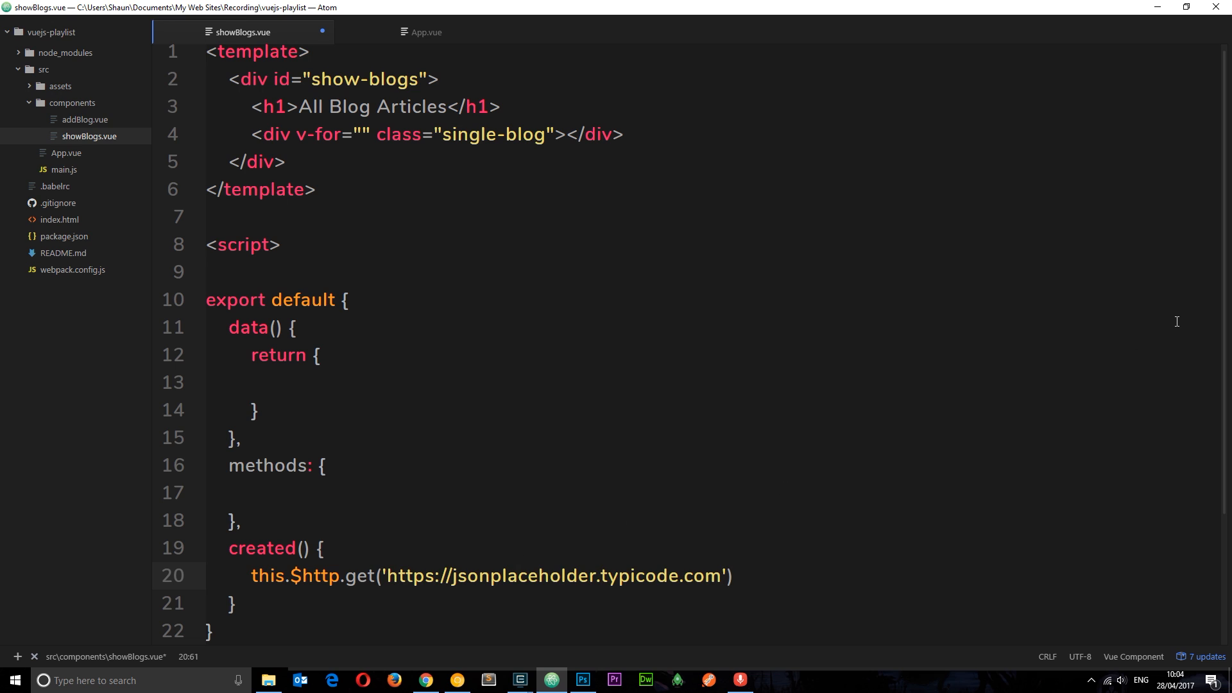
type("/posts")
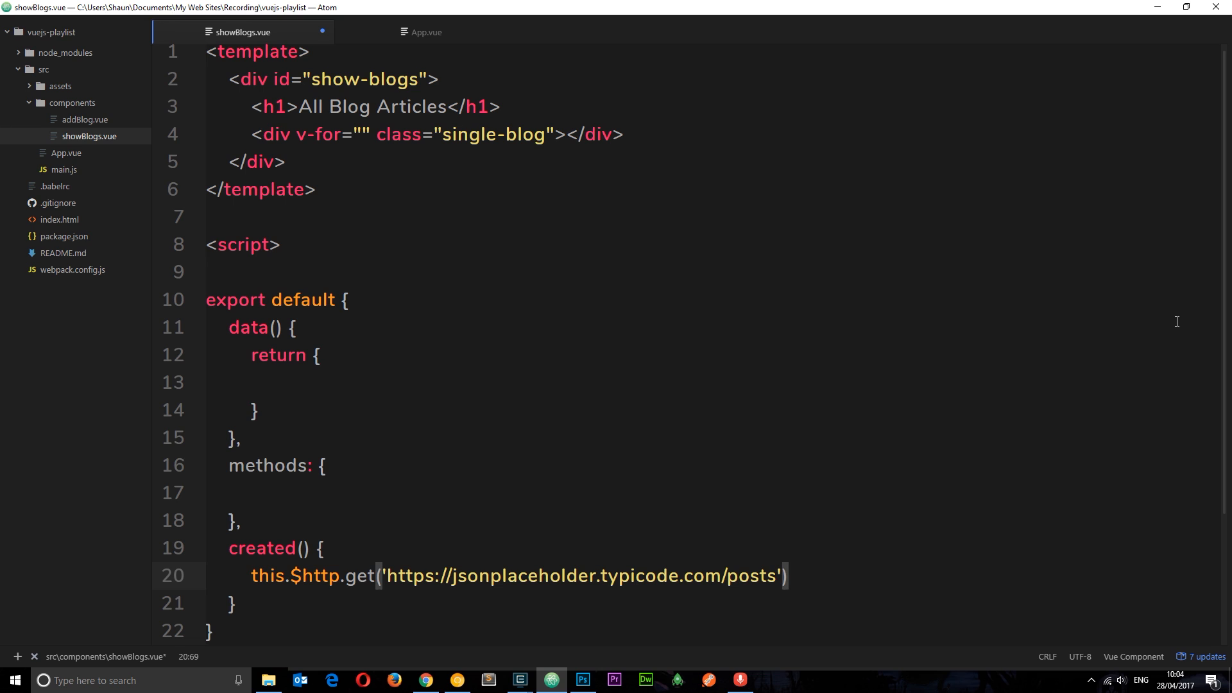
type(".then")
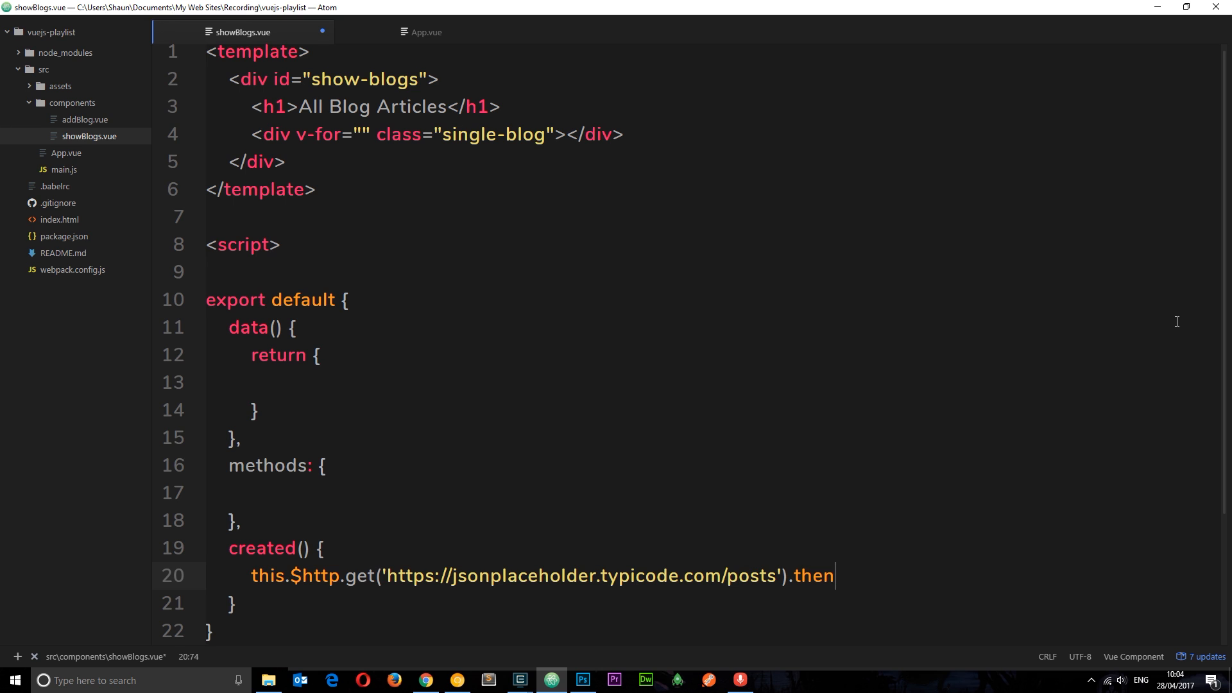
type("())")
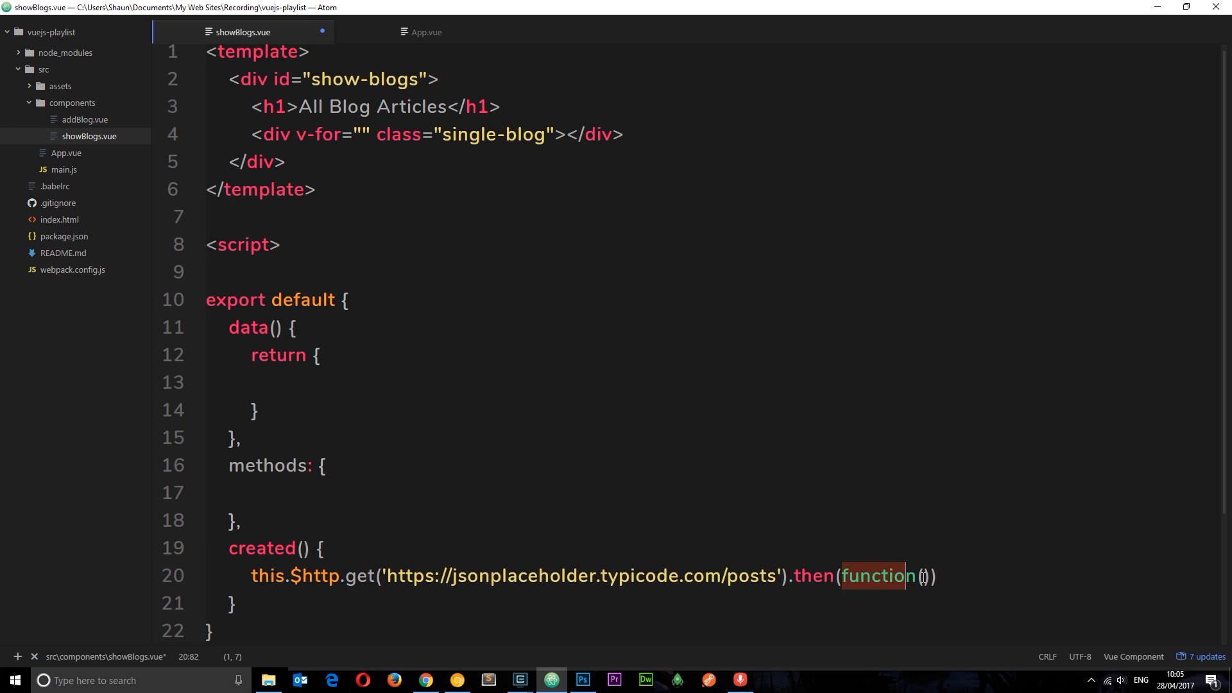
Step: Give .then a function(data) callback that runs console.log(data)
type("data")
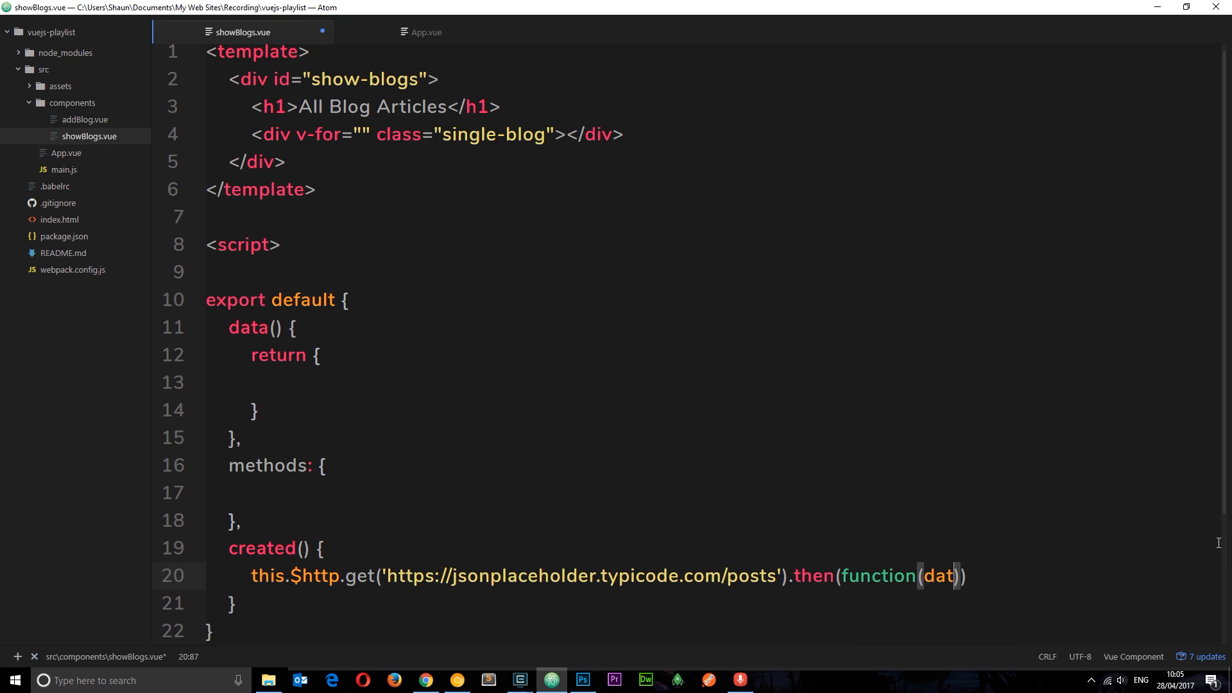
double_click(943, 574)
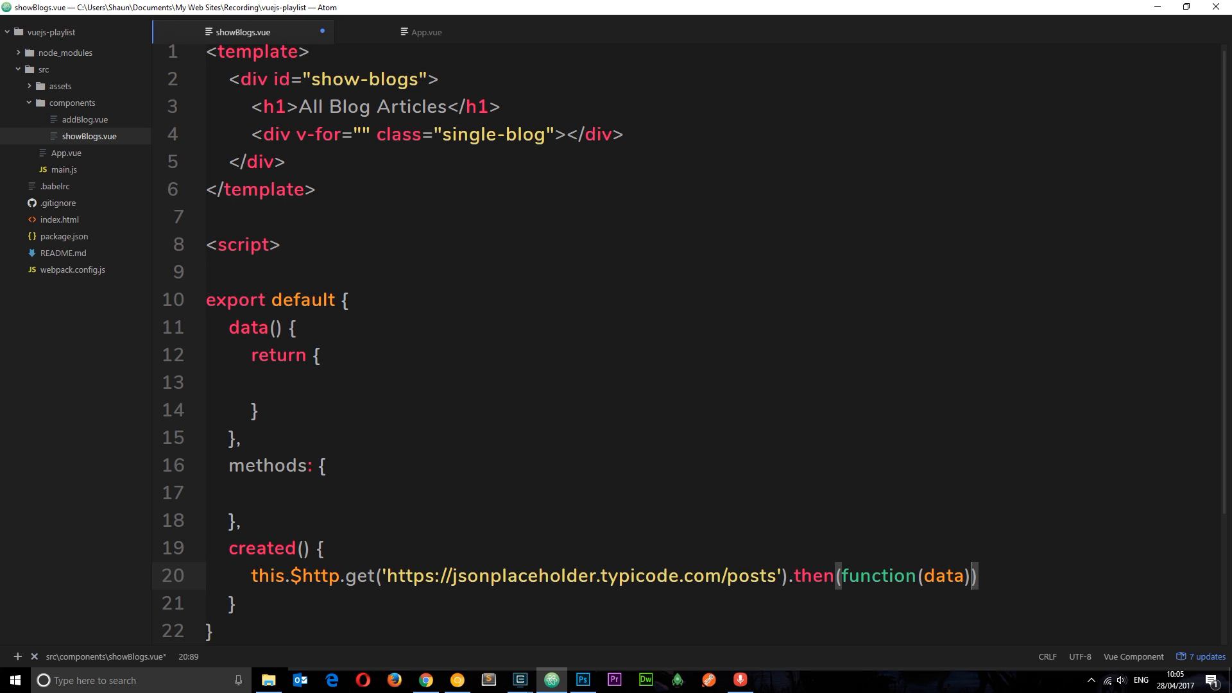
type("{")
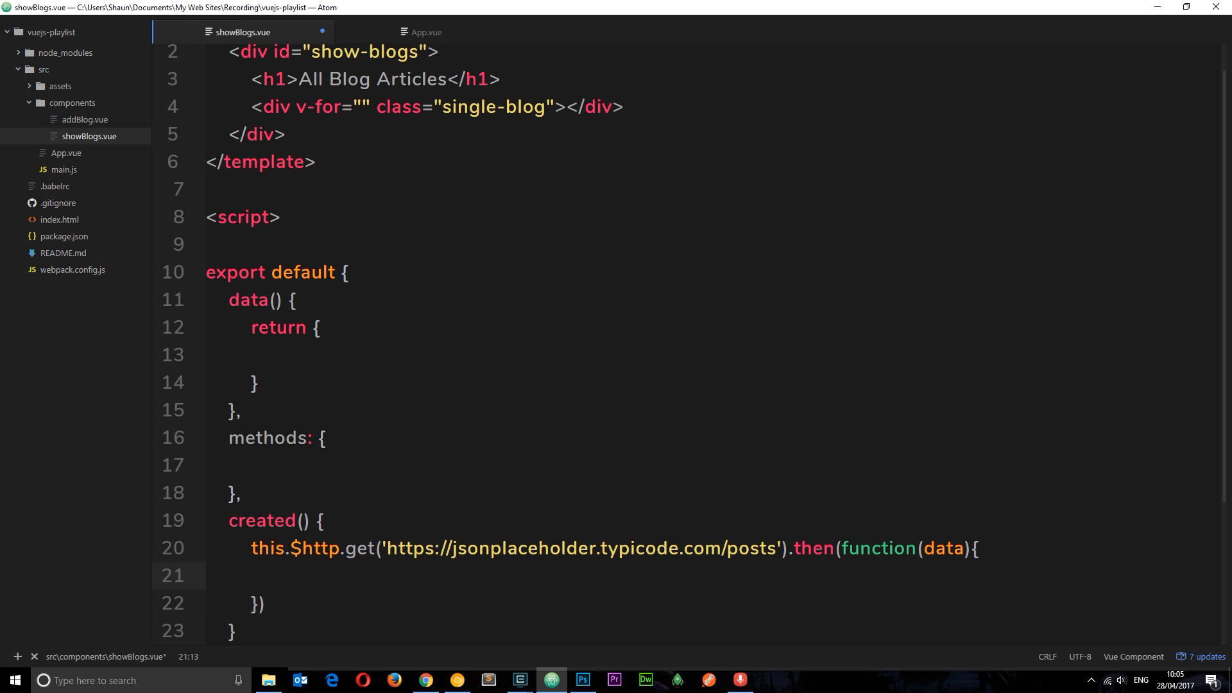
type("console.log()")
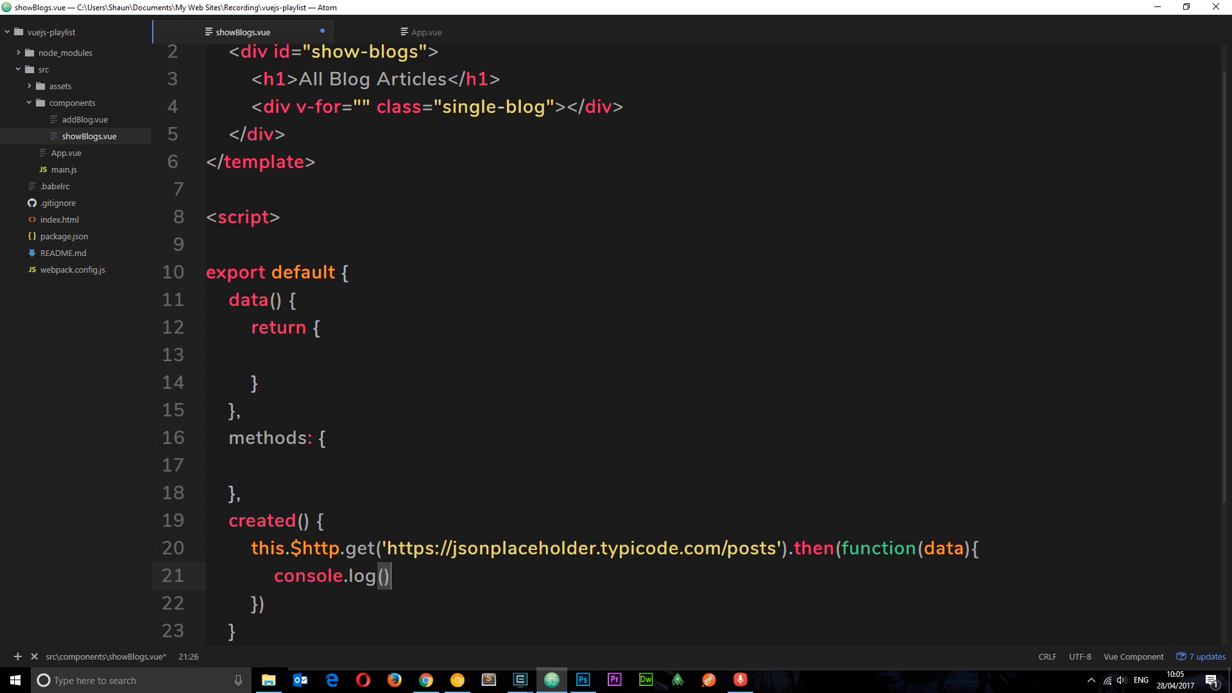
type("data")
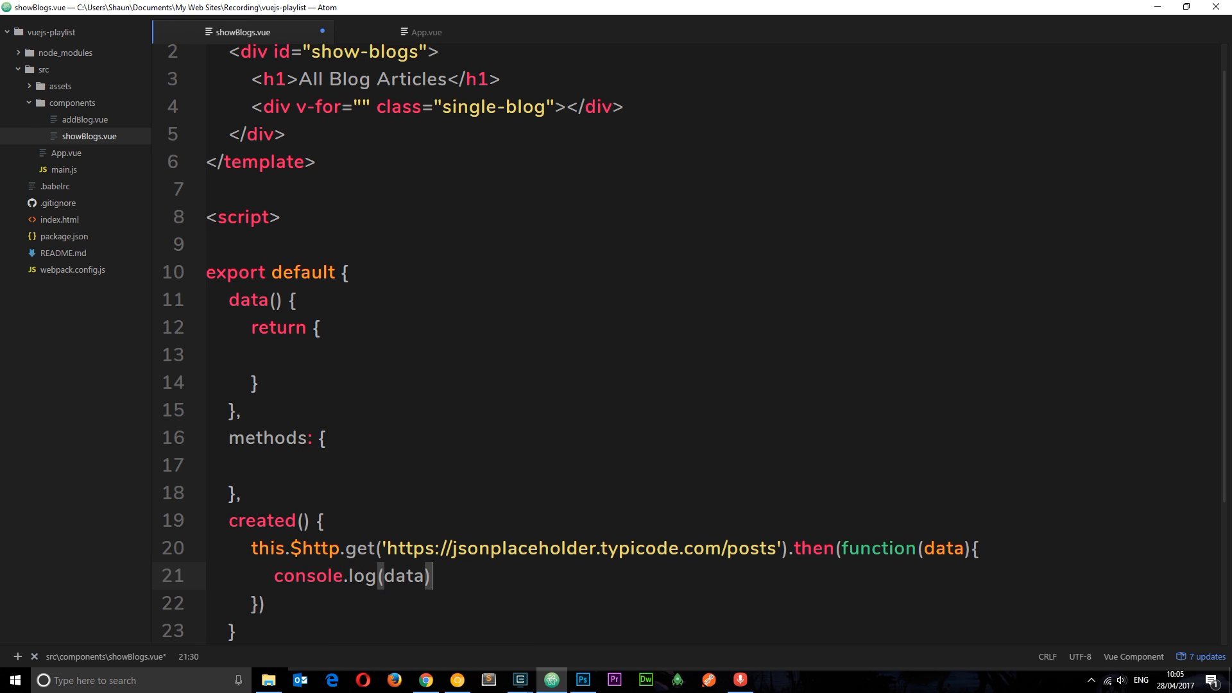
type(";")
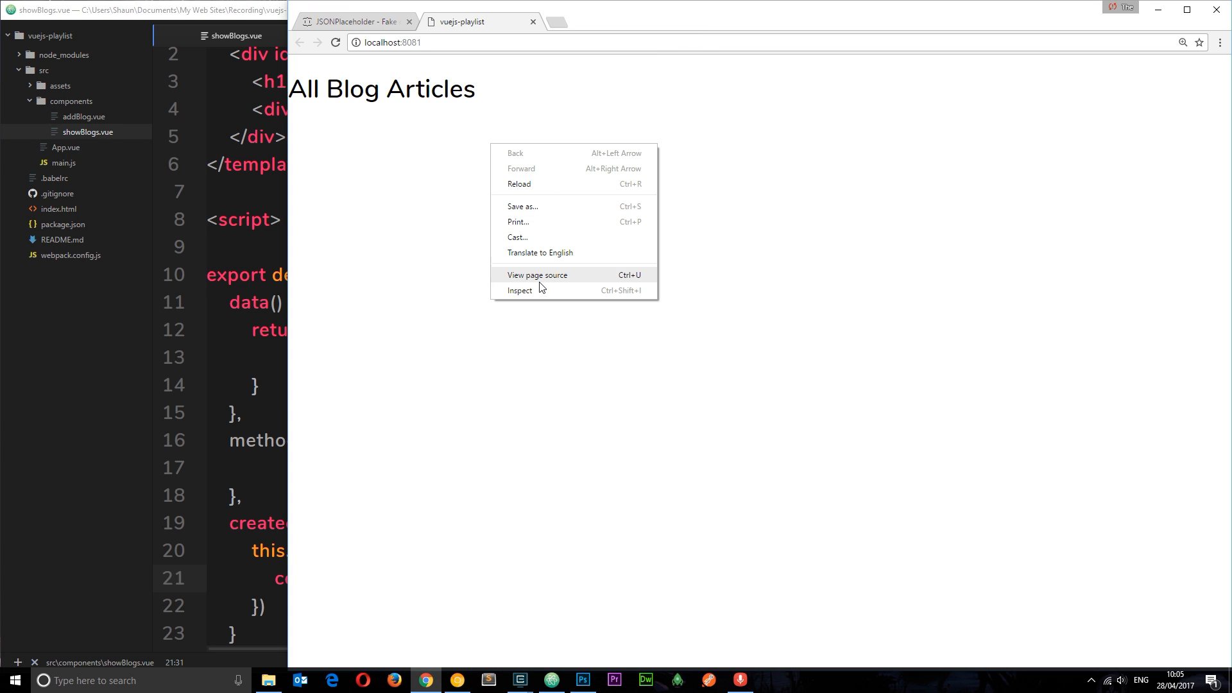
Step: Reload the blog app with the DevTools console showing
left_click(520, 290)
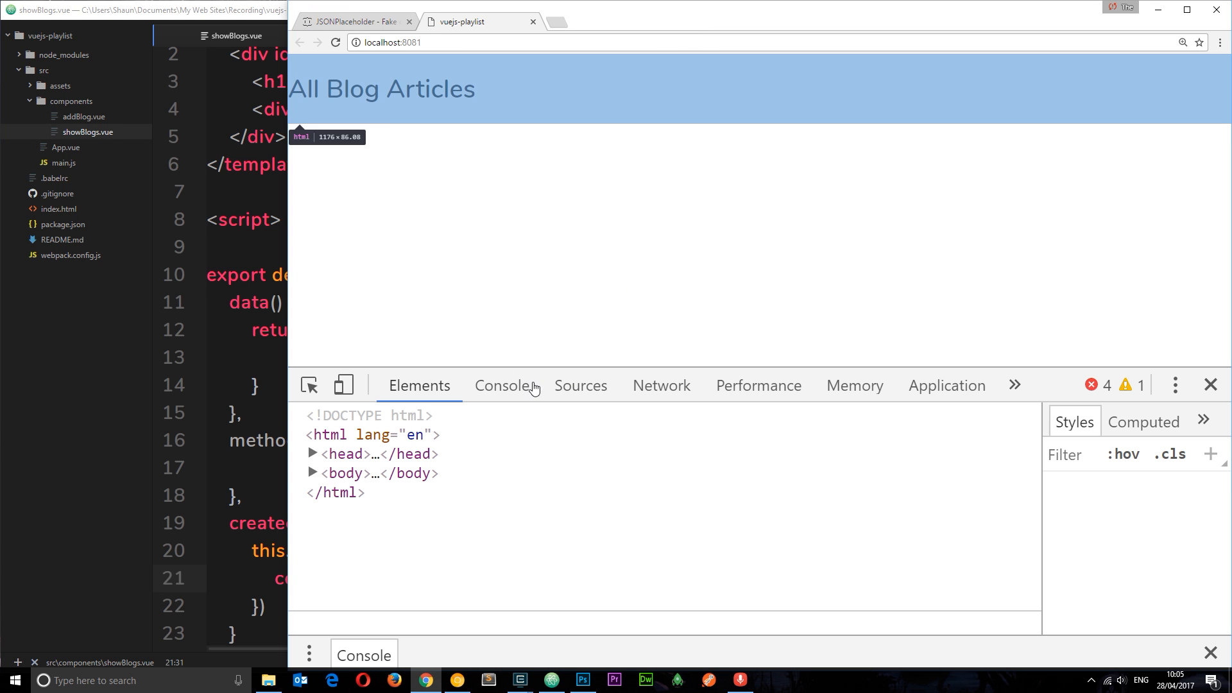
left_click(502, 385)
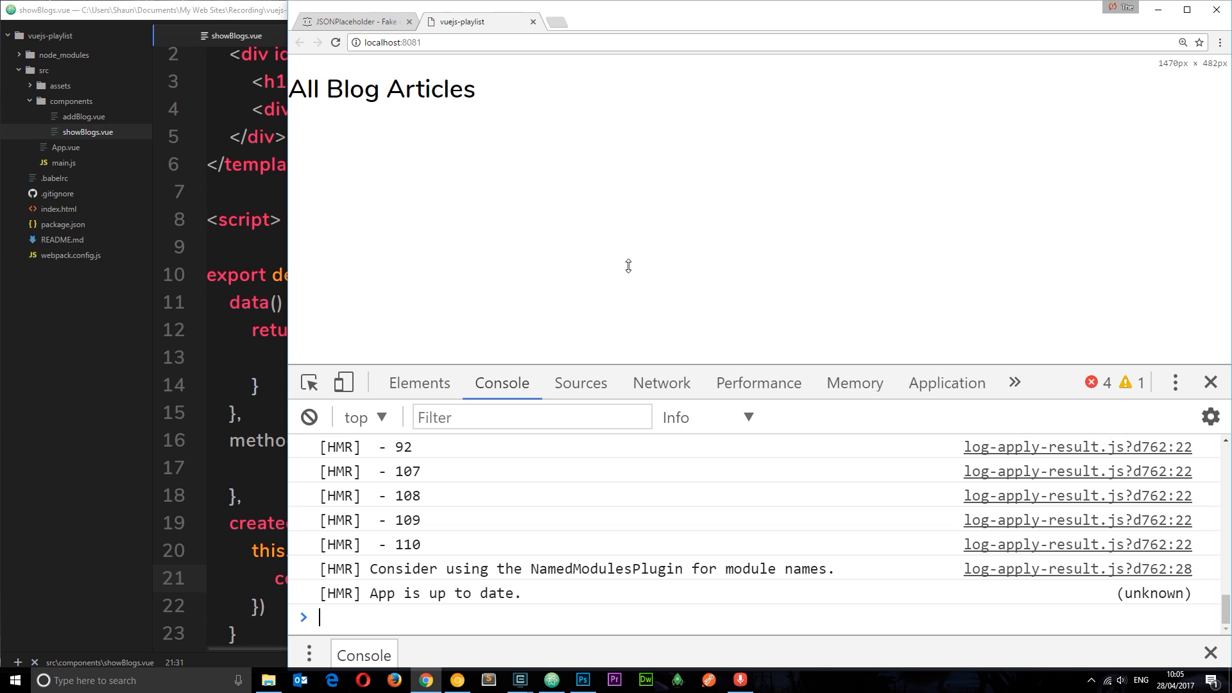
left_click(336, 42)
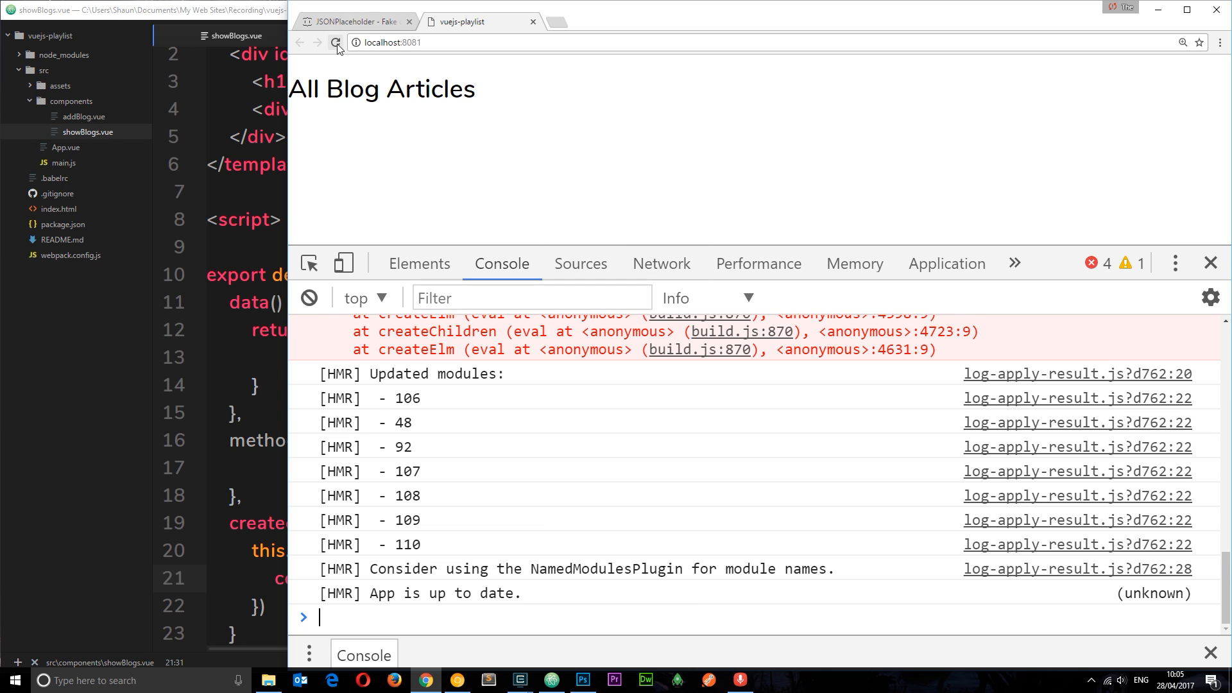
left_click(336, 42)
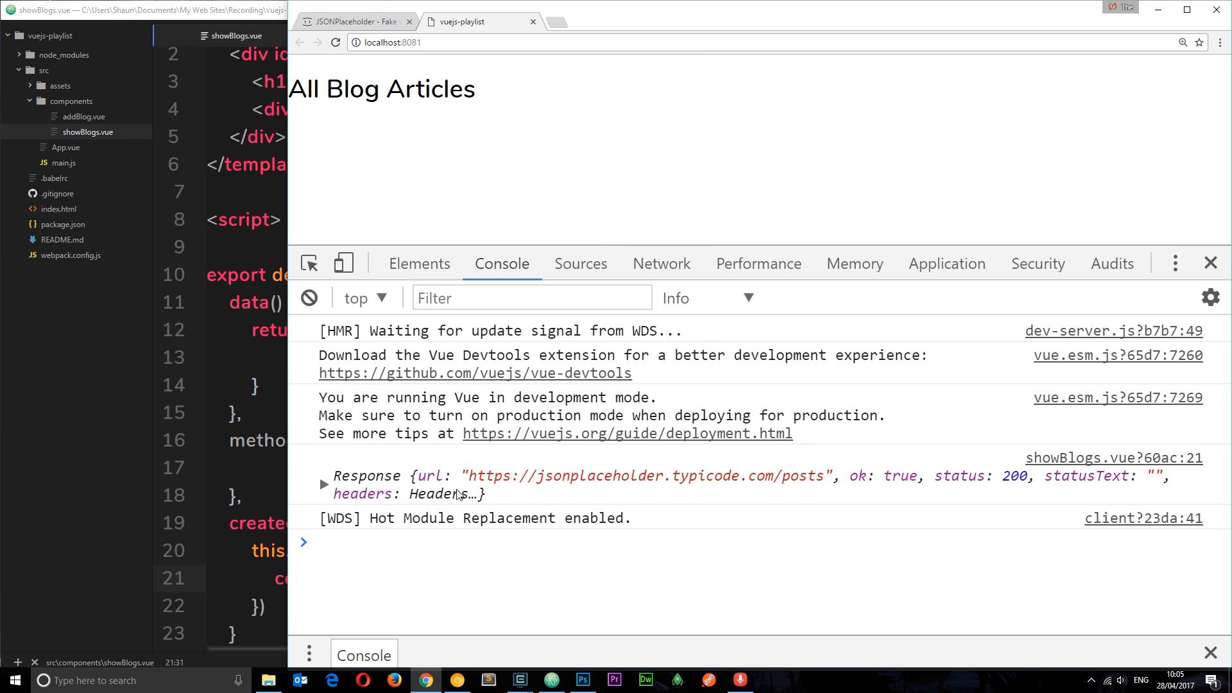
mouse_move(431, 488)
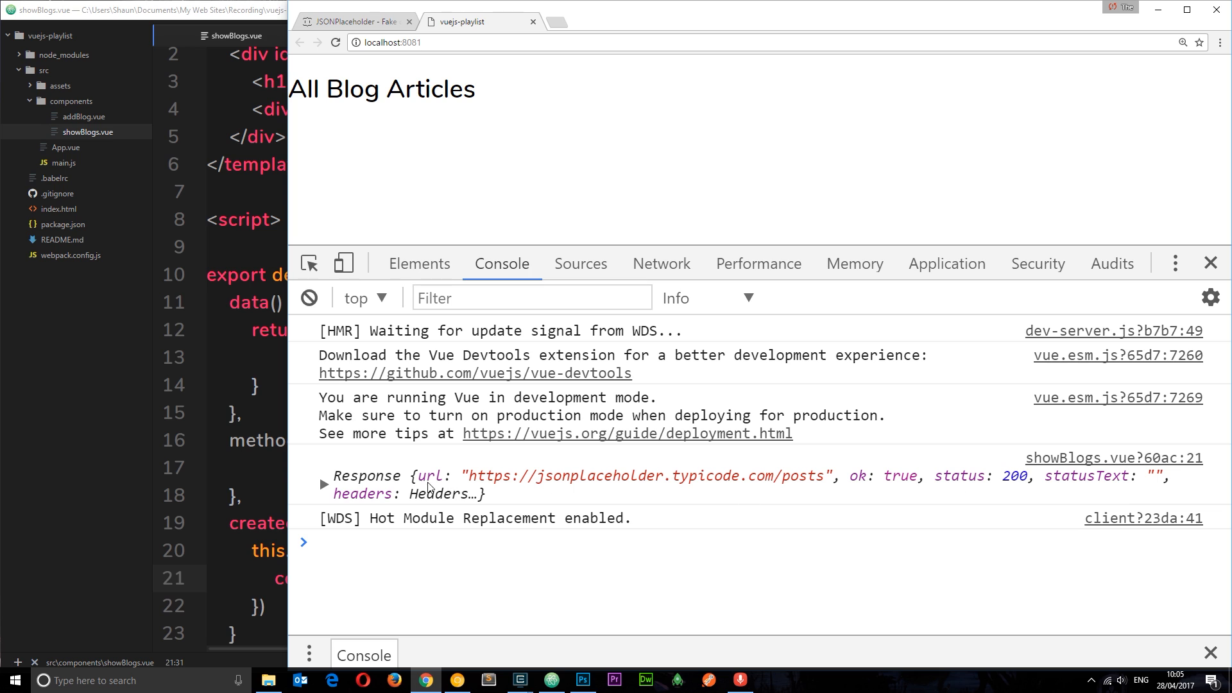
Step: Expand the logged Response and its body array of 100 posts
left_click(323, 483)
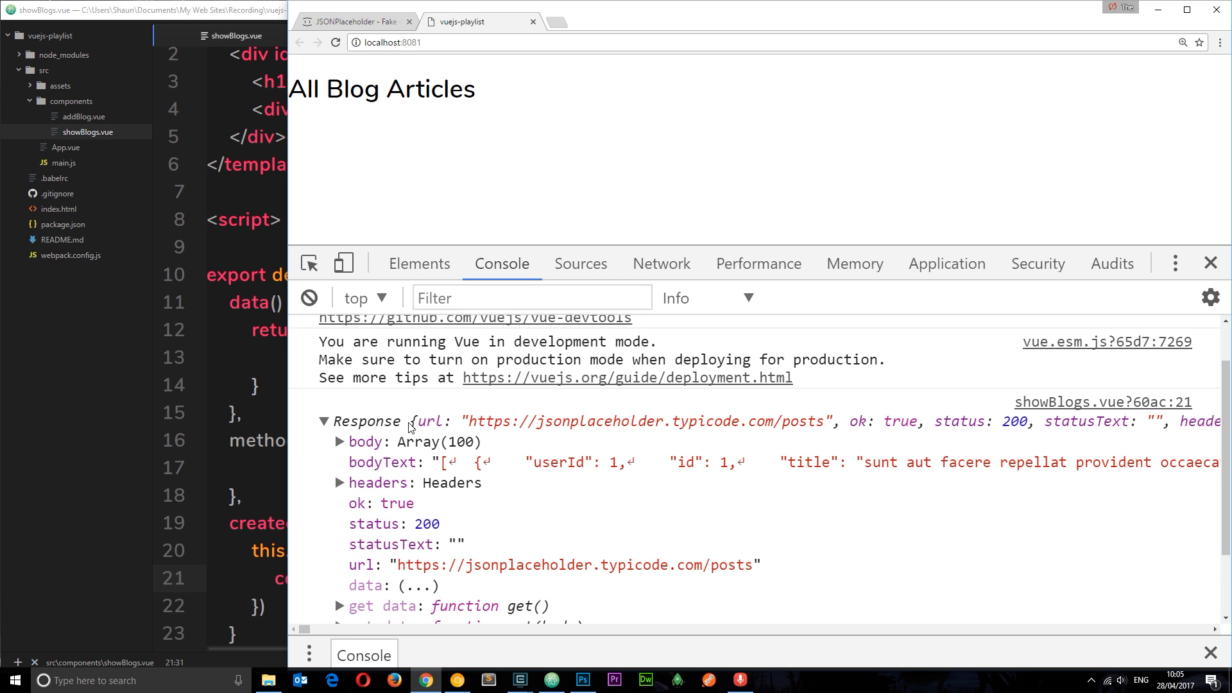
scroll("down", 3)
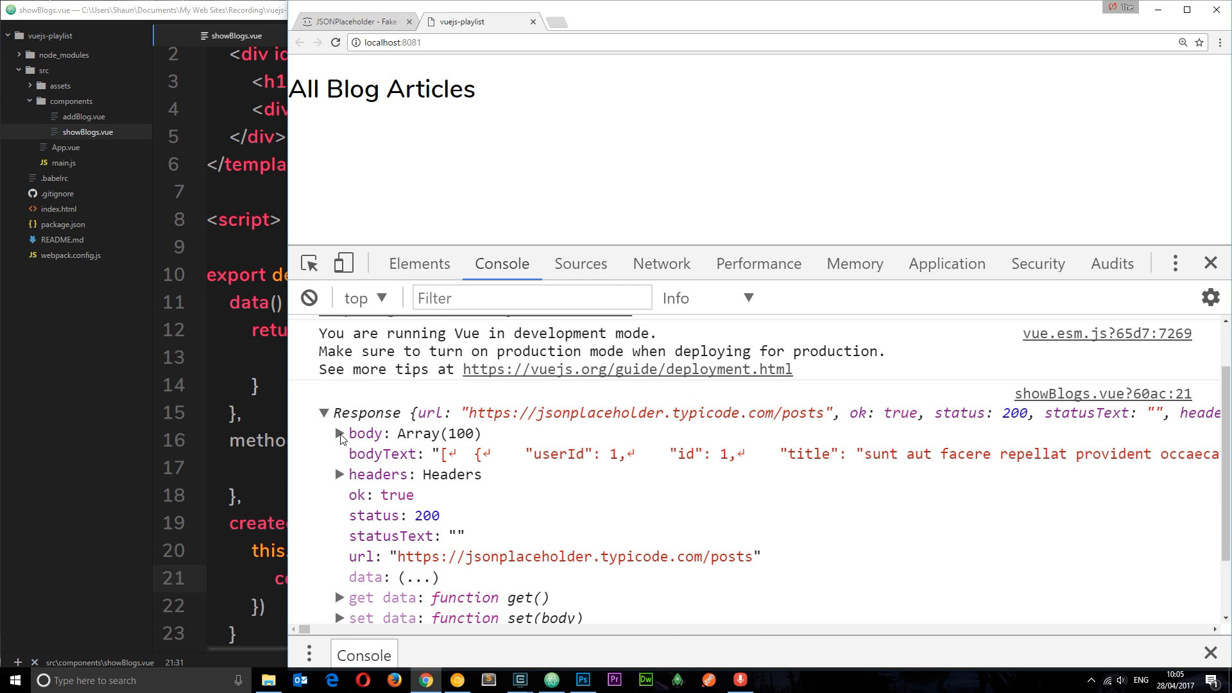
left_click(338, 433)
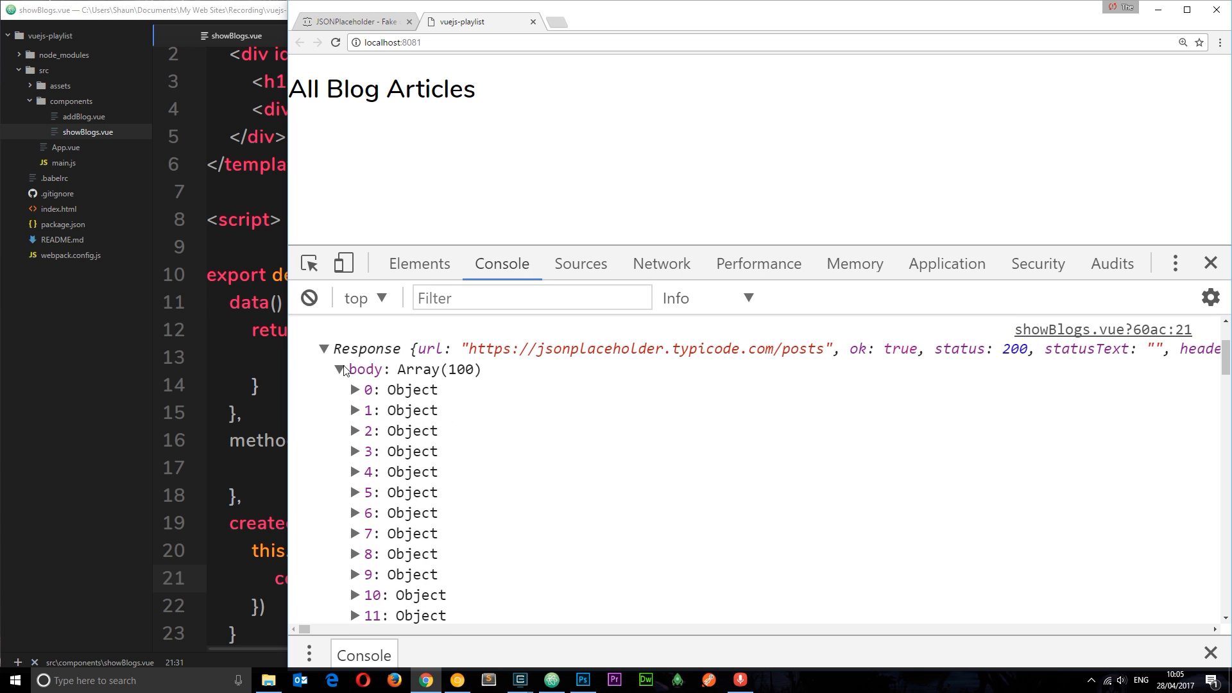
left_click(338, 370)
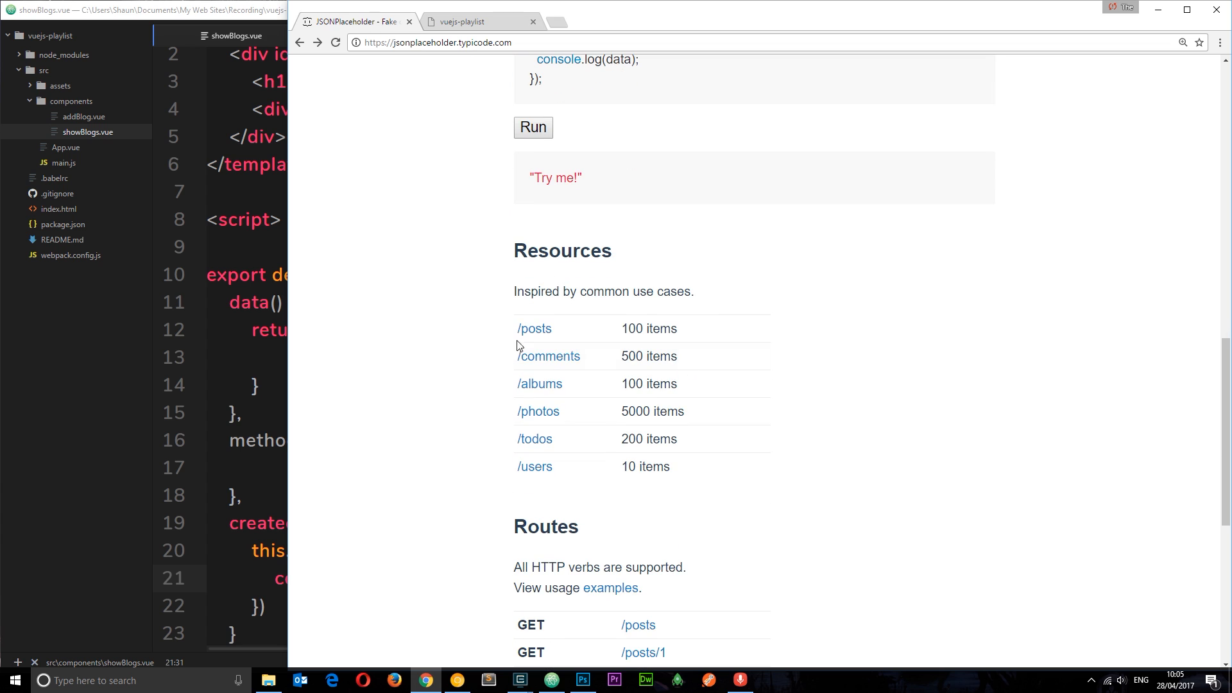
Step: View the raw /posts JSON and highlight one post's userId, id, title and body fields
left_click(534, 328)
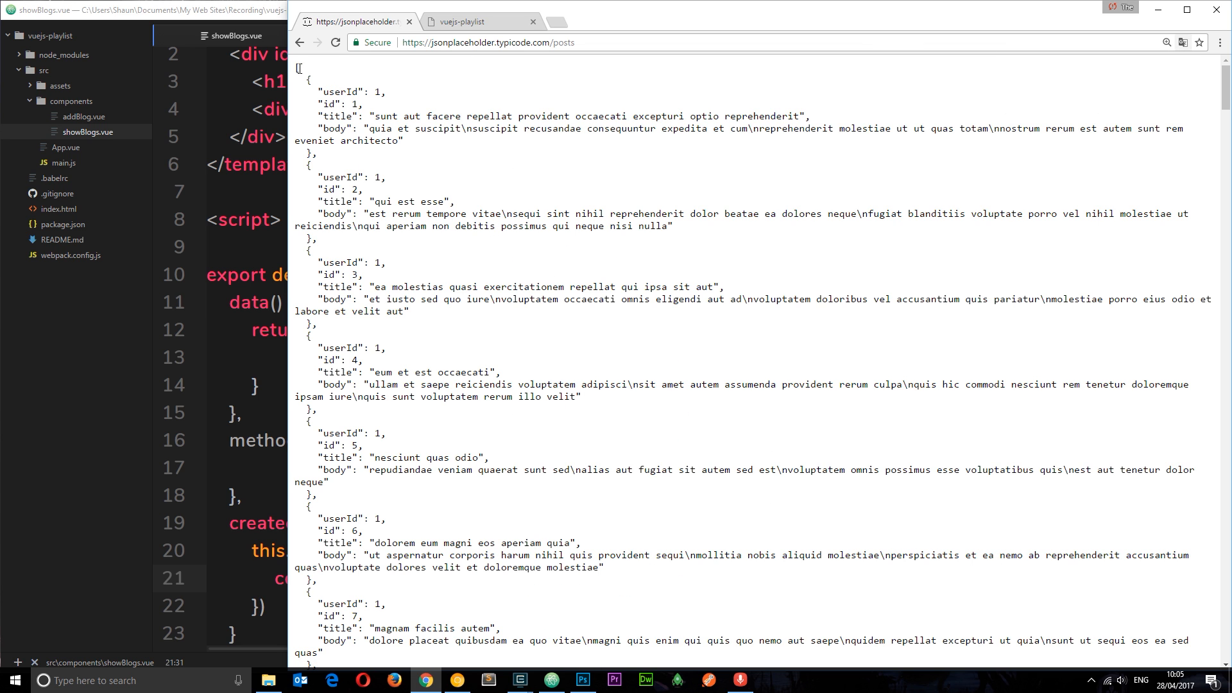
left_click_drag(307, 78, 354, 129)
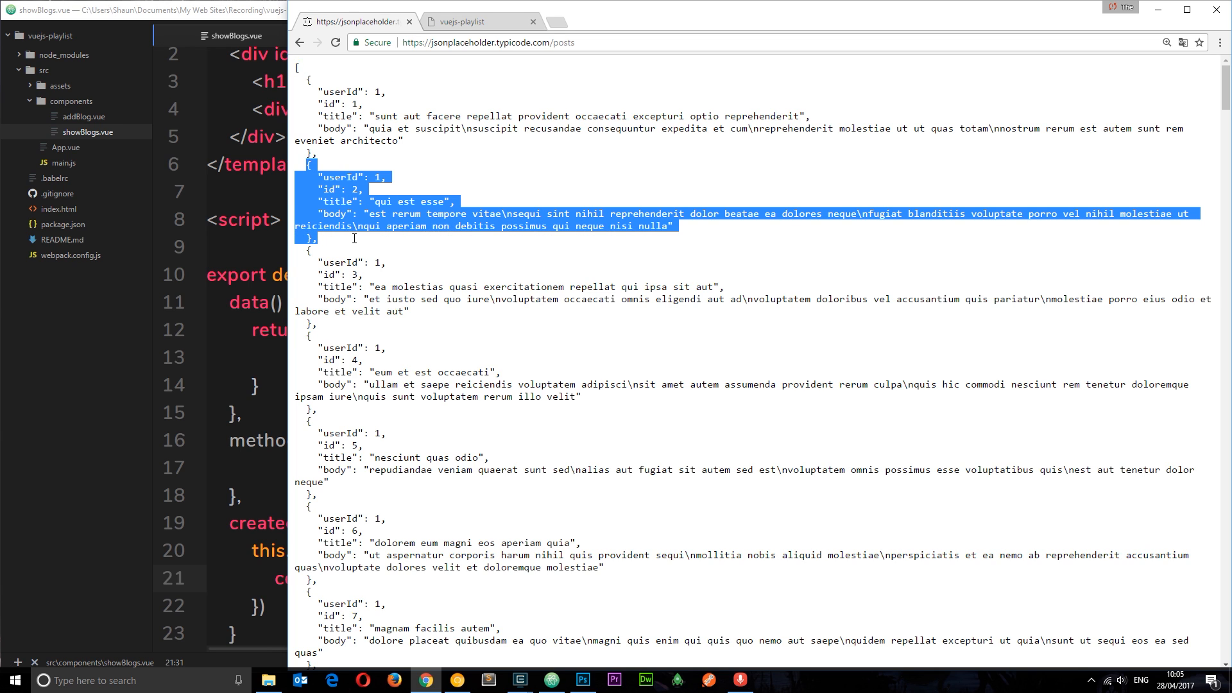
left_click(354, 286)
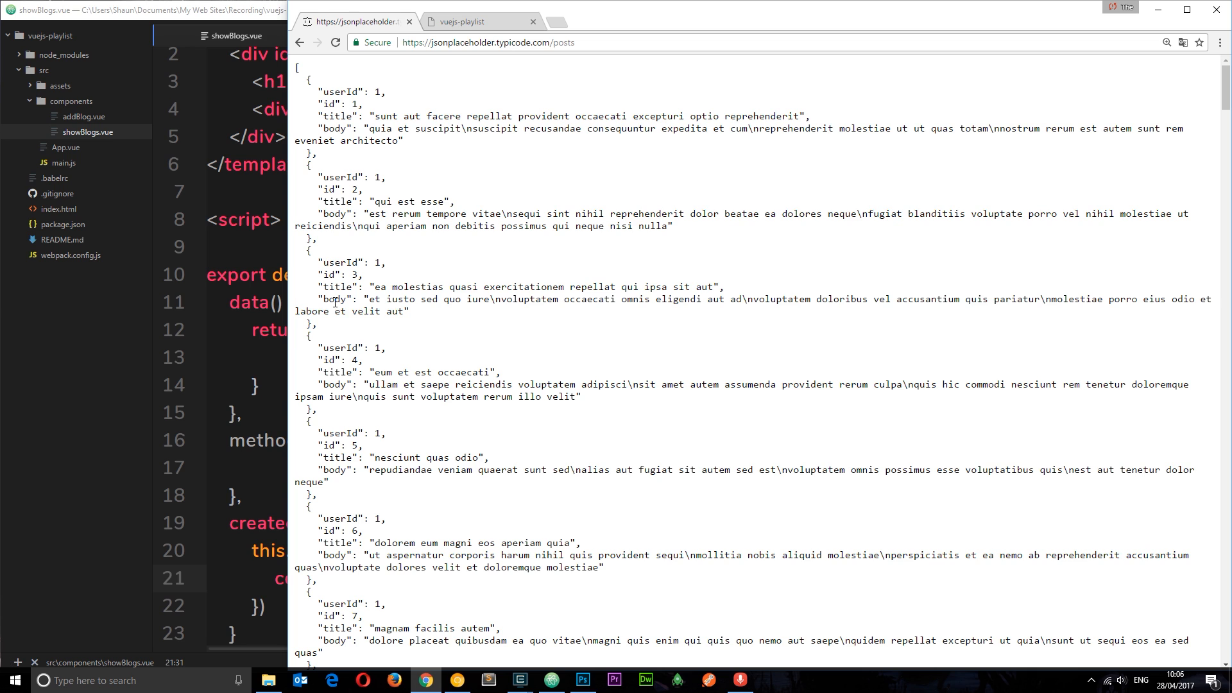
left_click(478, 22)
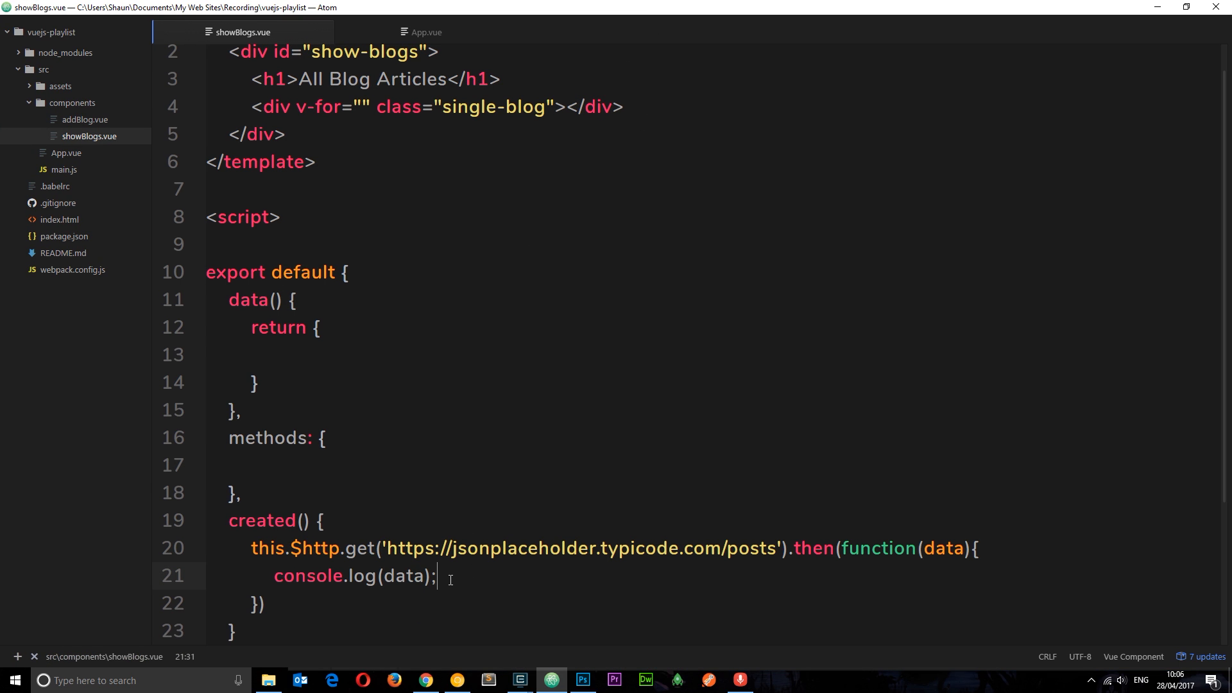
Step: Store data.body.slice(0,10) in the callback instead of logging the response
key("enter")
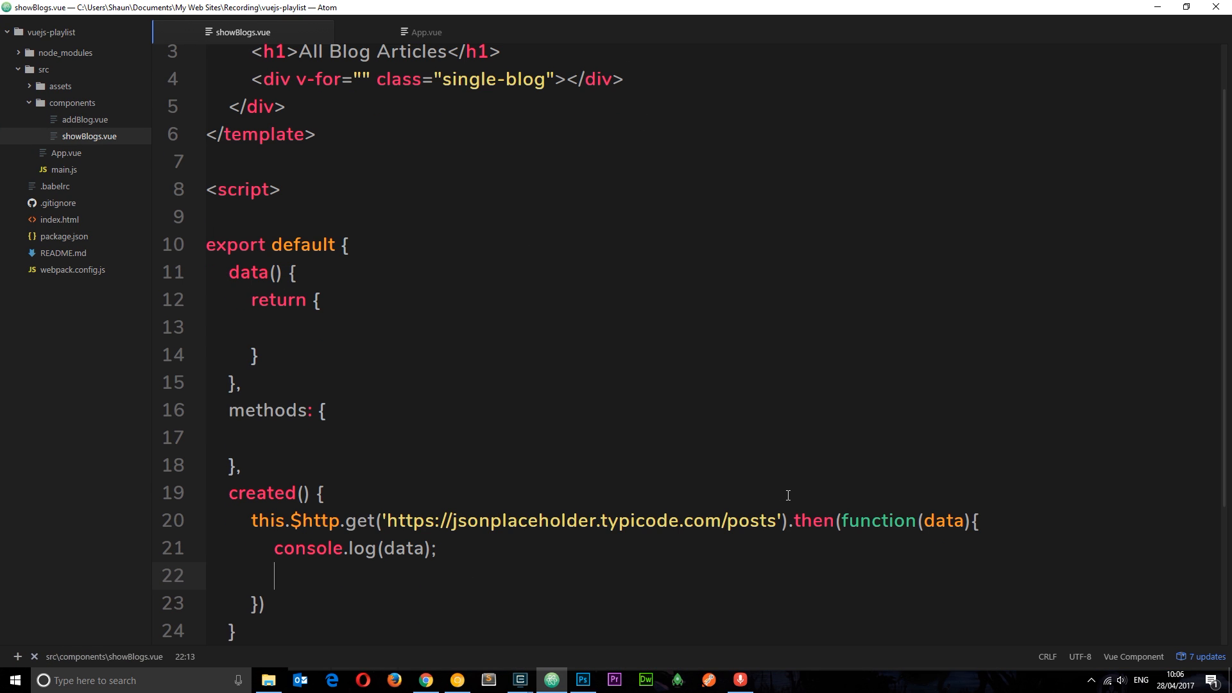
type("data")
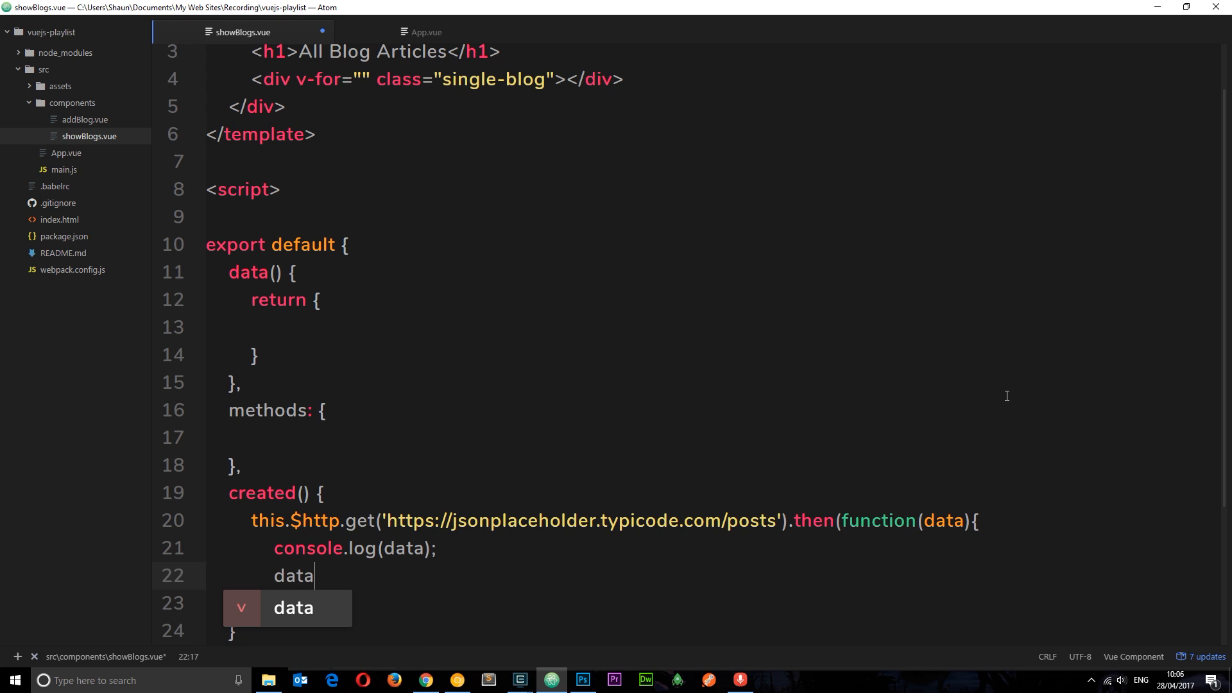
type(".body")
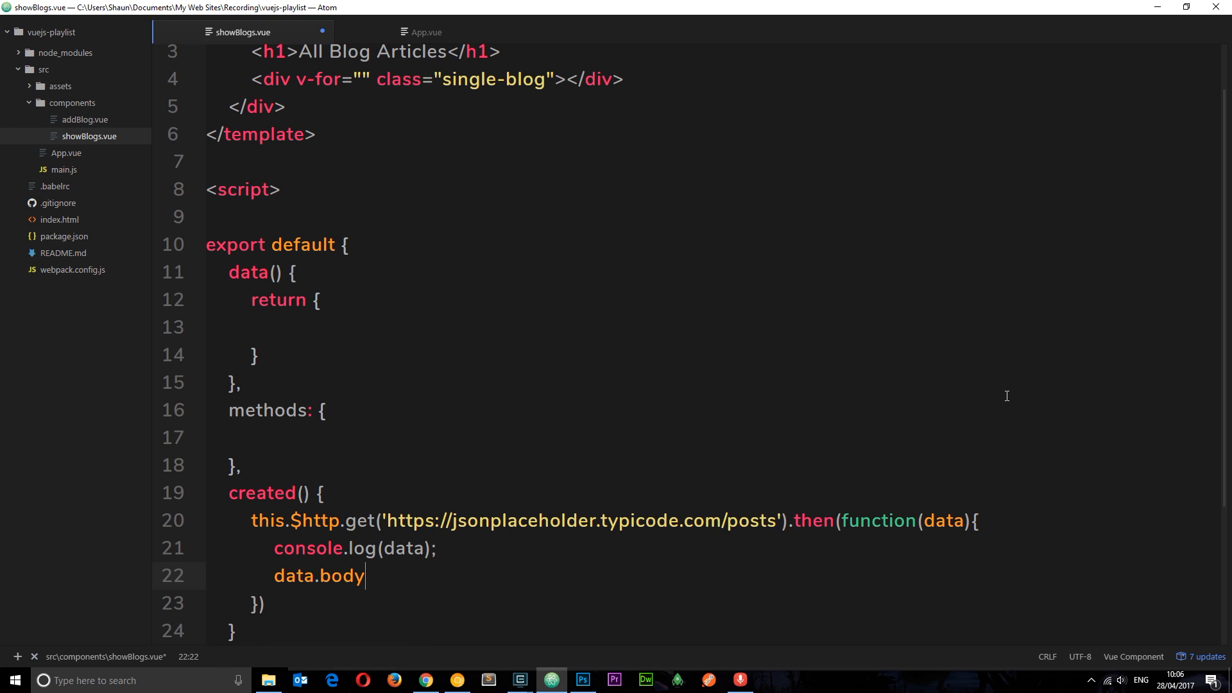
type(".")
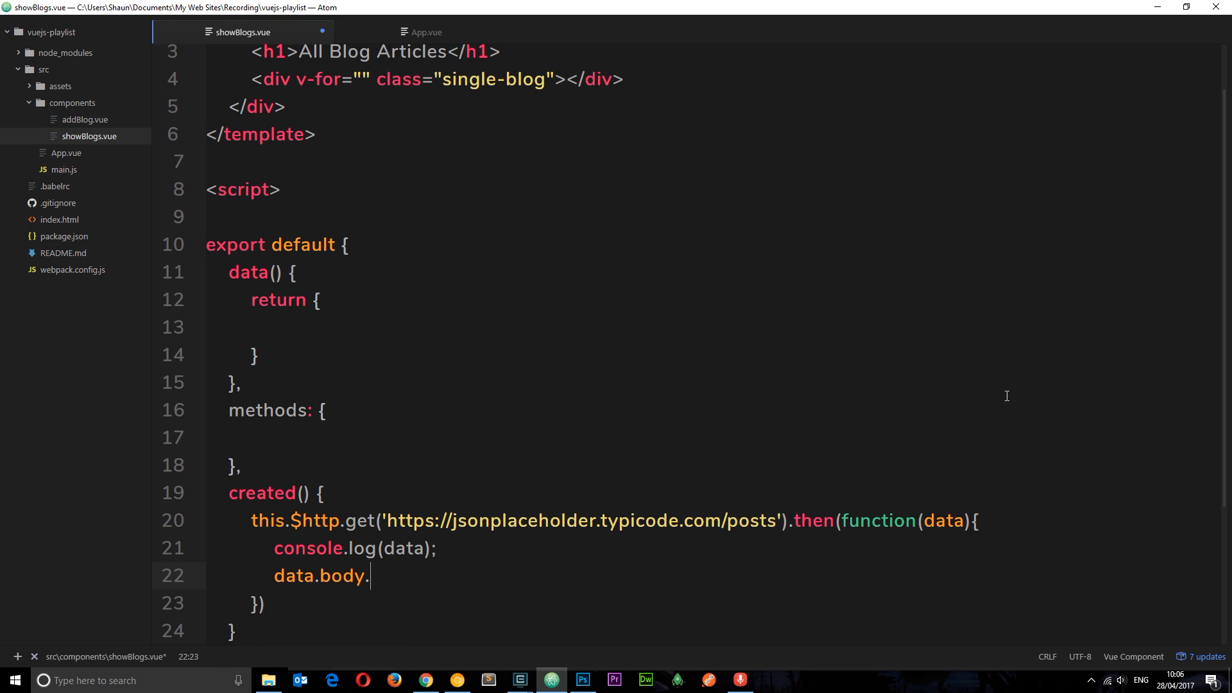
type("slice()")
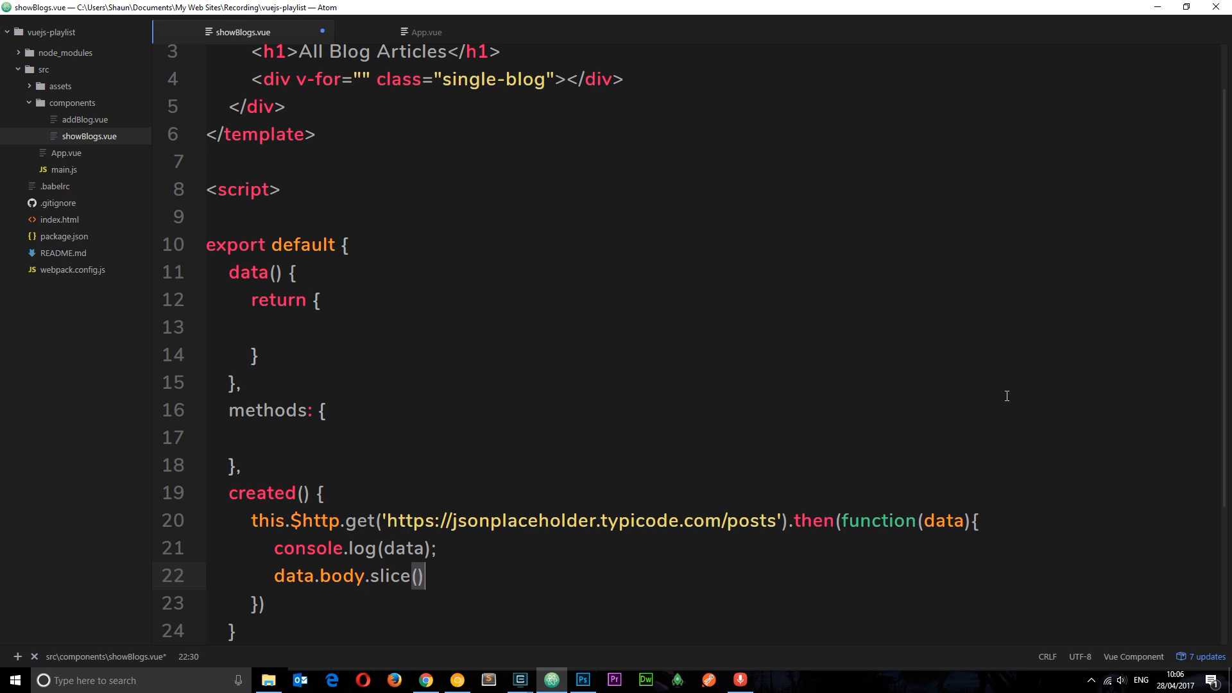
type("0")
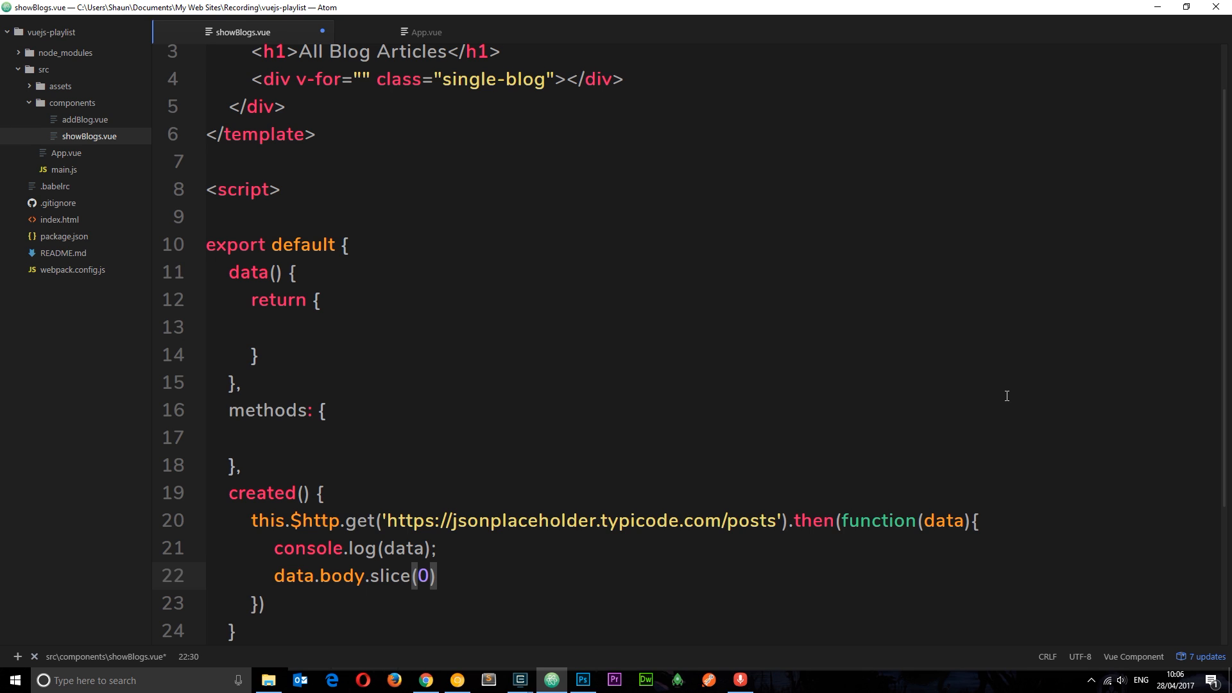
type(",10")
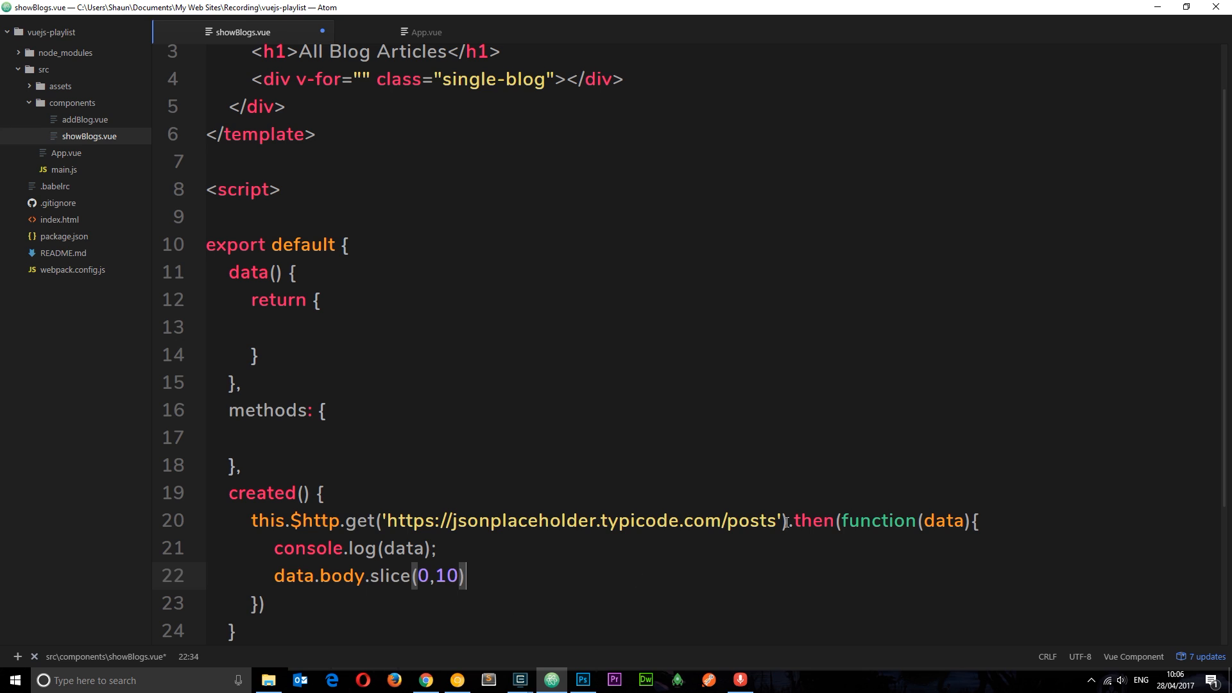
type(";")
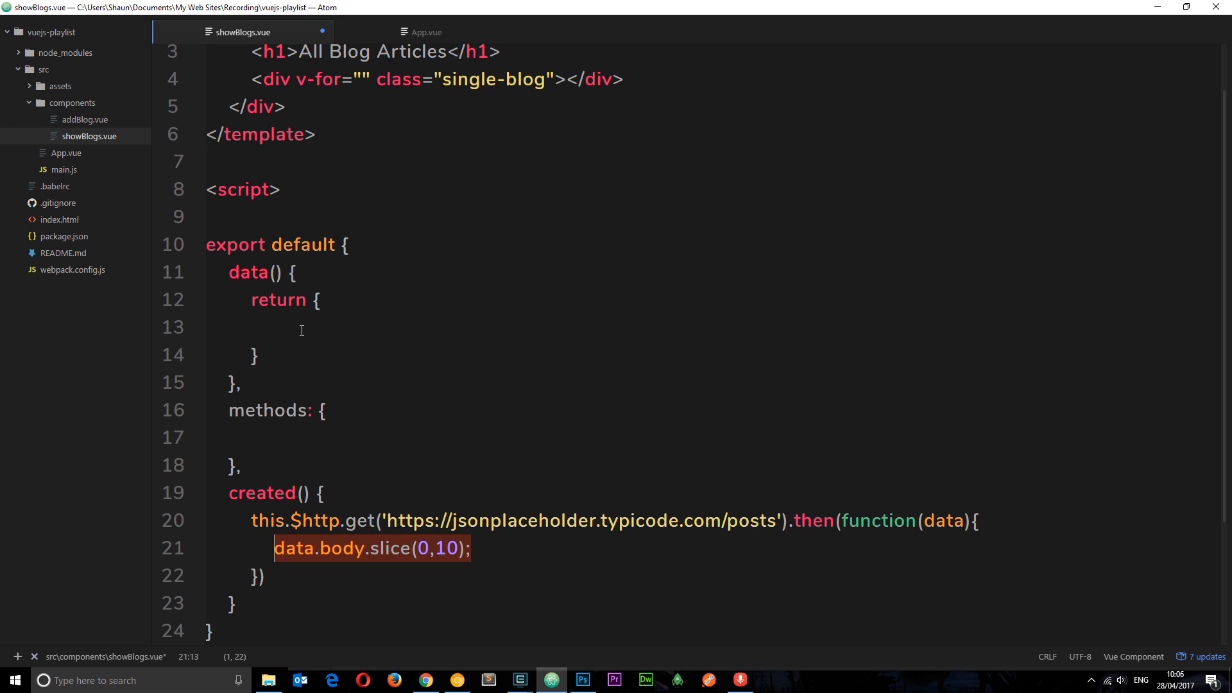
Step: Add an empty blogs: [] array to data and begin the this.blogs assignment
left_click(384, 327)
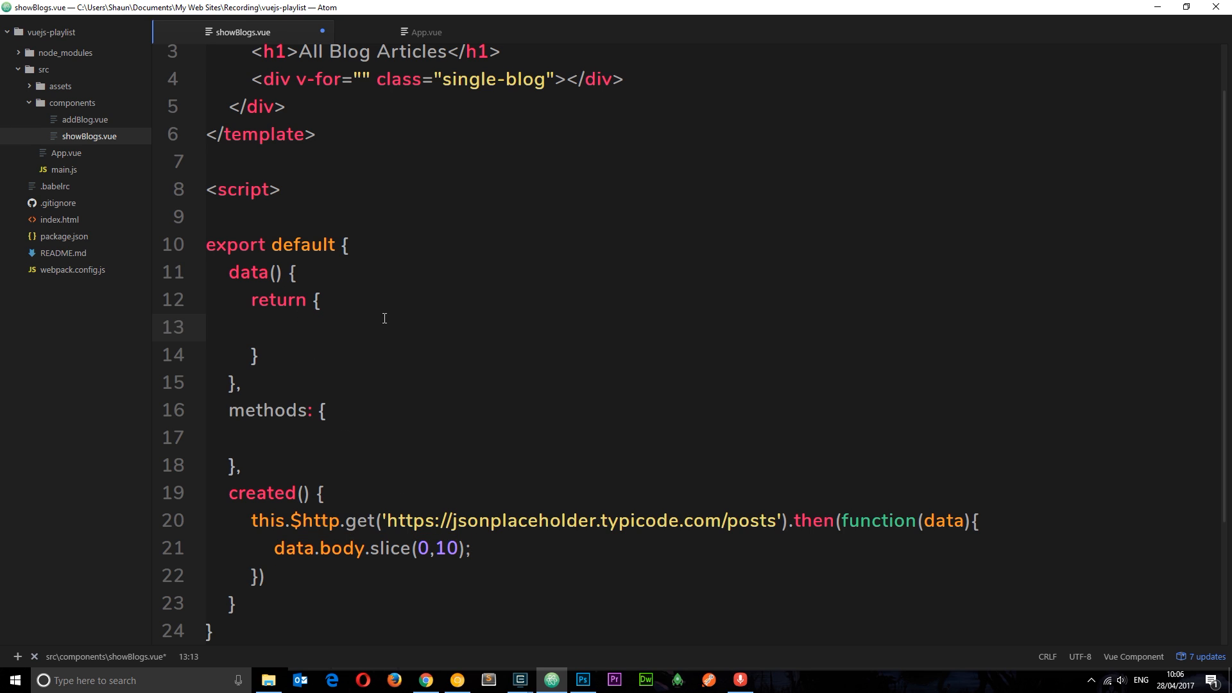
type("blogs:")
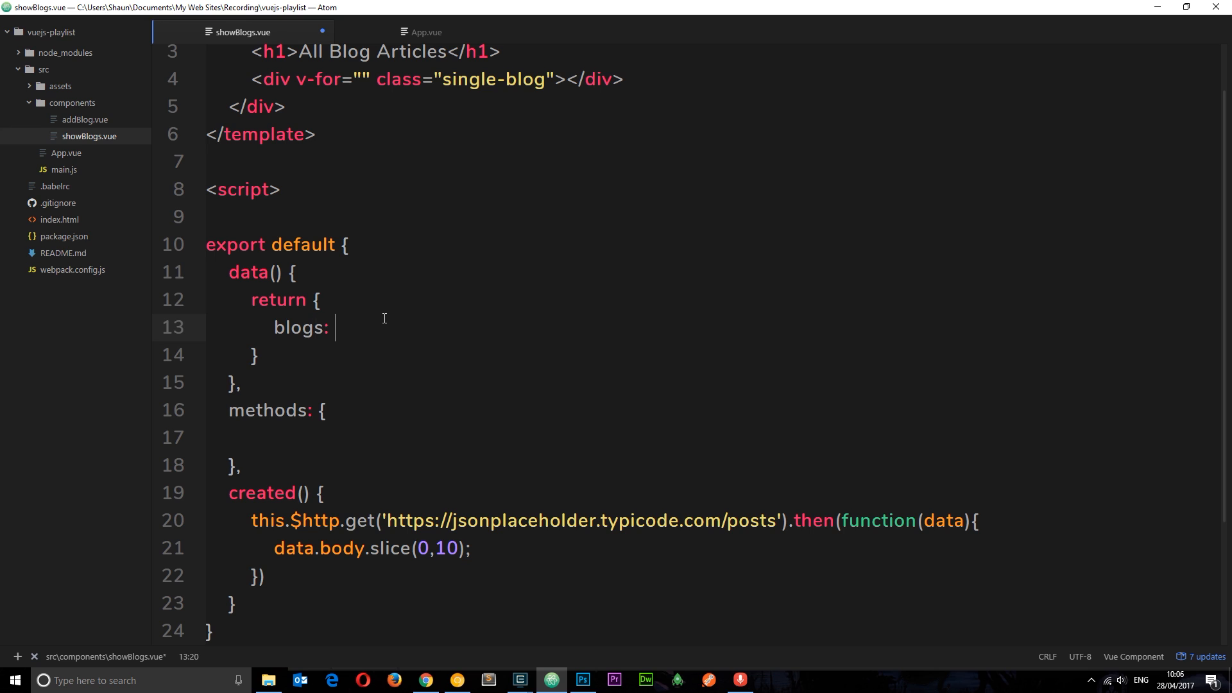
type("[]")
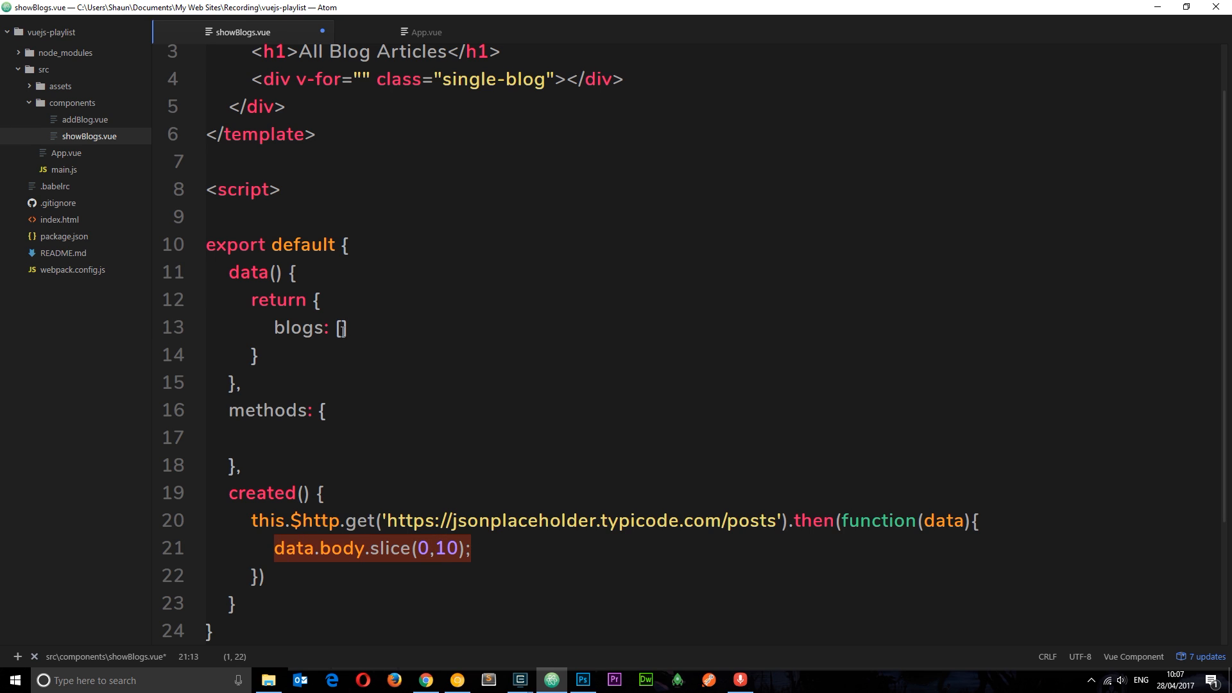
type("this.blogs =")
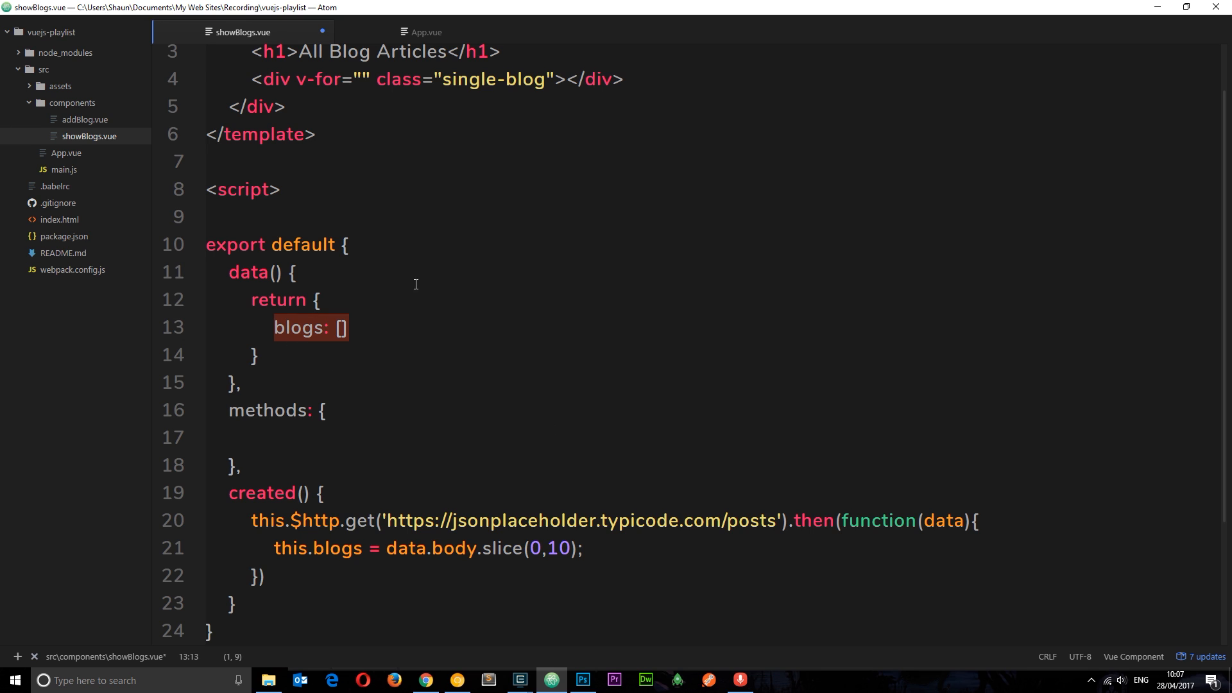
mouse_move(464, 367)
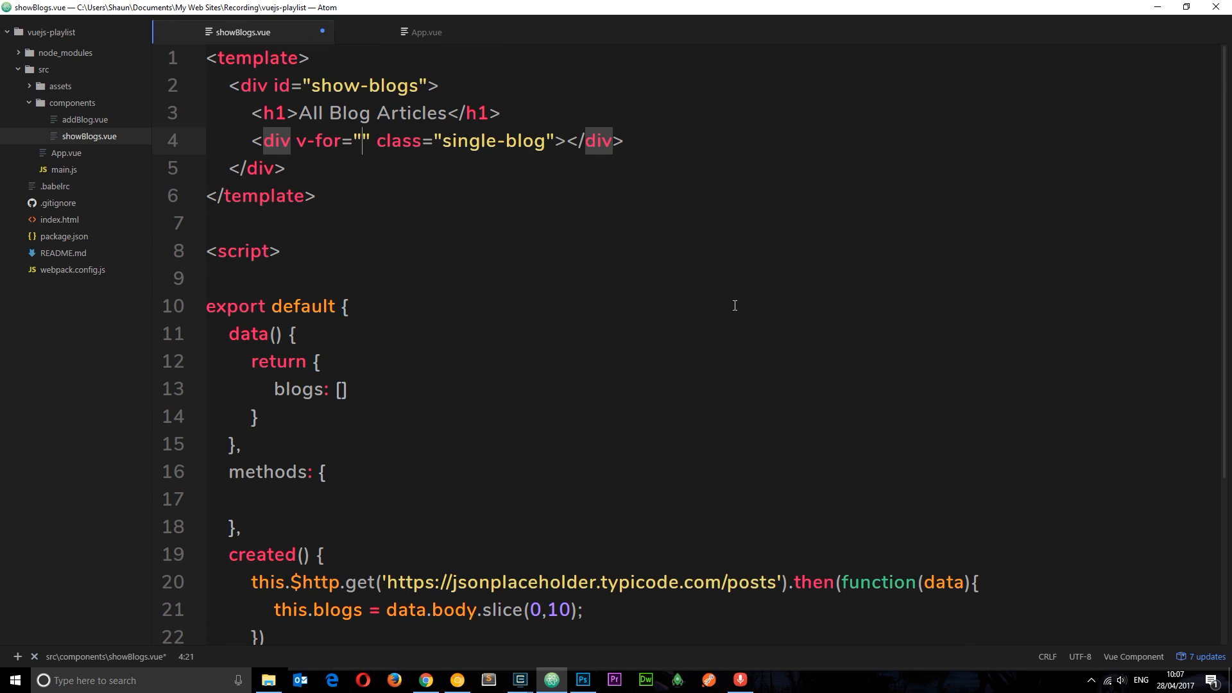
Step: Render {{ blog.title }} in an h2 inside the v-for over blogs
type("blog in blogs")
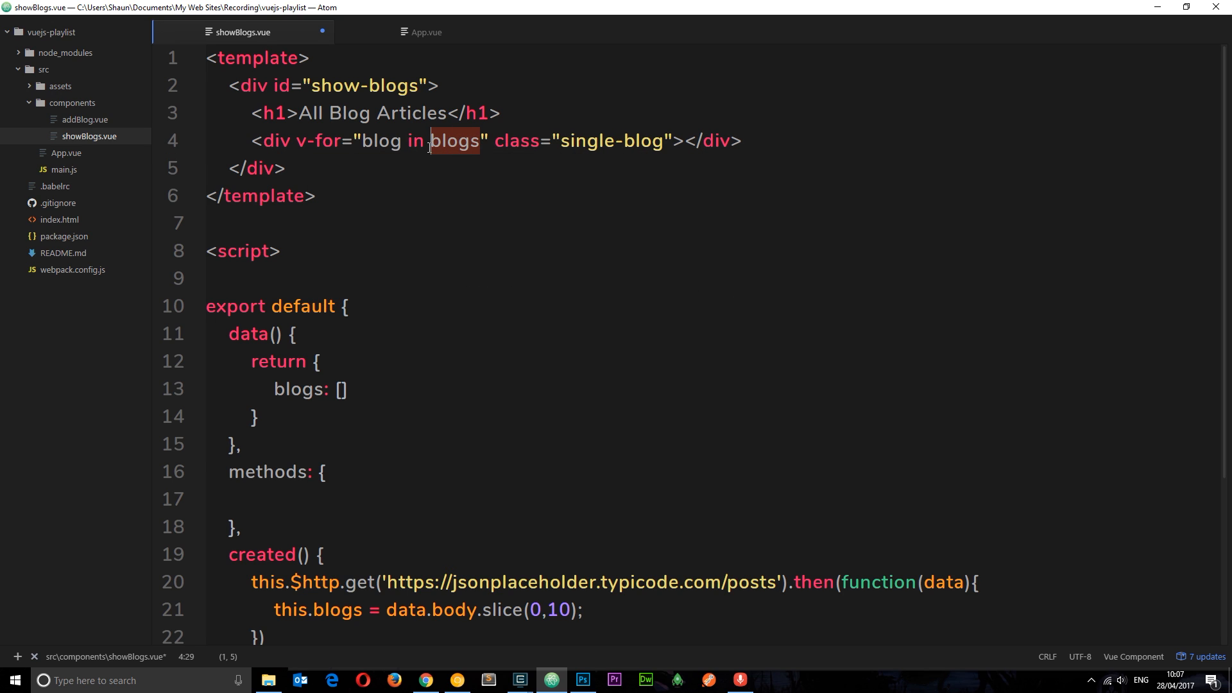
double_click(380, 141)
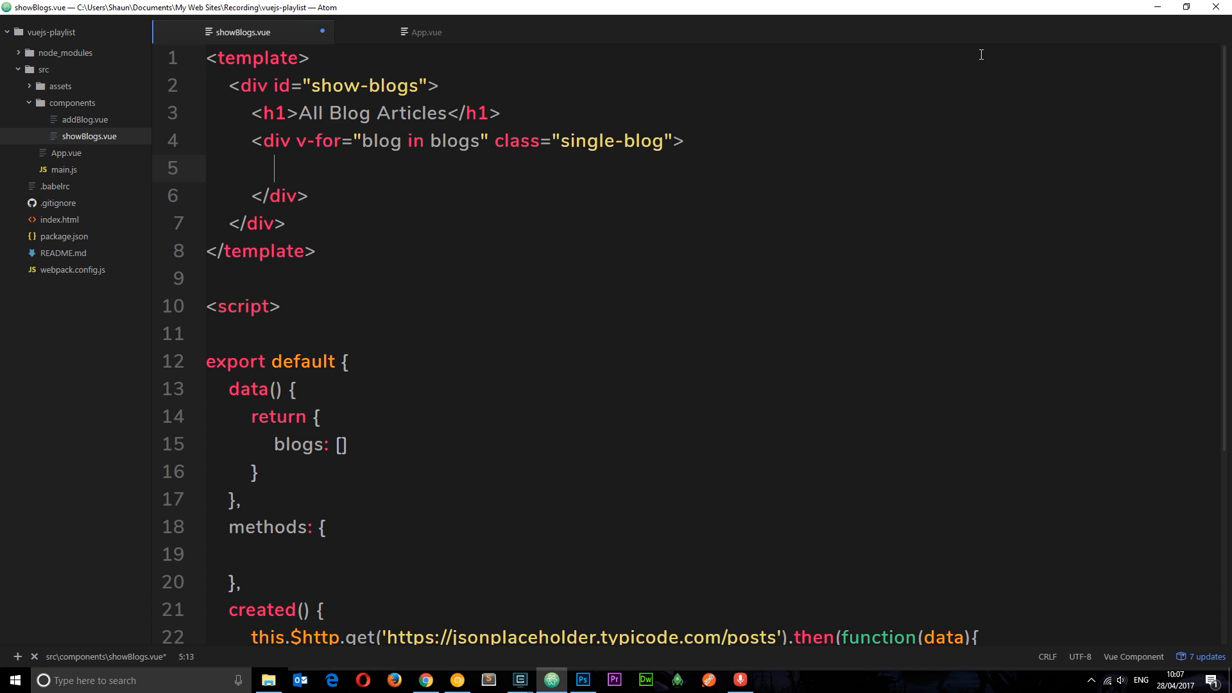
type("<h2>{{}}</h2>")
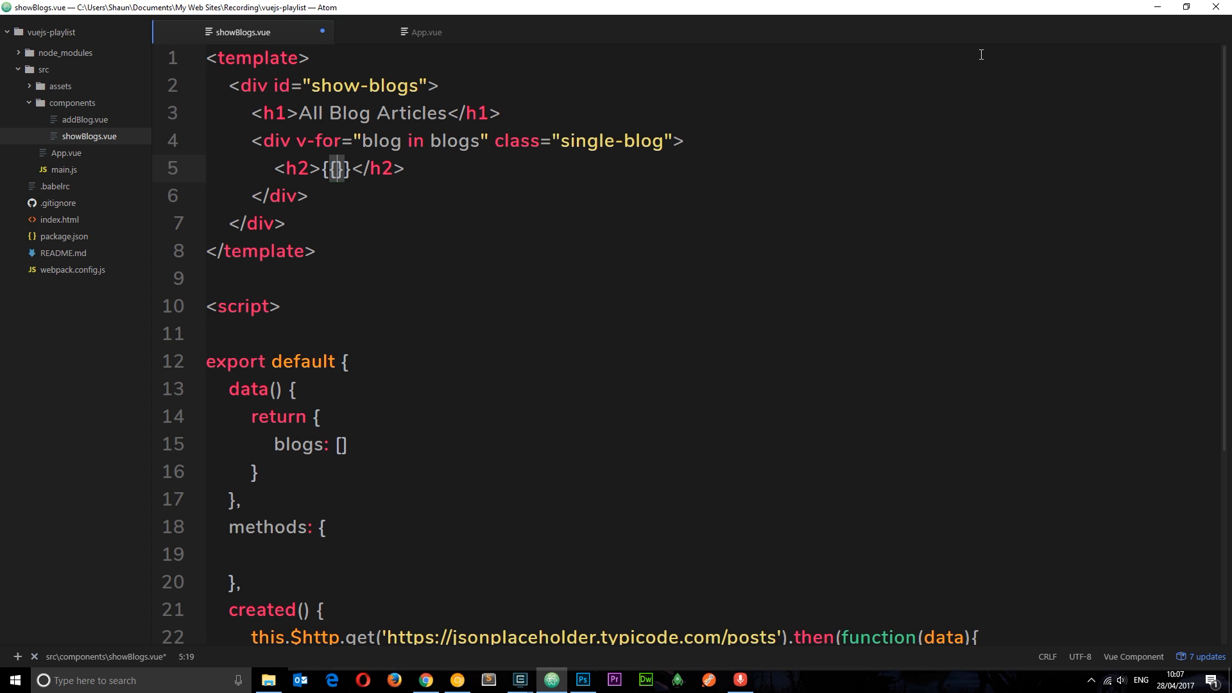
type("blog")
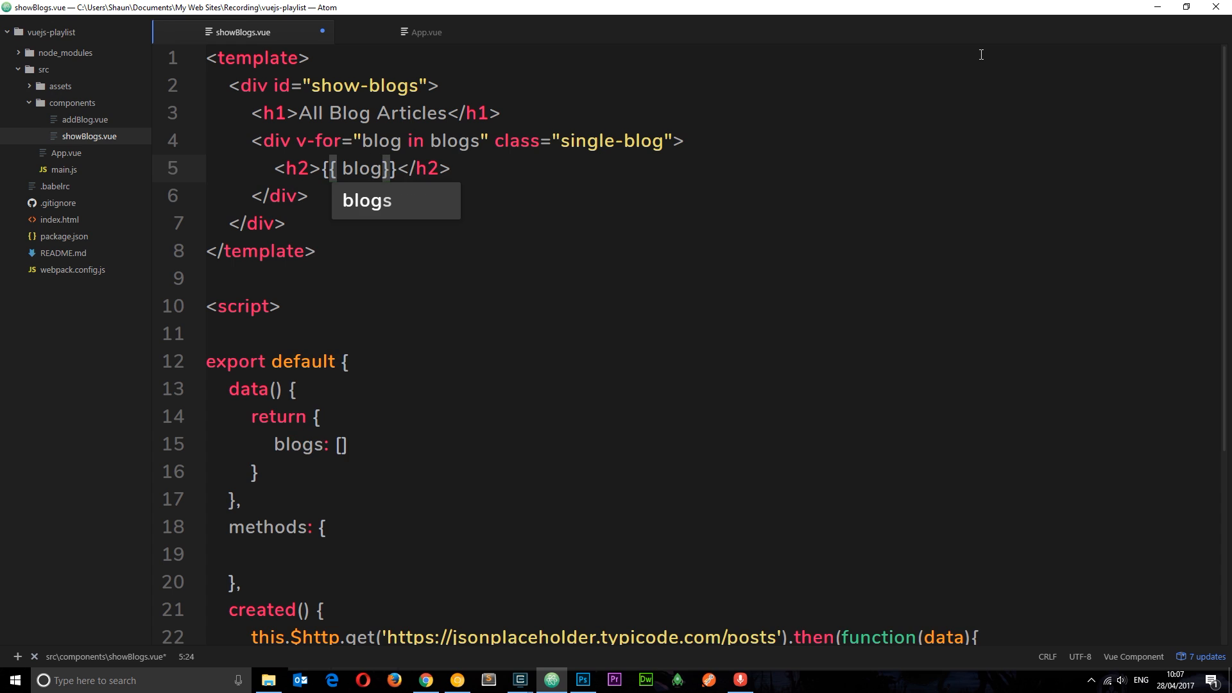
type(".title")
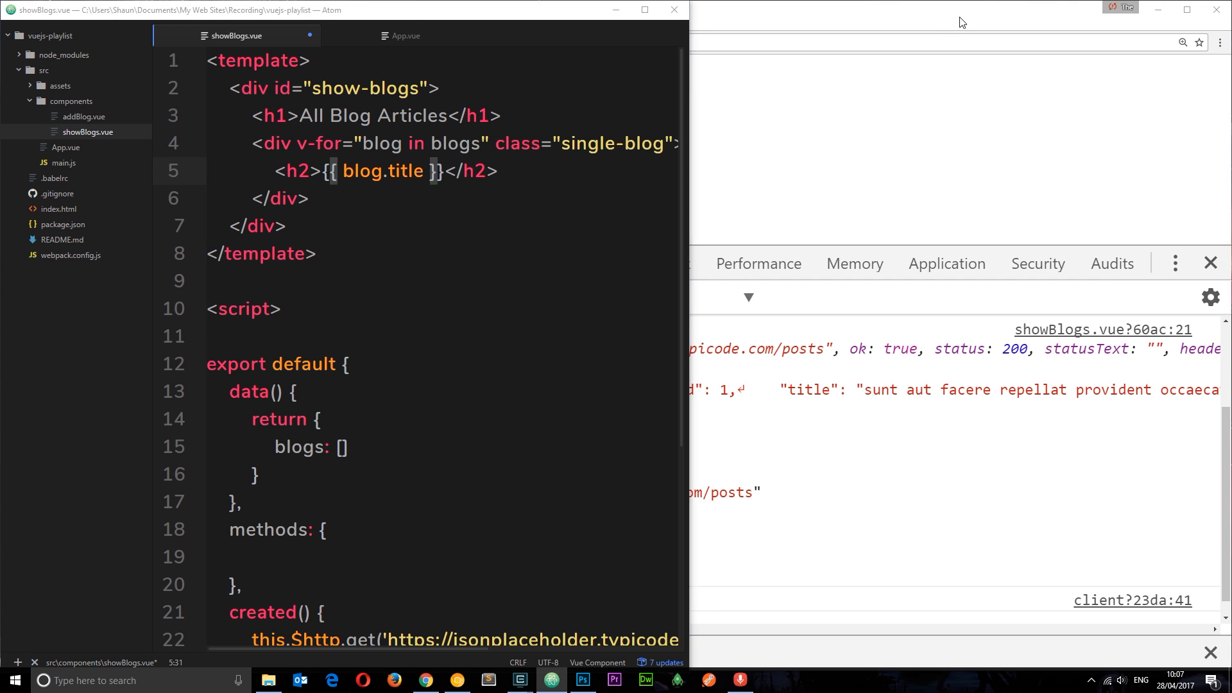
Step: Expand the logged Array(100) response body in Chrome DevTools to view the posts
left_click(337, 370)
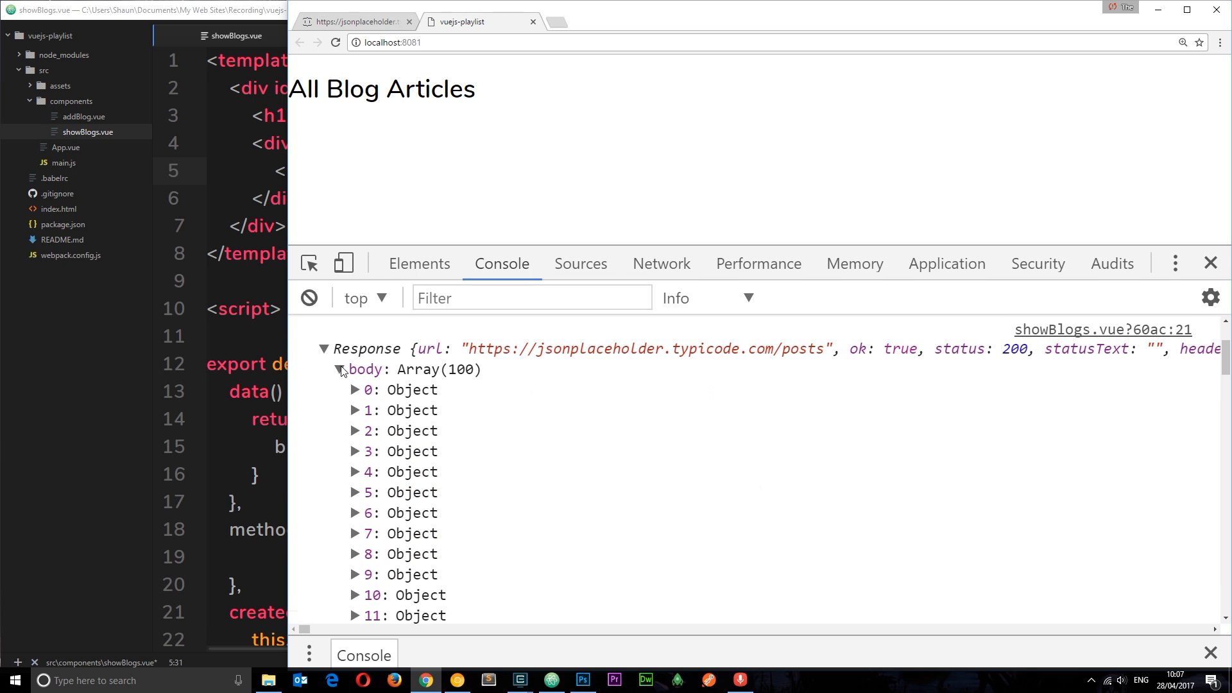
left_click(355, 388)
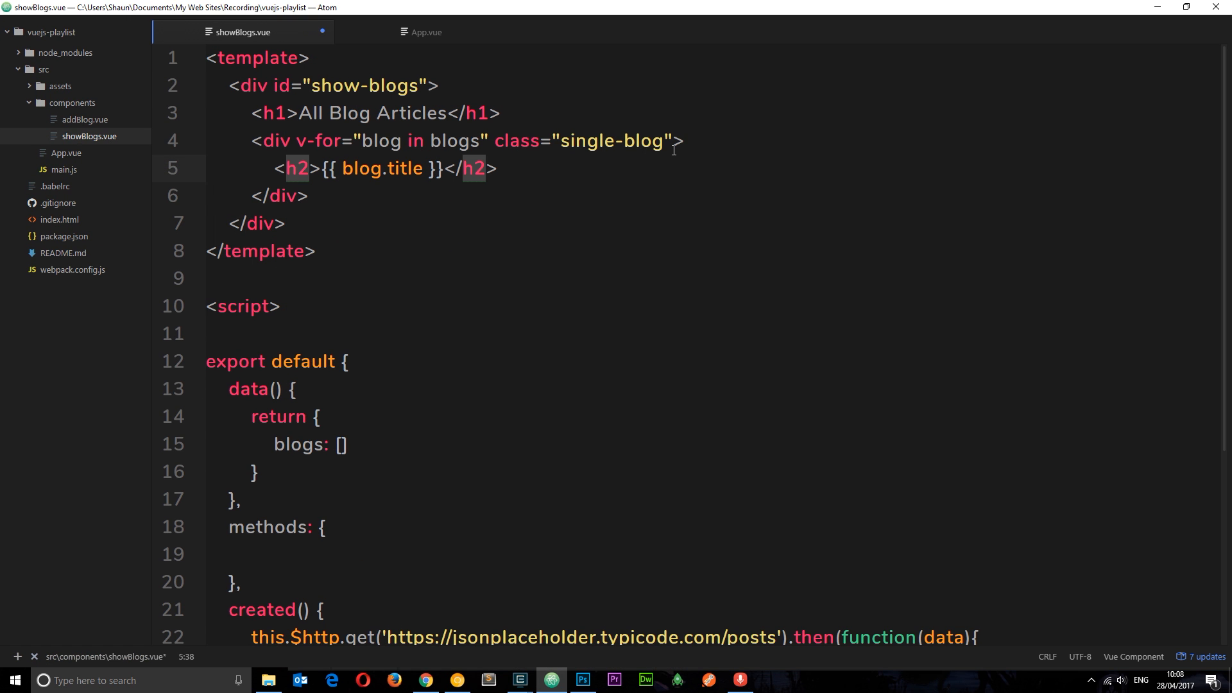
Step: Add <article>{{ blog.body }}</article> below the h2 to show each post's body
type("<article></article>")
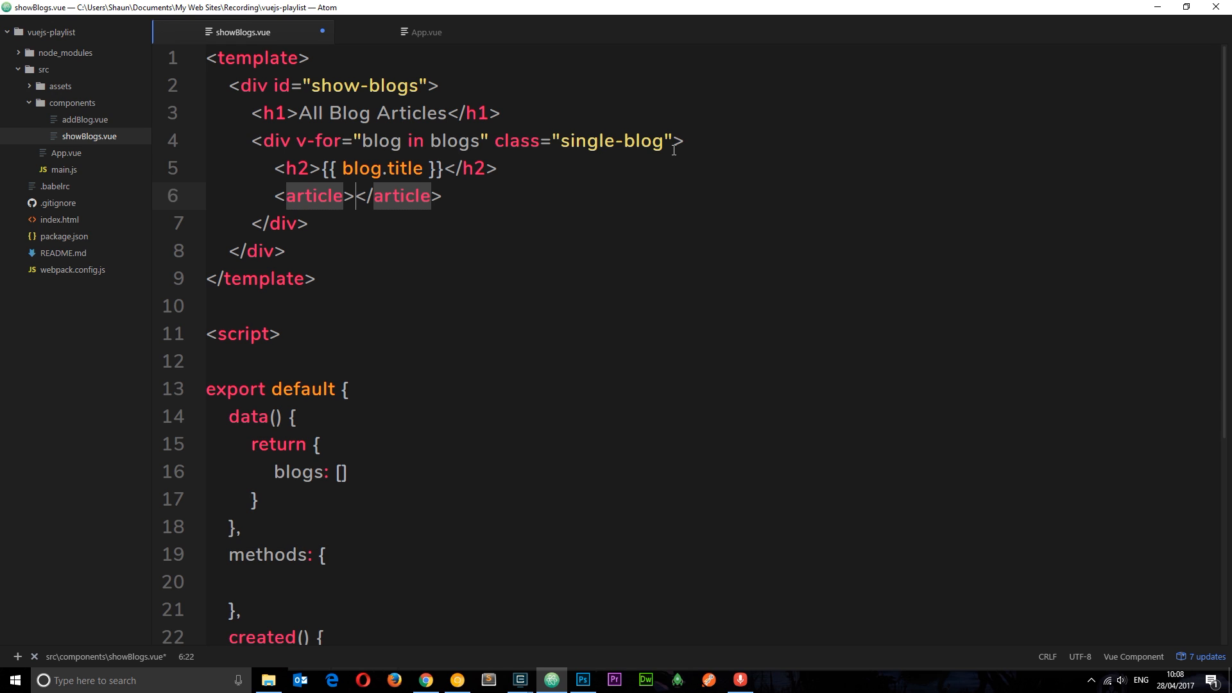
type("{{ blog")
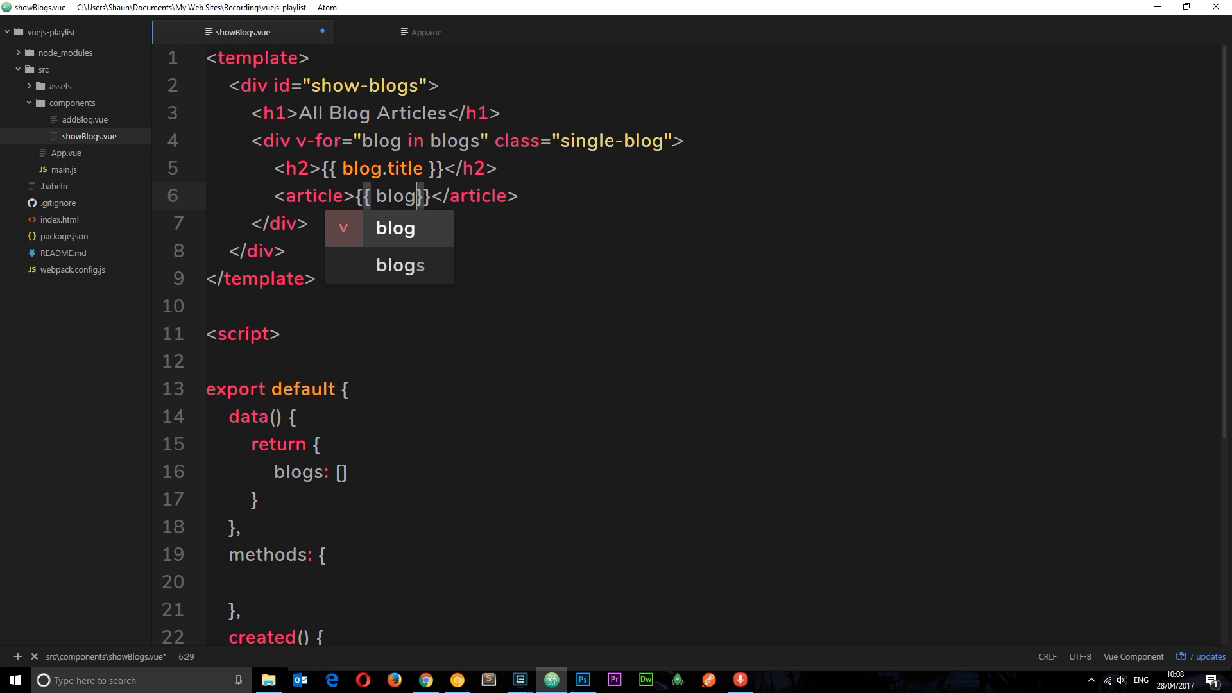
type(".body")
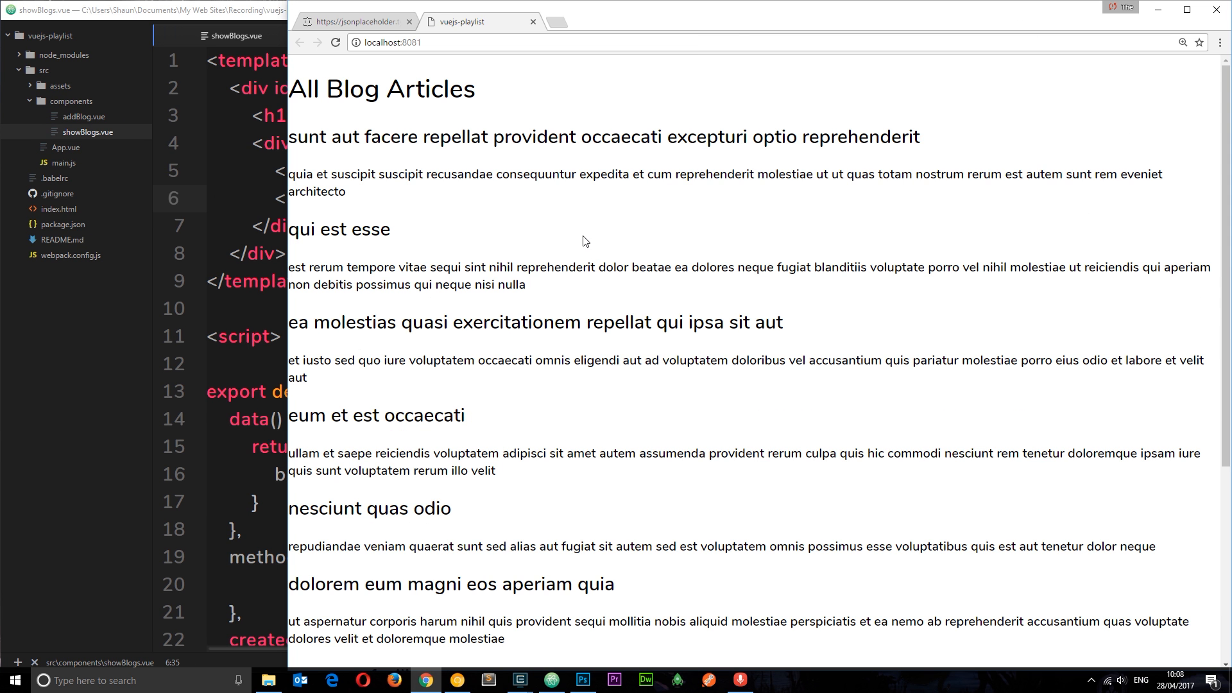
mouse_move(428, 223)
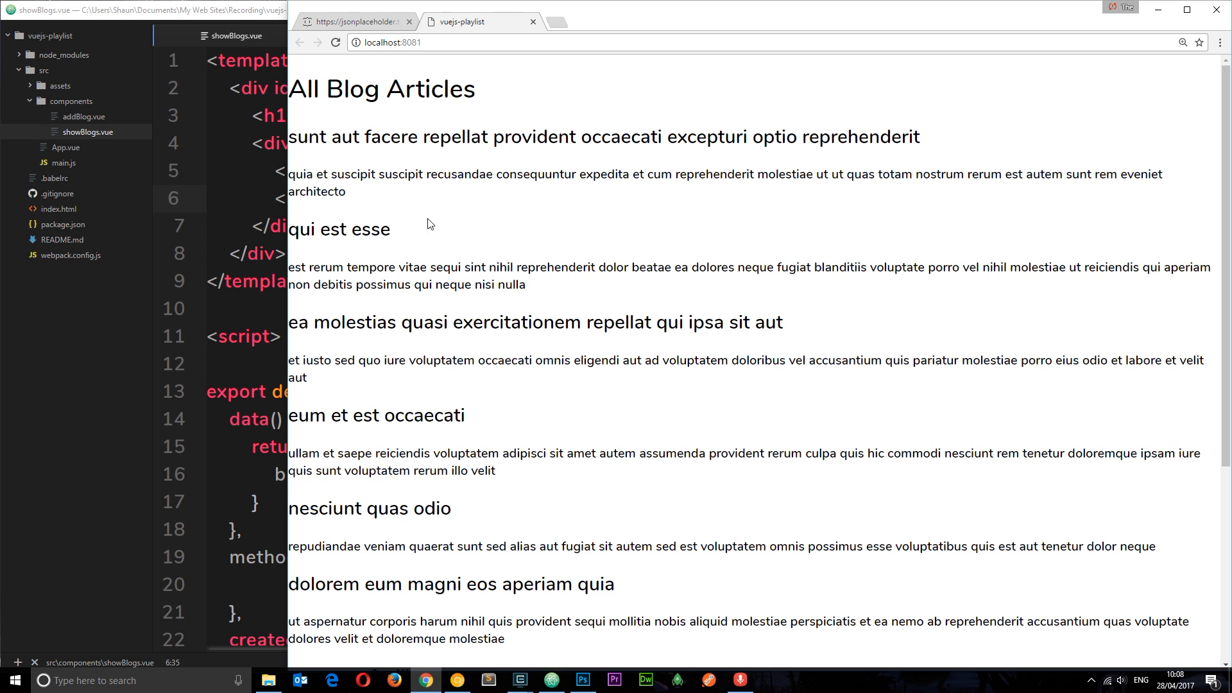
scroll("down", 3)
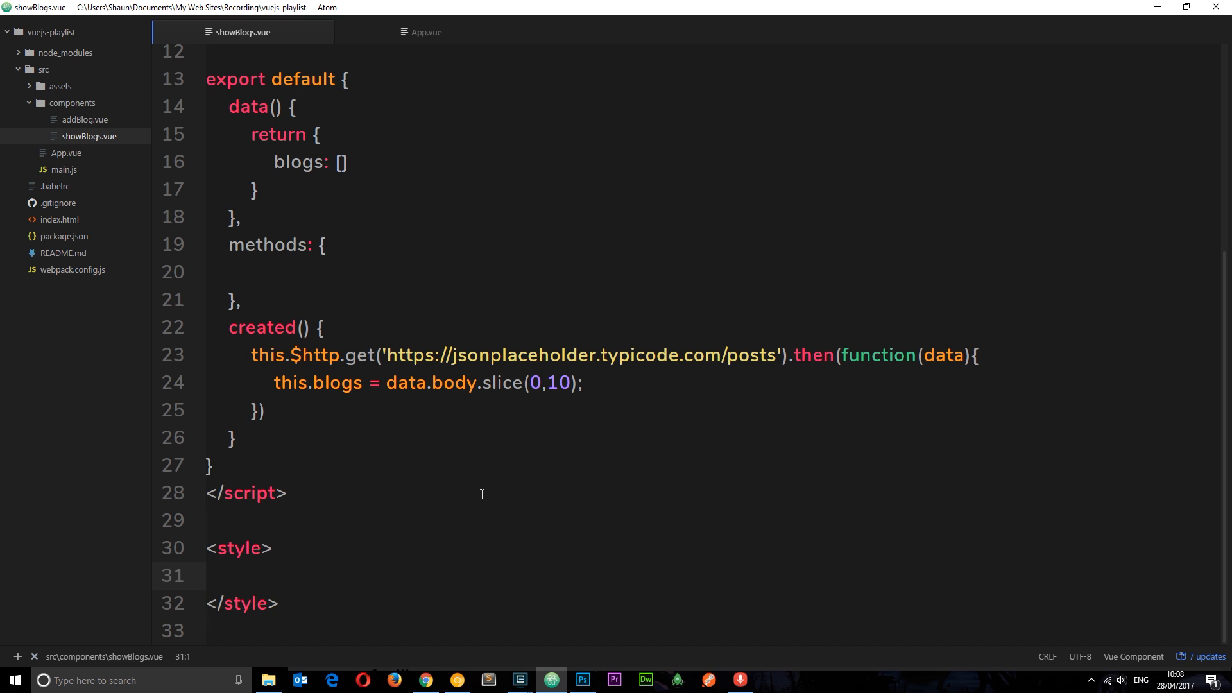
Step: Style #show-blogs with max-width 800px and margin 0 auto to centre the list
type("#show-blogs{")
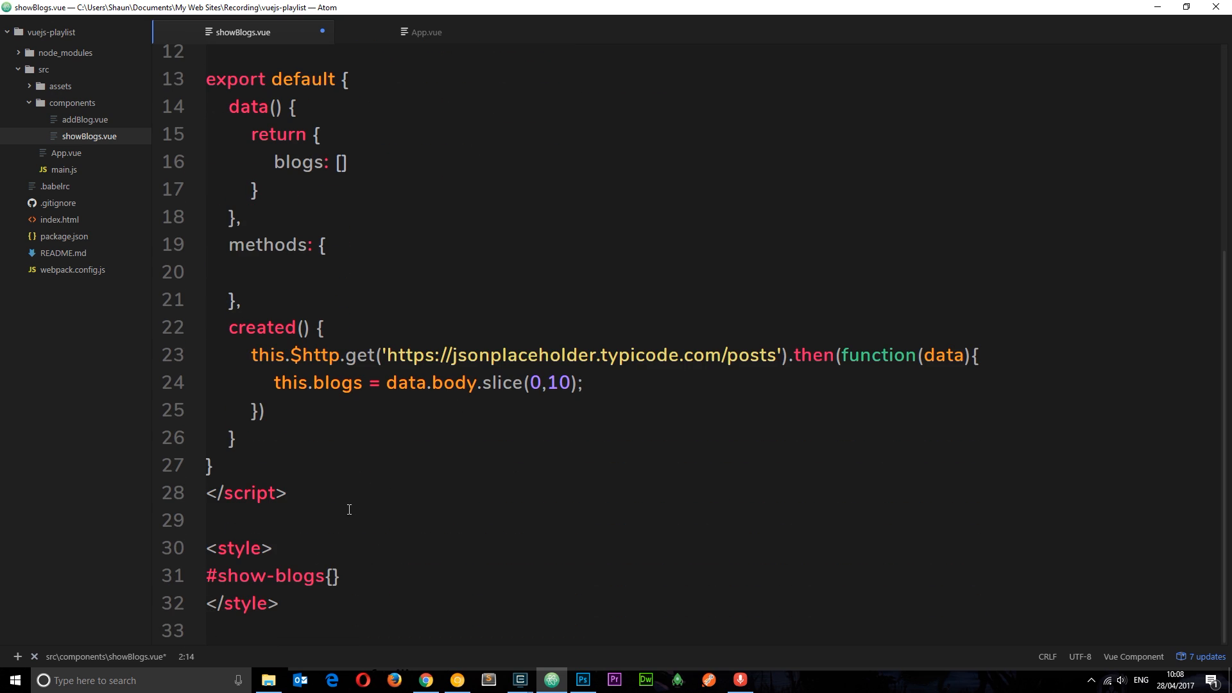
left_click(331, 575)
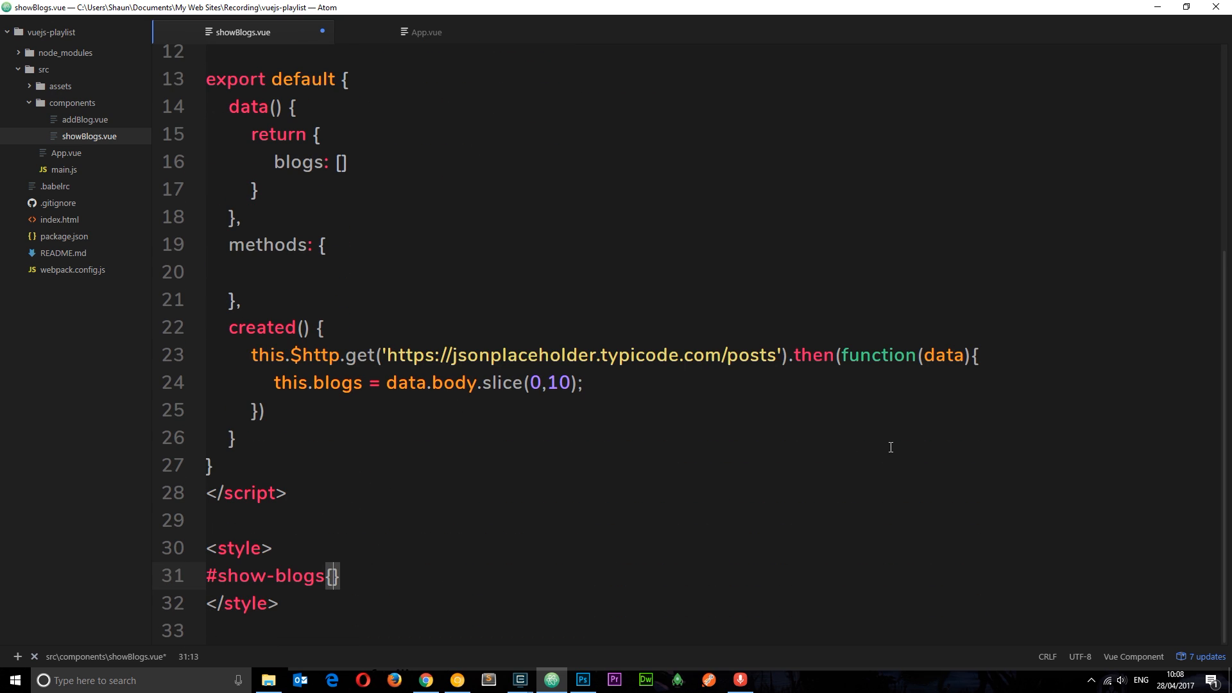
type("max-width")
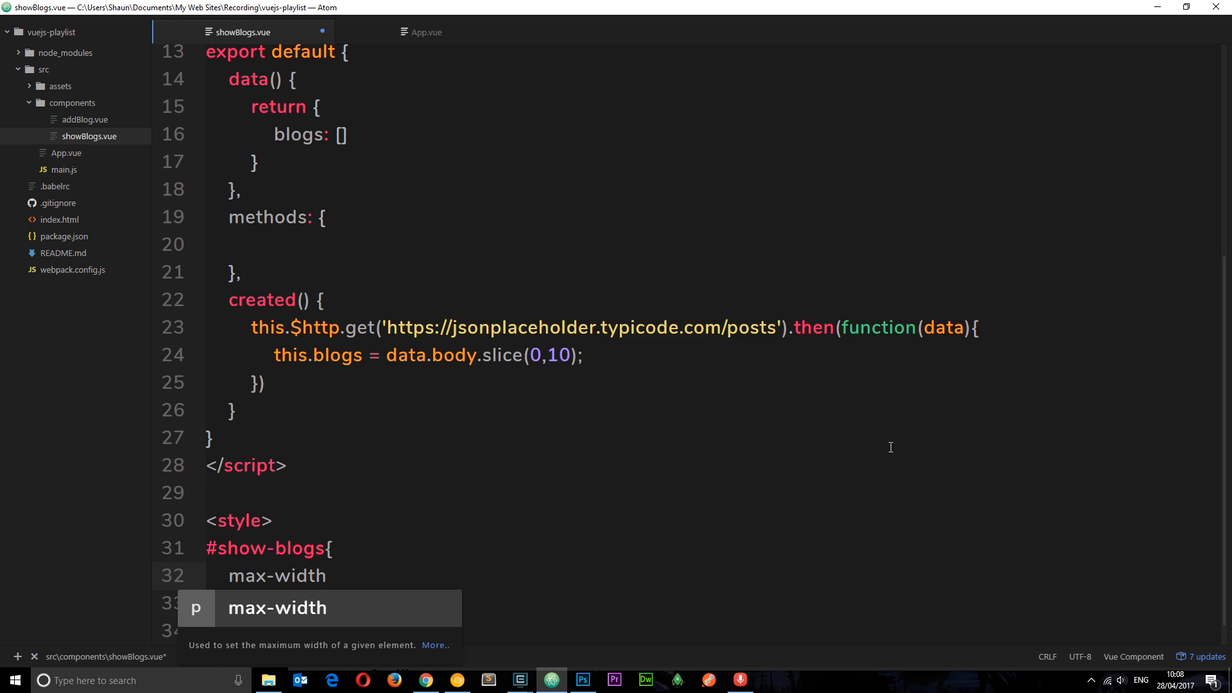
type(":")
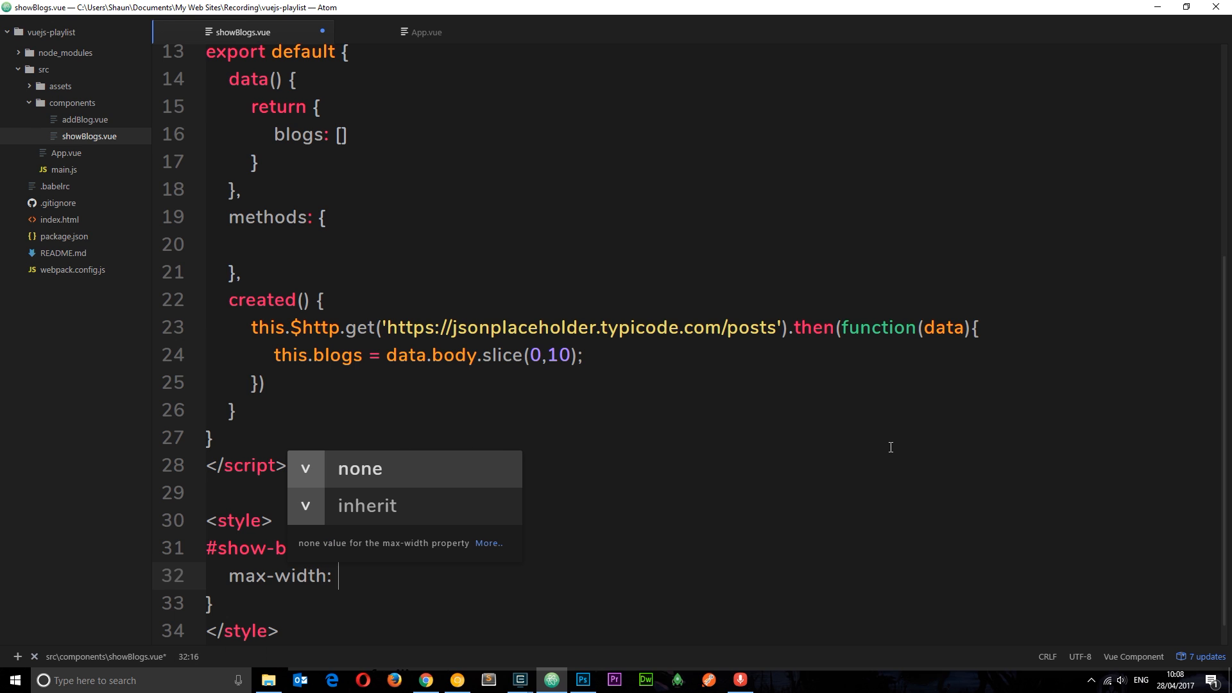
type("800px;")
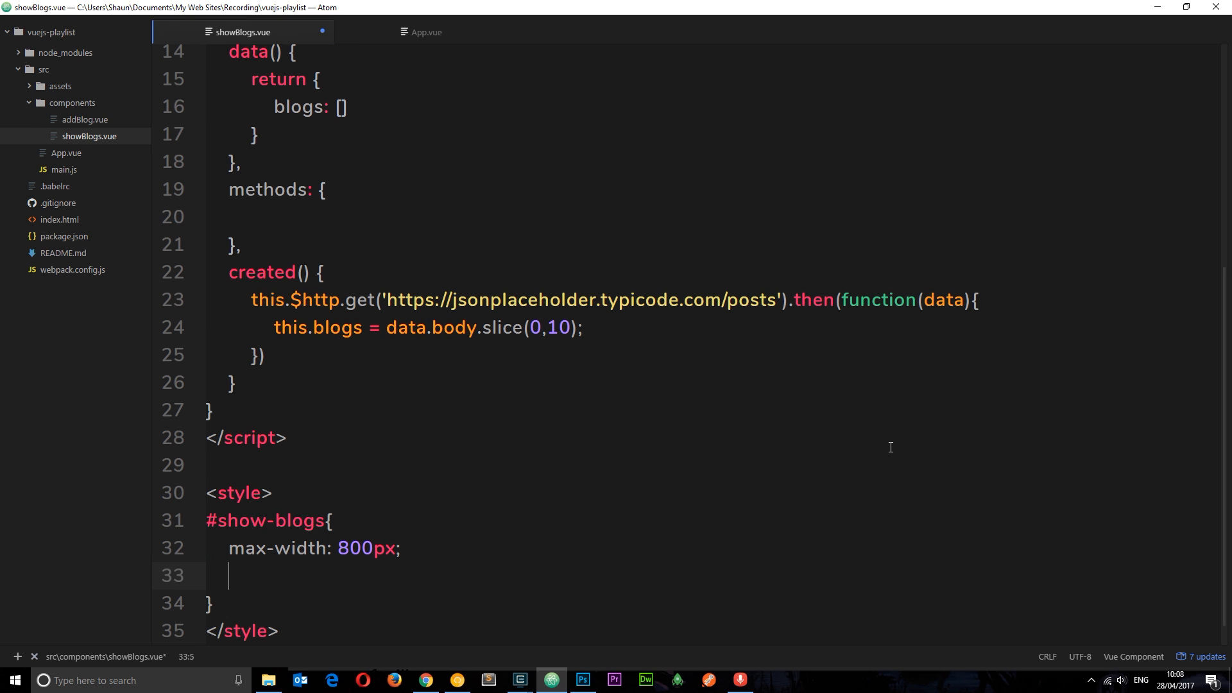
type("margin: 0")
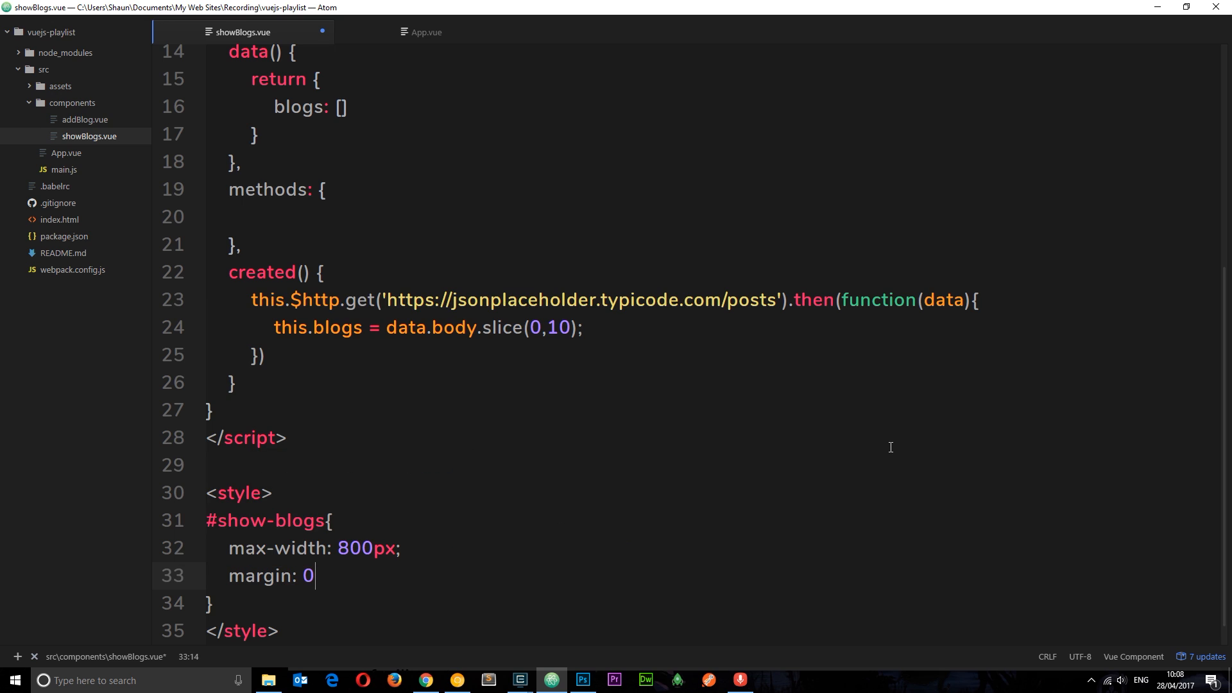
type("auto;")
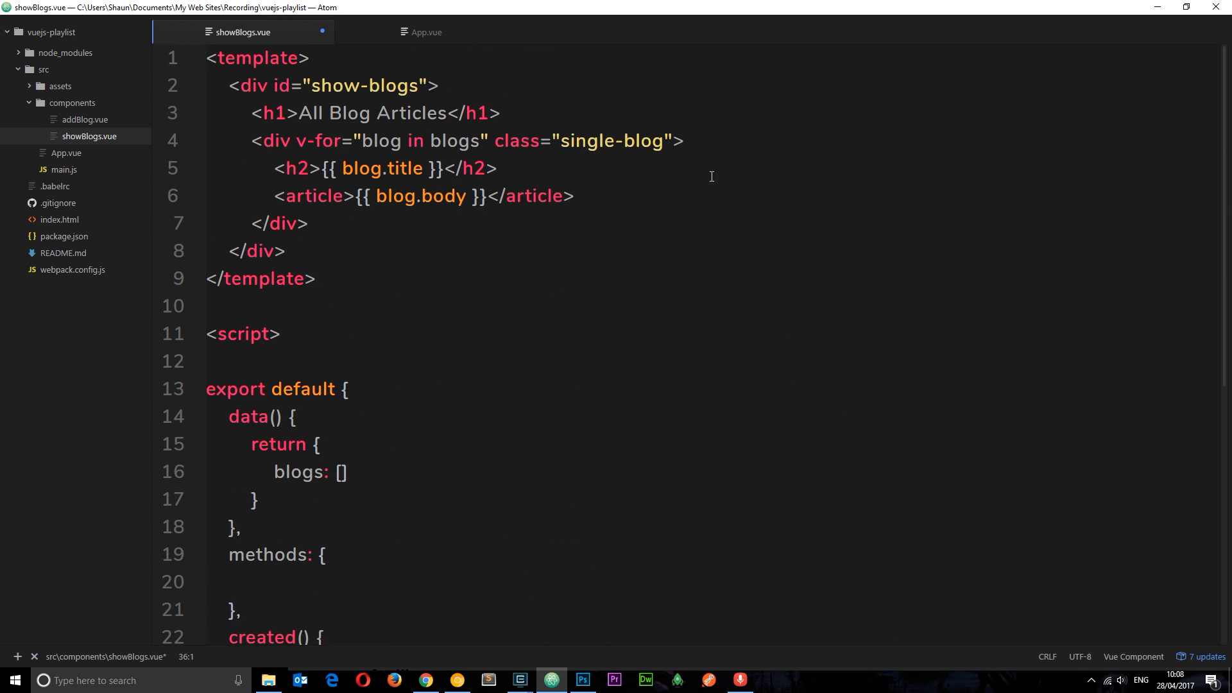
Step: Style .single-blog with 20px padding, 20px 0 margin, border-box sizing and #eee background
left_click_drag(491, 141, 684, 141)
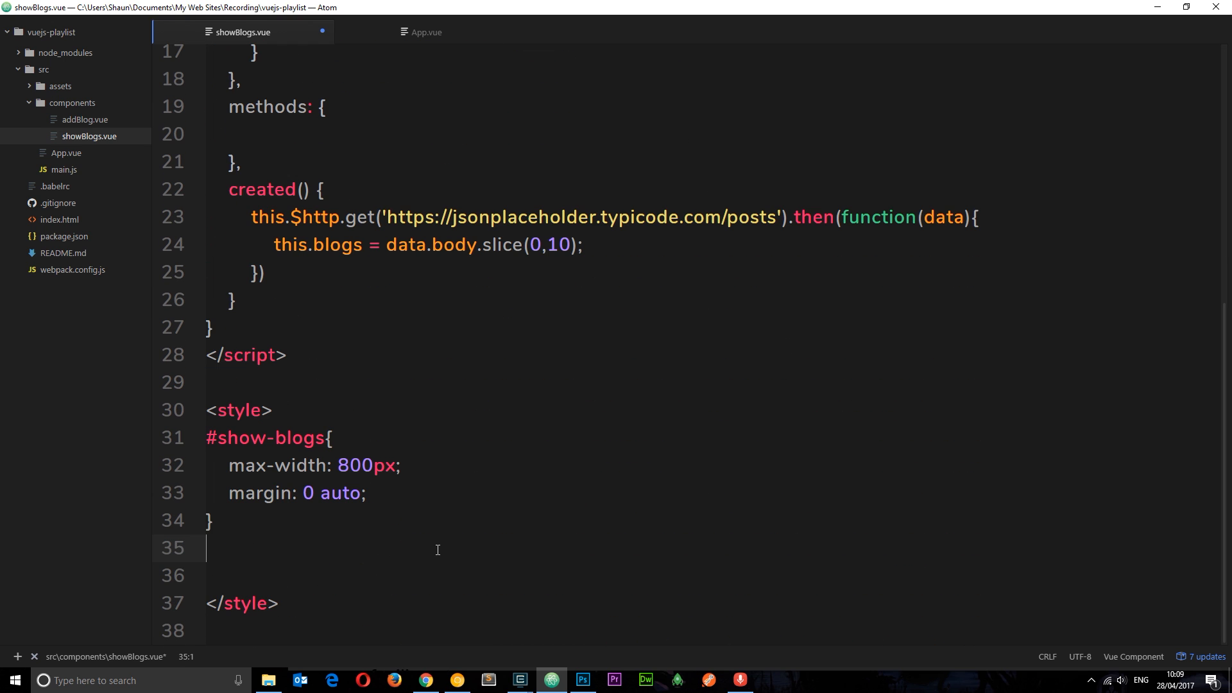
type(".single-blog{")
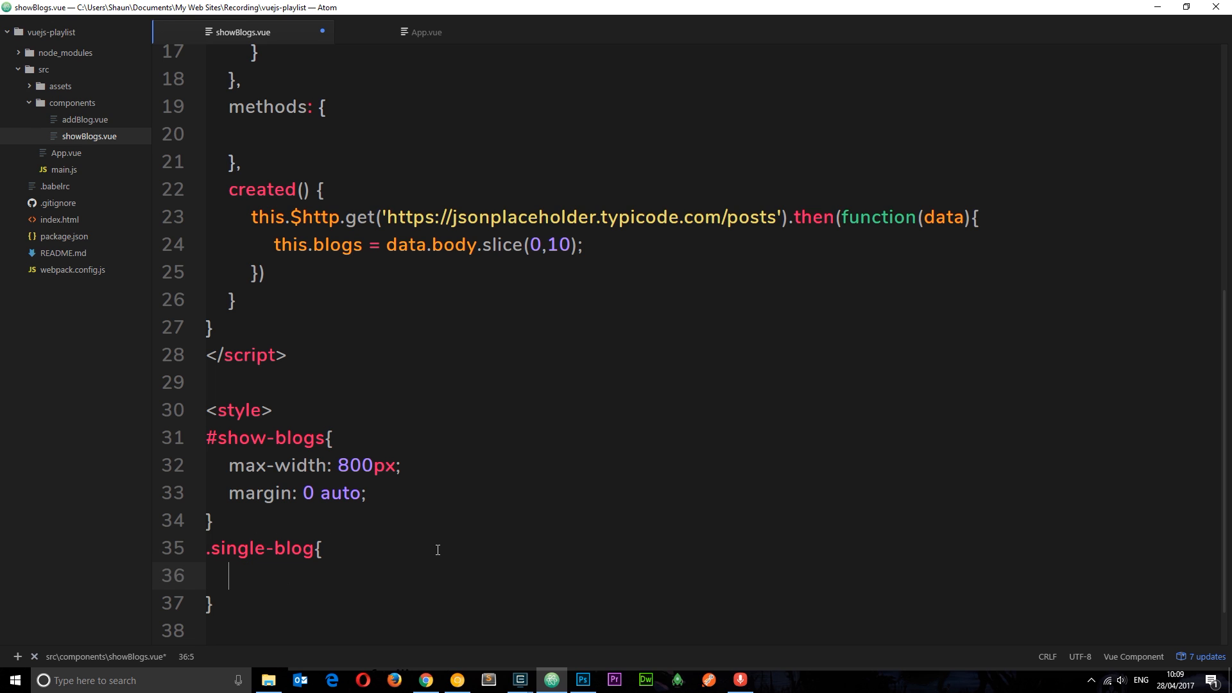
type("padding: 20px")
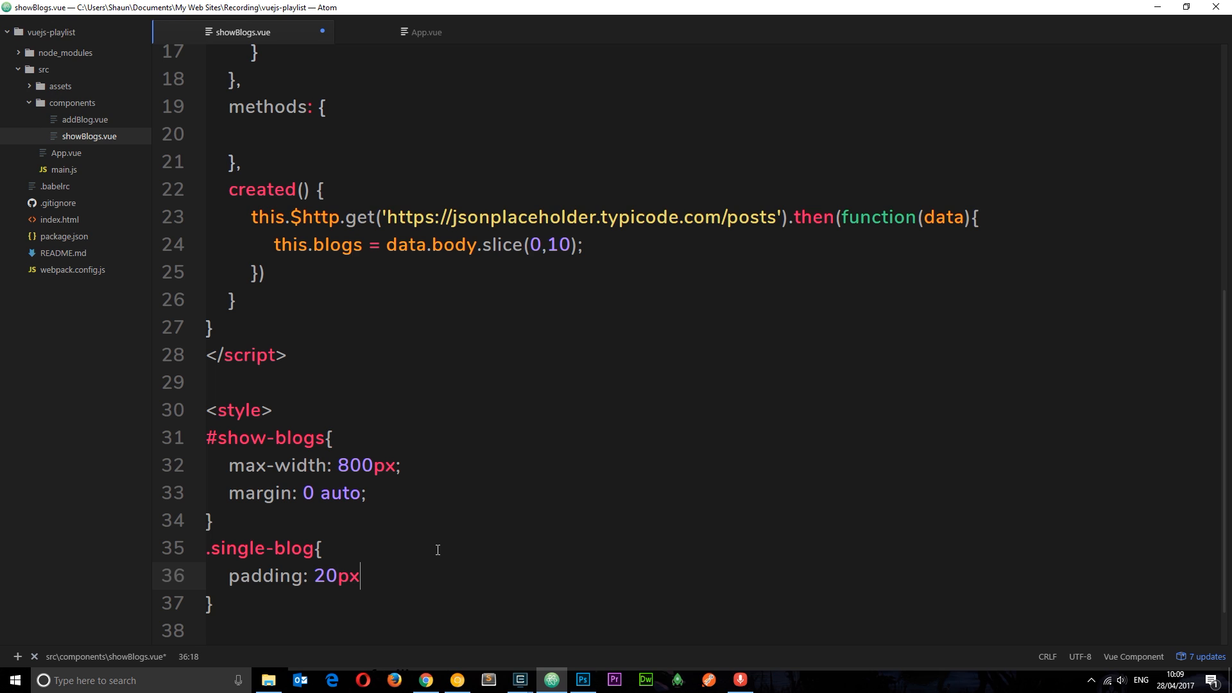
type("margin: 20px 0;")
type("b")
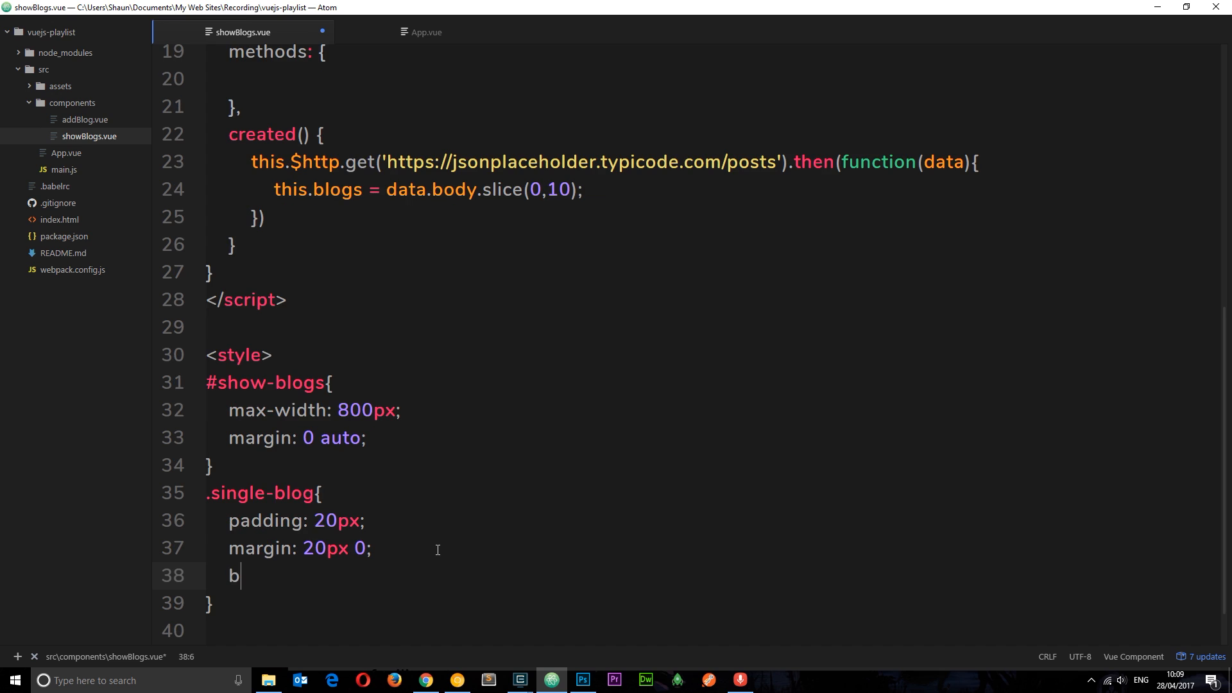
type("ox-sizing: border-box;")
type("background: #")
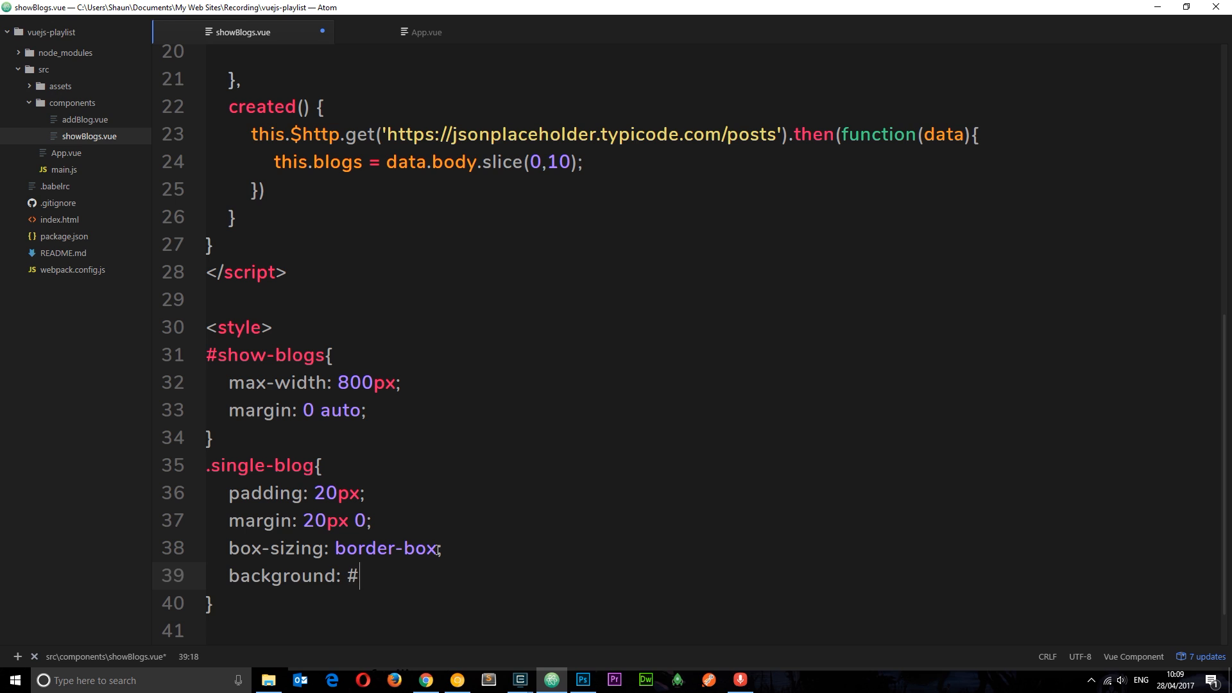
type("eee;")
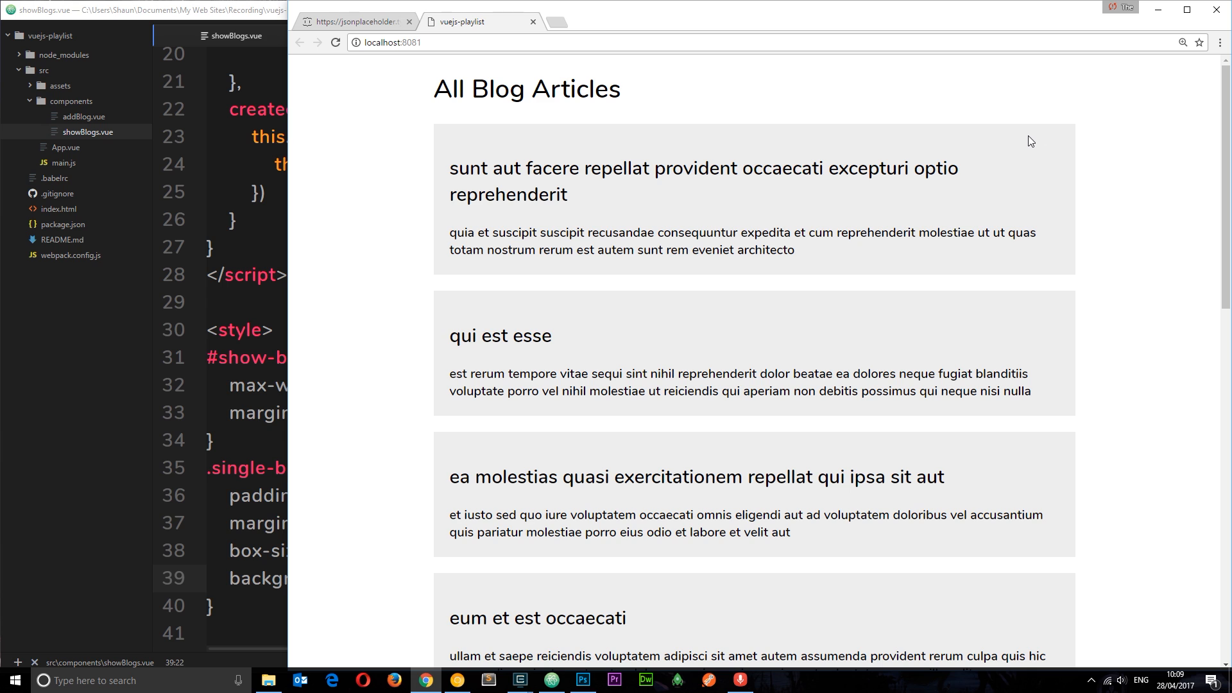
scroll("down", 3)
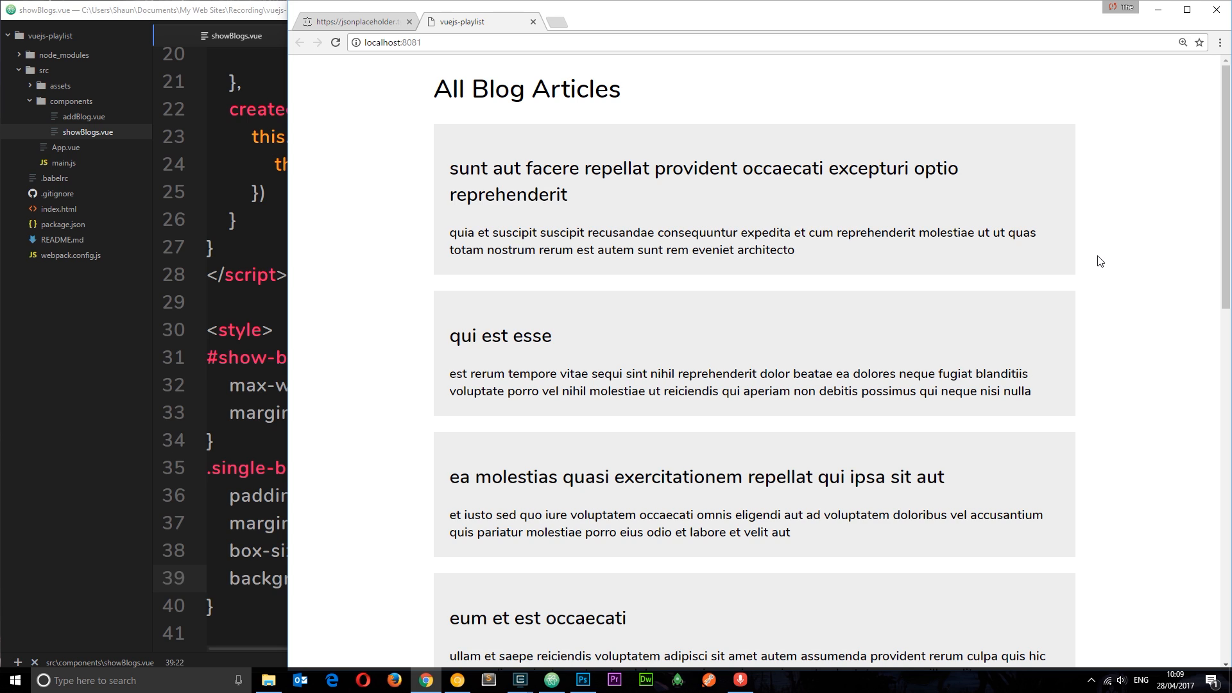
mouse_move(684, 250)
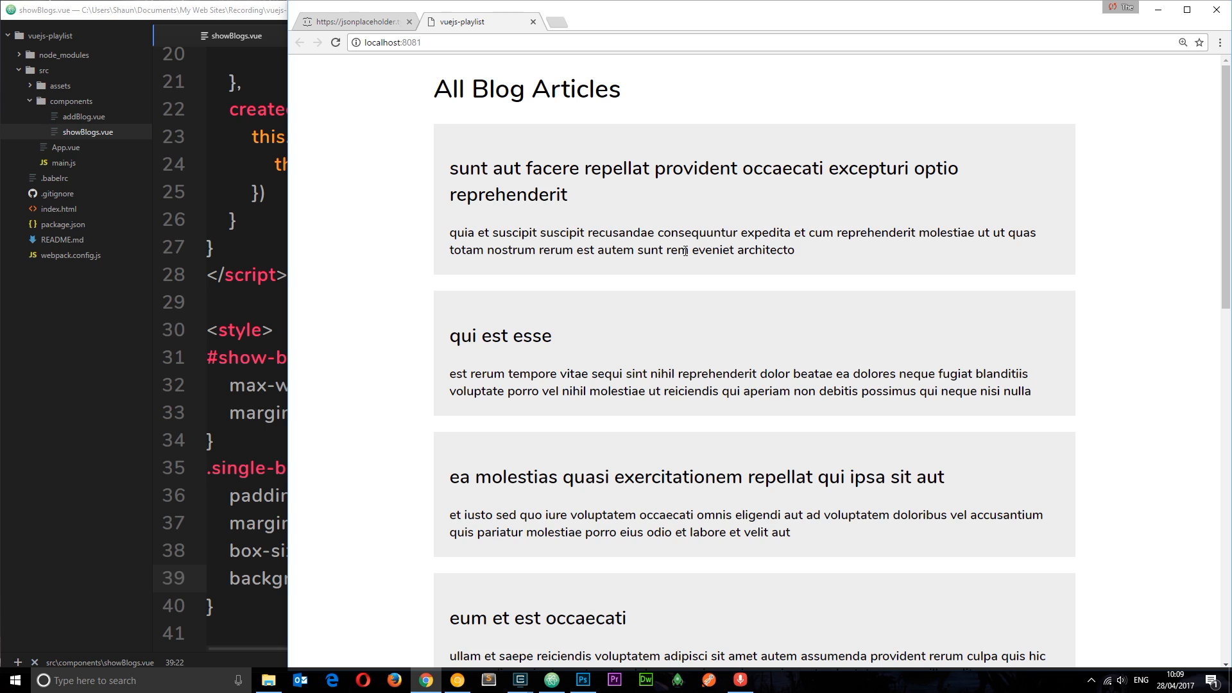
mouse_move(512, 251)
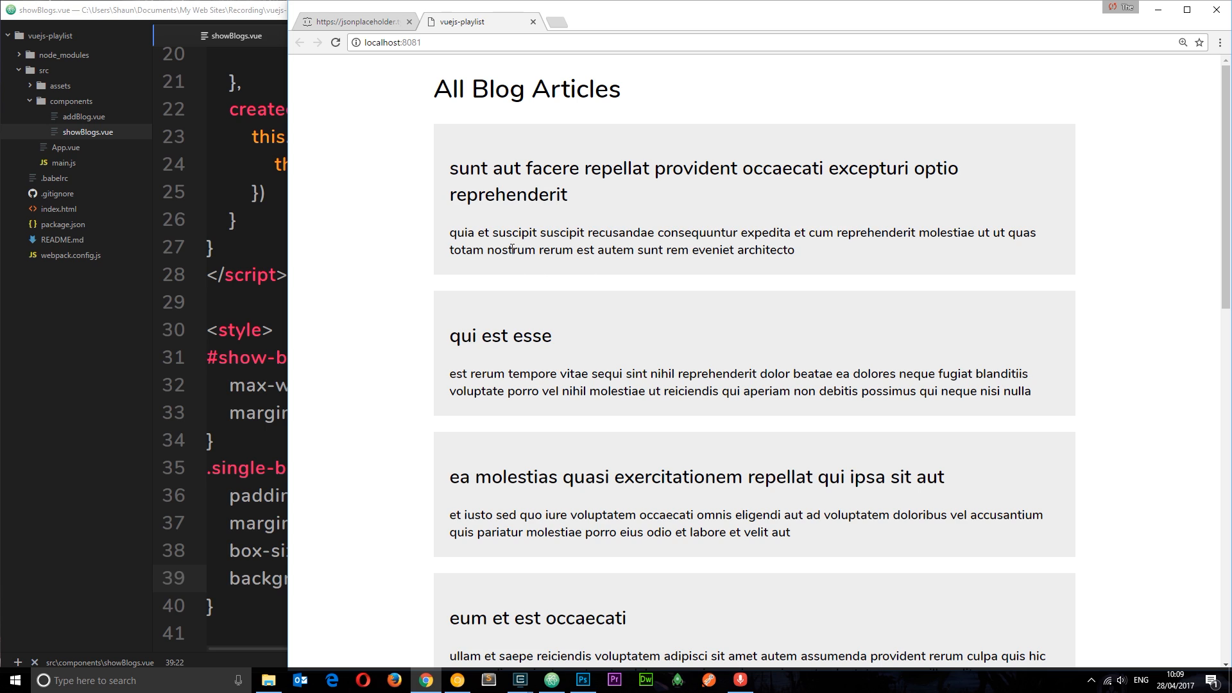
mouse_move(811, 418)
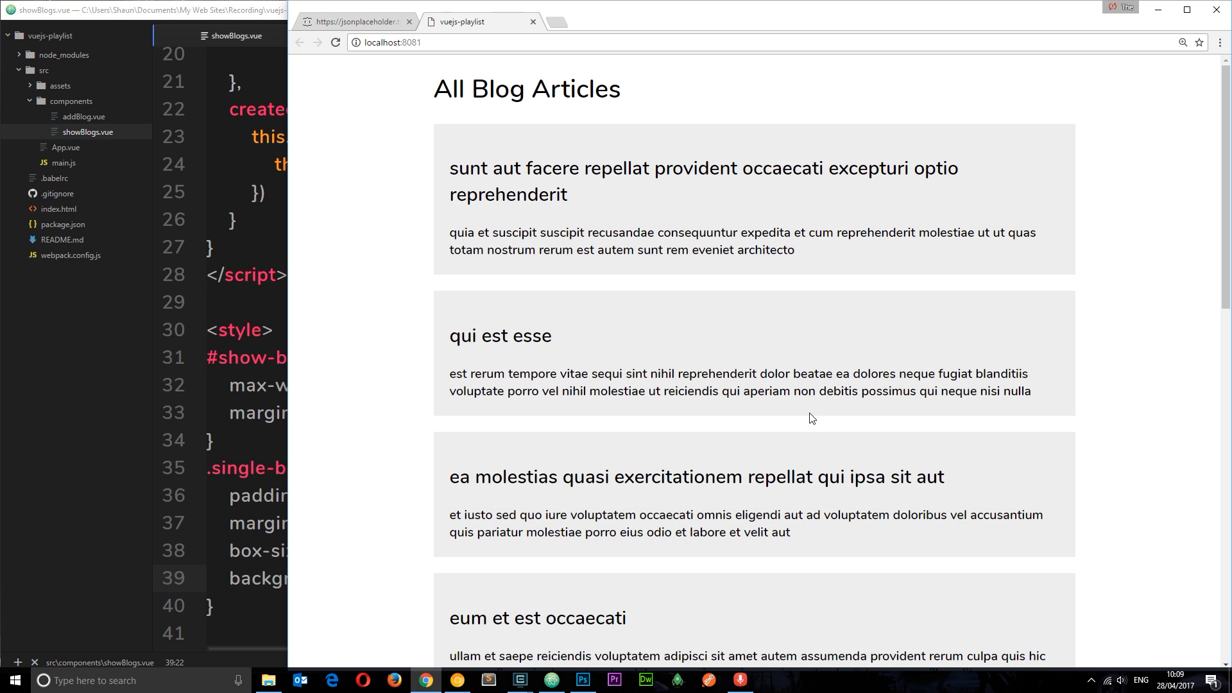
mouse_move(820, 383)
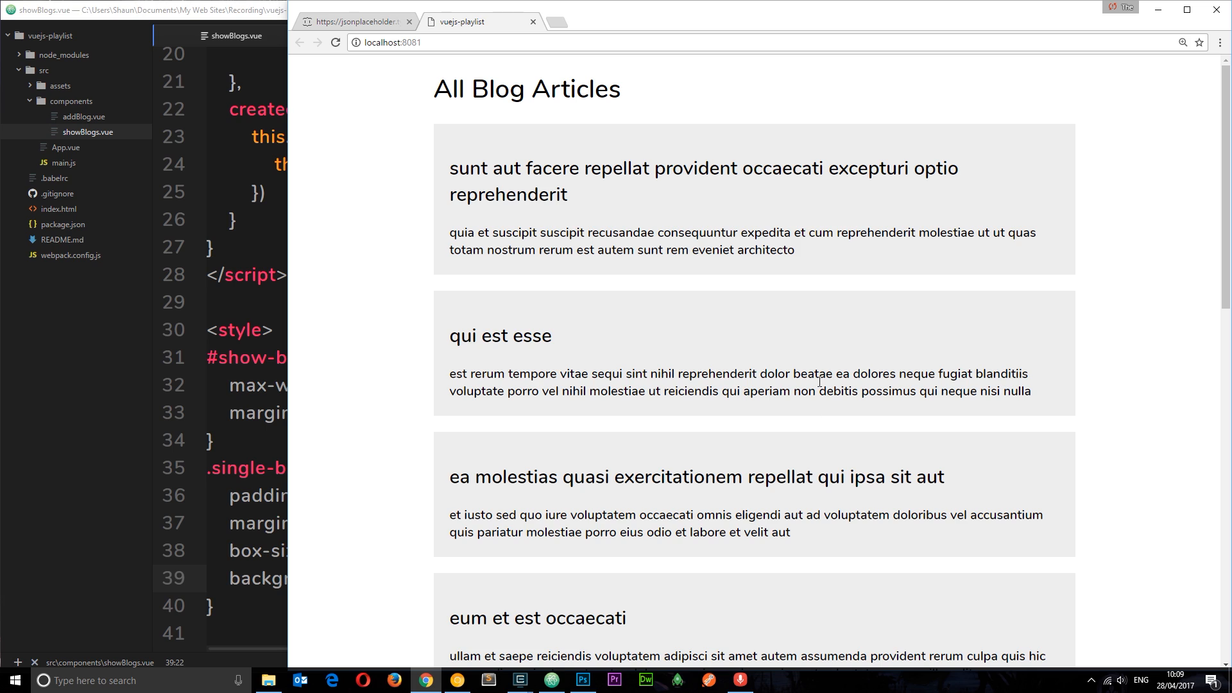